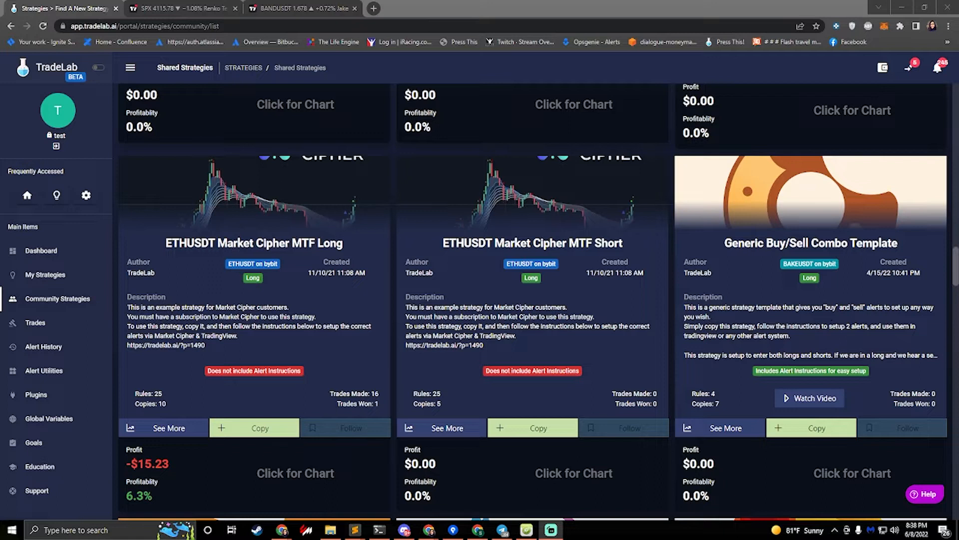
pyautogui.moveTo(706, 254)
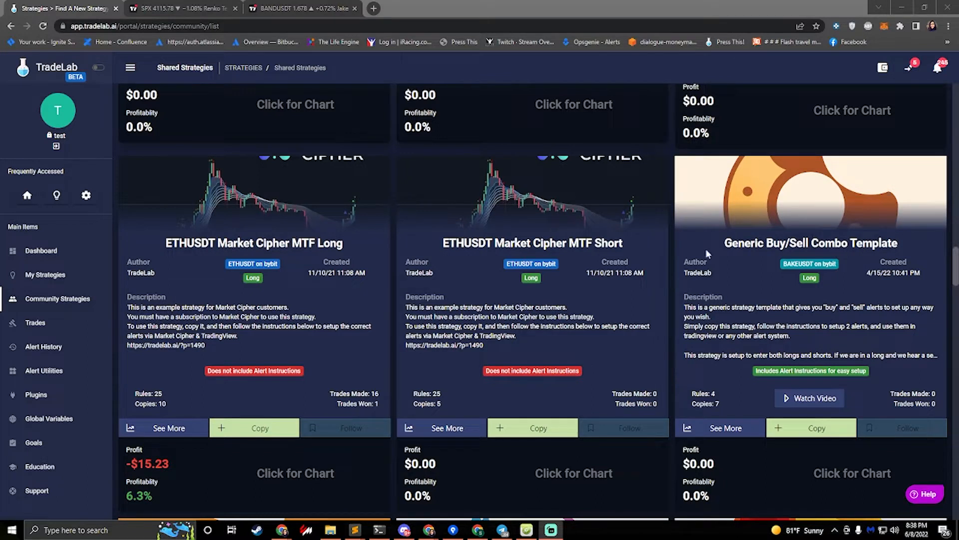
pyautogui.moveTo(705, 288)
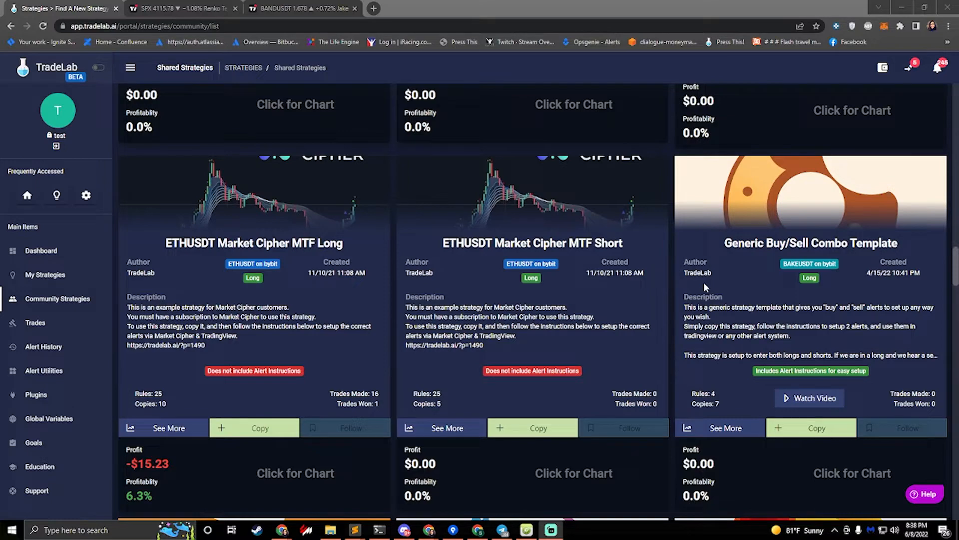
# Step: Copy the Generic Buy/Sell Combo Template into My Strategies and confirm the copy
pyautogui.scroll(-3)
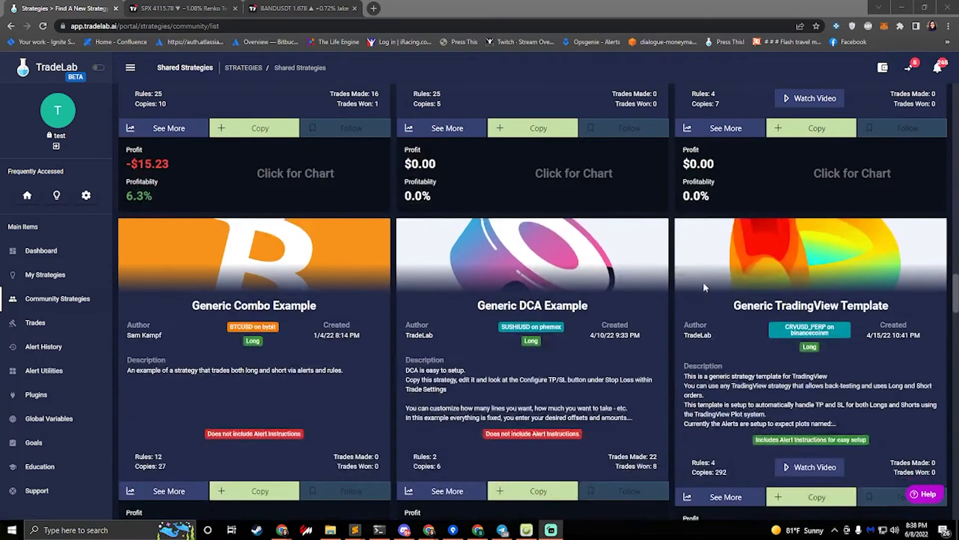
pyautogui.scroll(-3)
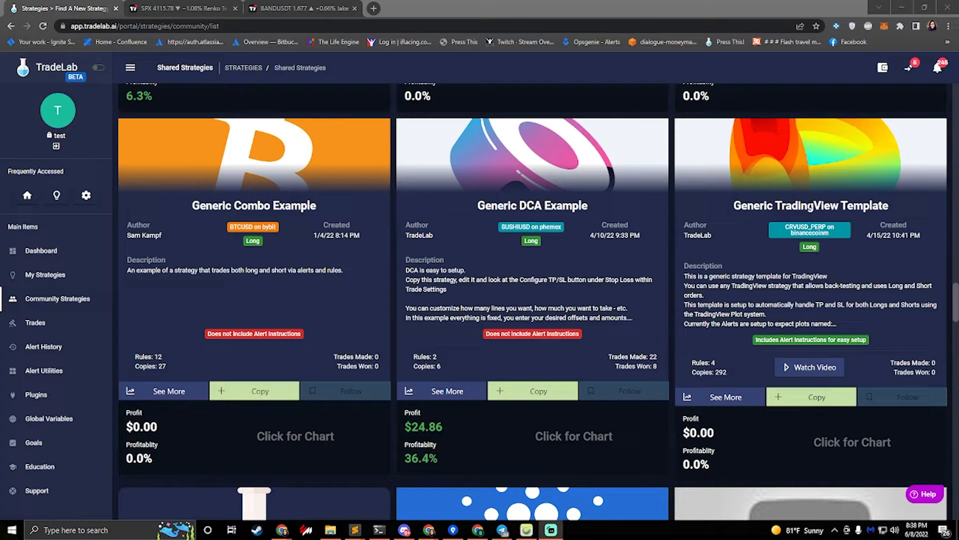
pyautogui.scroll(-3)
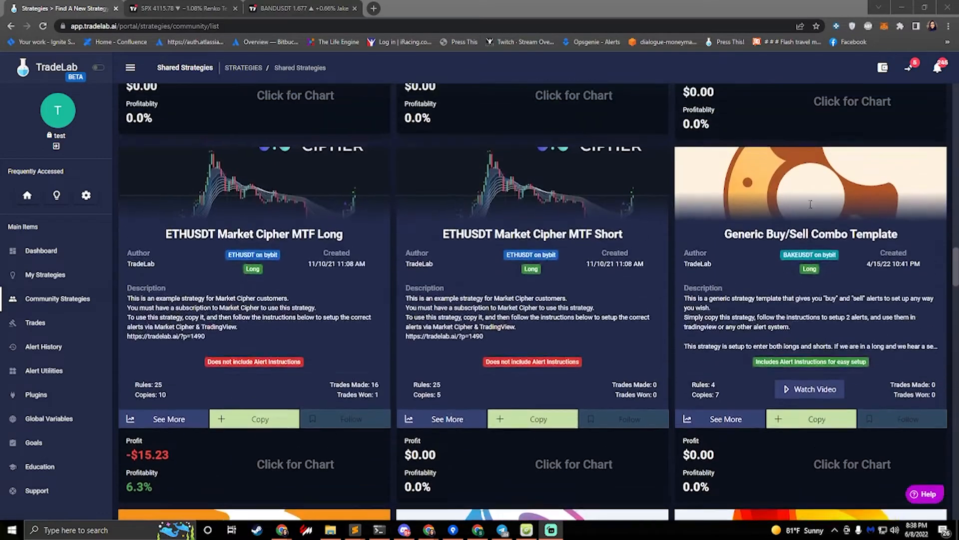
pyautogui.scroll(-3)
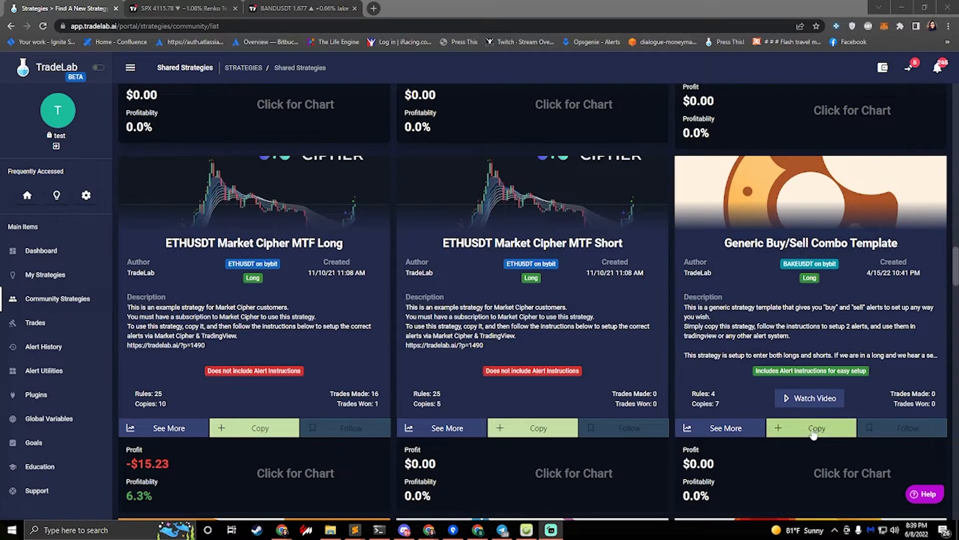
pyautogui.click(816, 427)
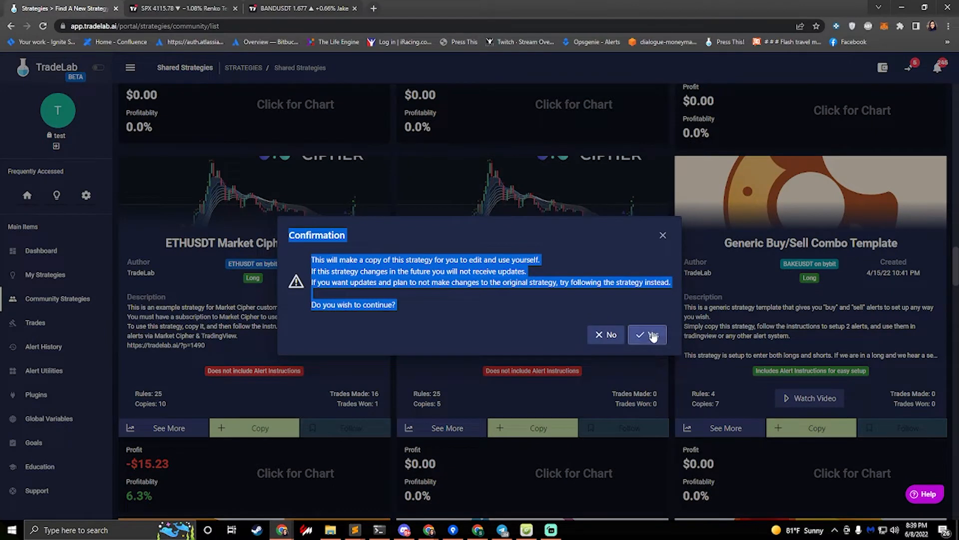
pyautogui.click(646, 335)
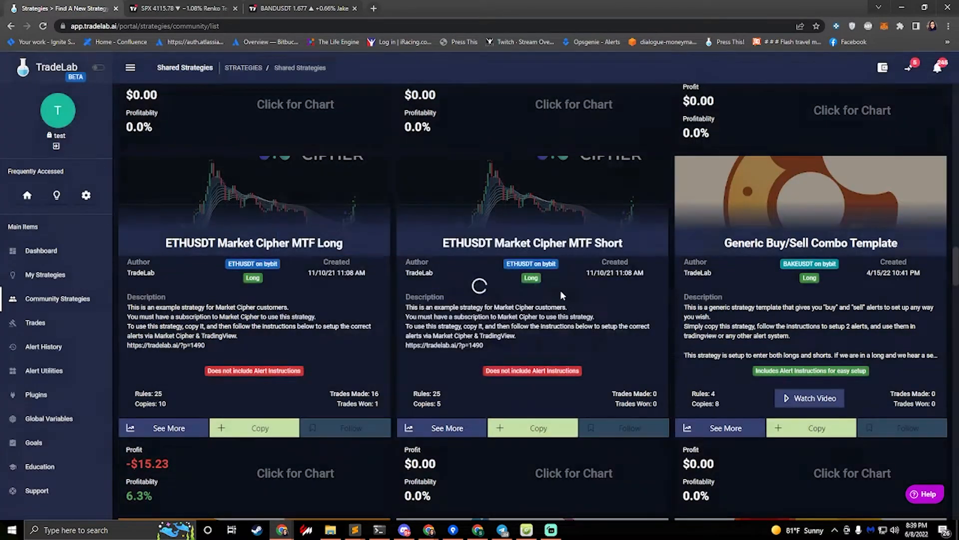
# Step: Open the copied template in the strategy editor from My Strategies
pyautogui.click(44, 274)
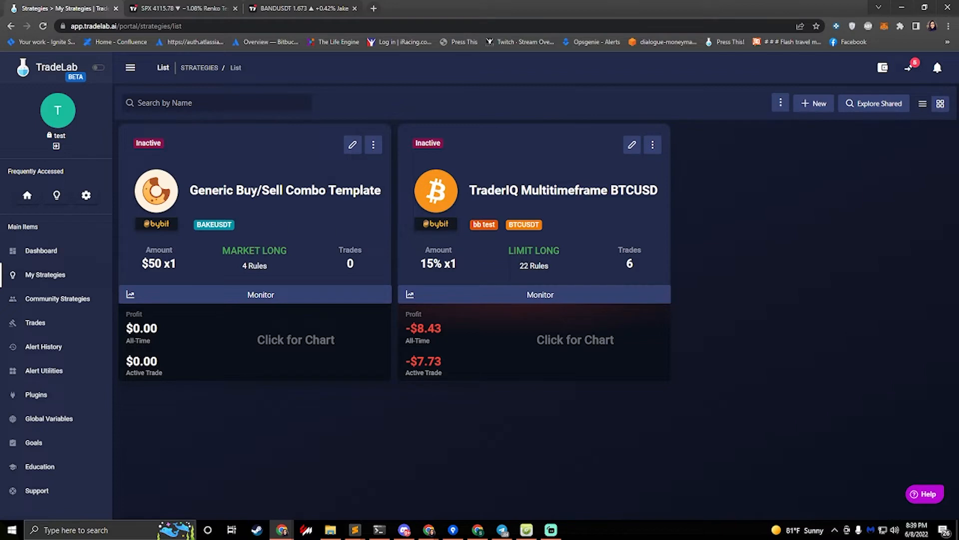
pyautogui.moveTo(353, 144)
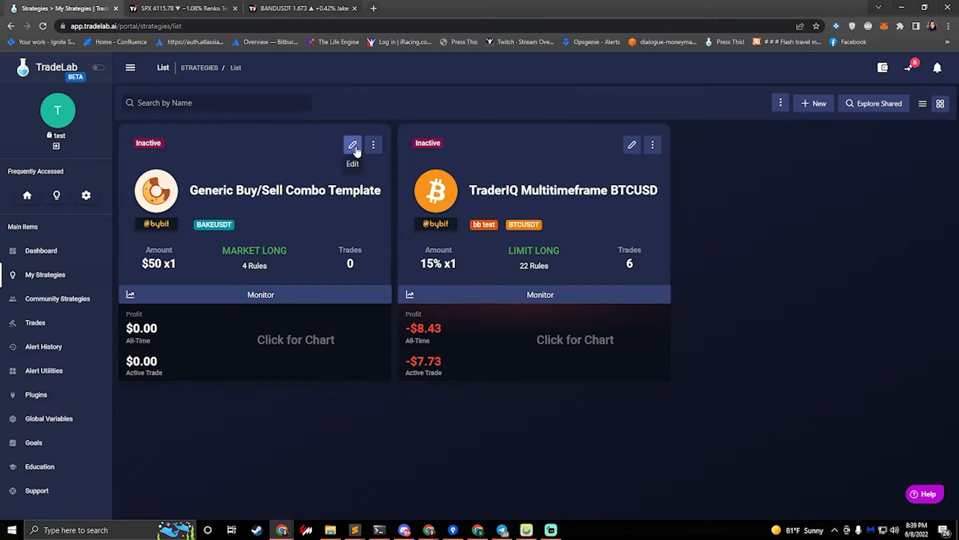
pyautogui.click(351, 145)
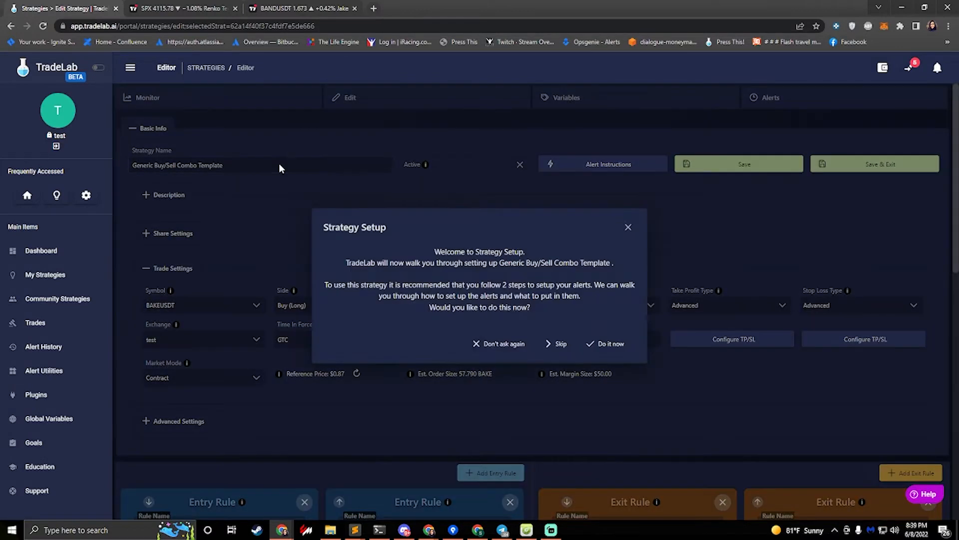
pyautogui.moveTo(465, 260)
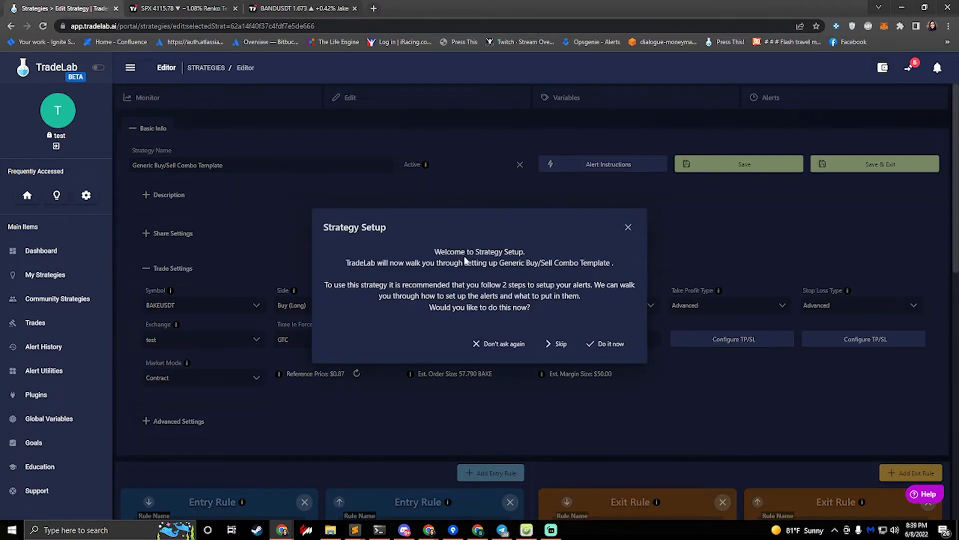
pyautogui.moveTo(636, 345)
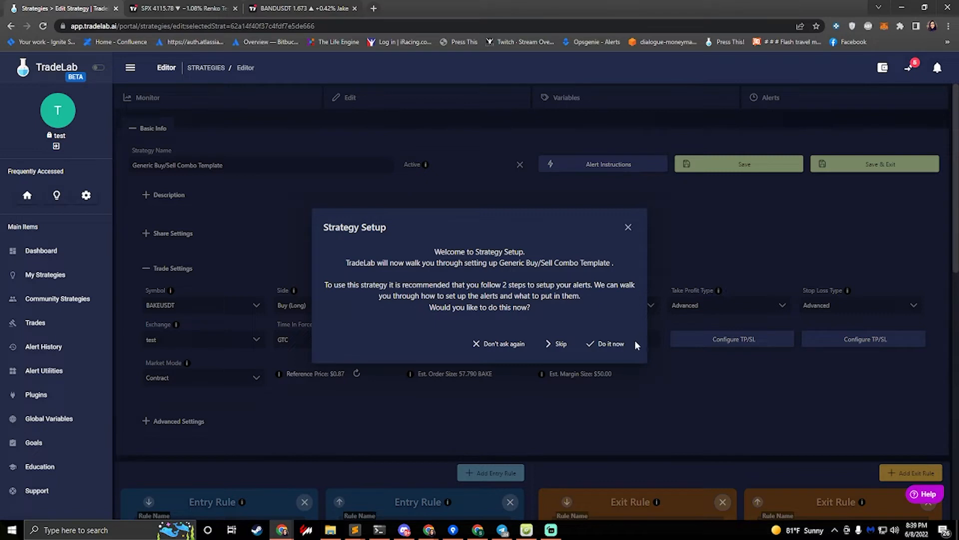
# Step: Run the guided setup with BANDUSDT as the symbol and show the Buy Alert details
pyautogui.click(610, 343)
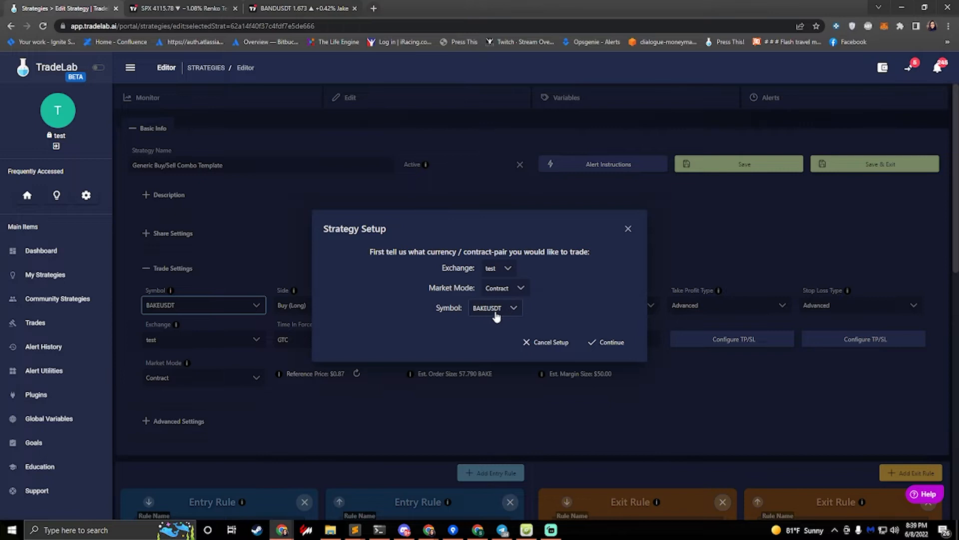
pyautogui.click(495, 308)
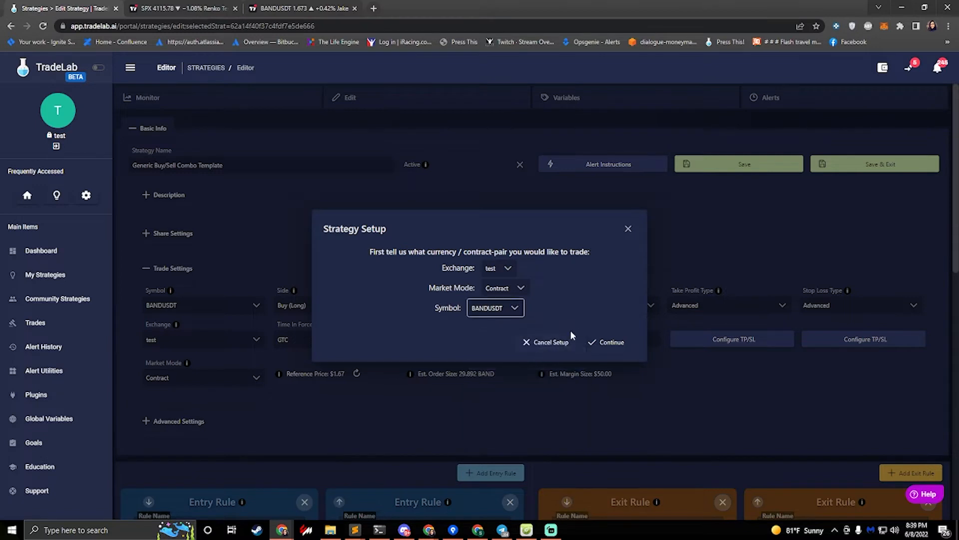
pyautogui.click(610, 342)
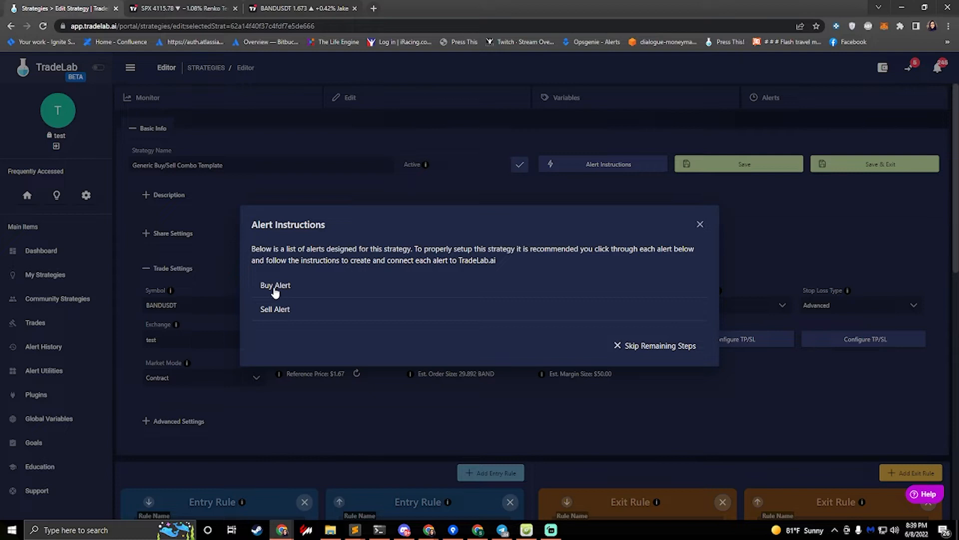
pyautogui.moveTo(272, 291)
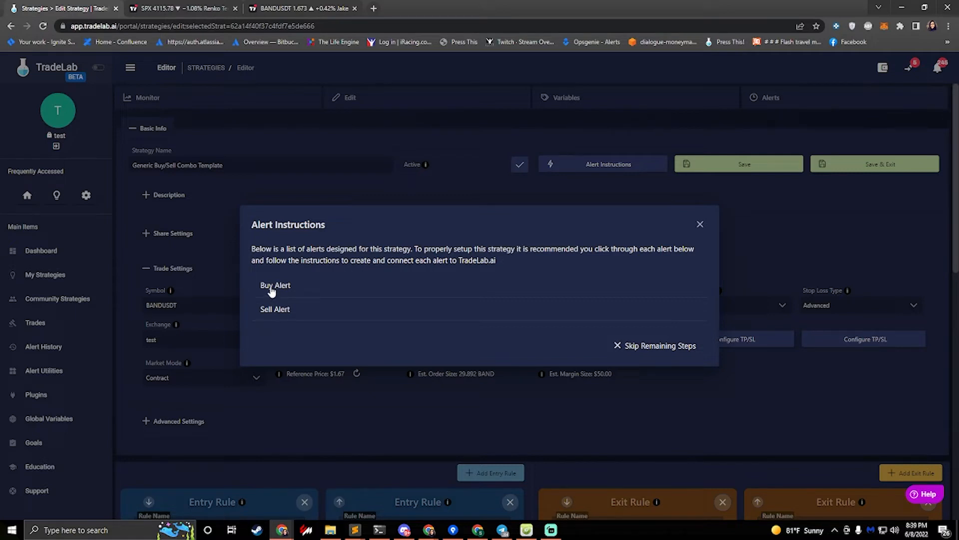
pyautogui.click(275, 285)
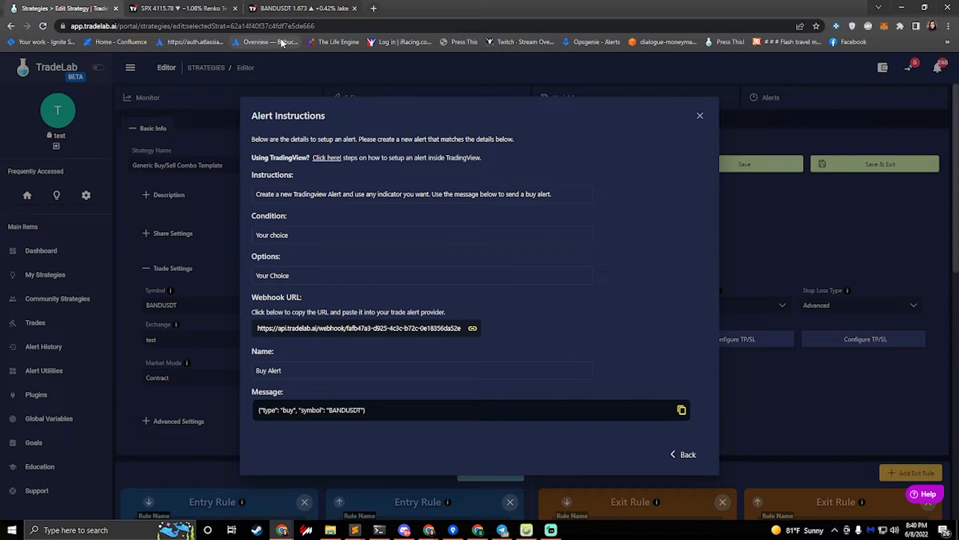
# Step: On the BANDUSDT chart, search the indicators for 'mcdon' to find McDonald's Pattern
pyautogui.click(300, 8)
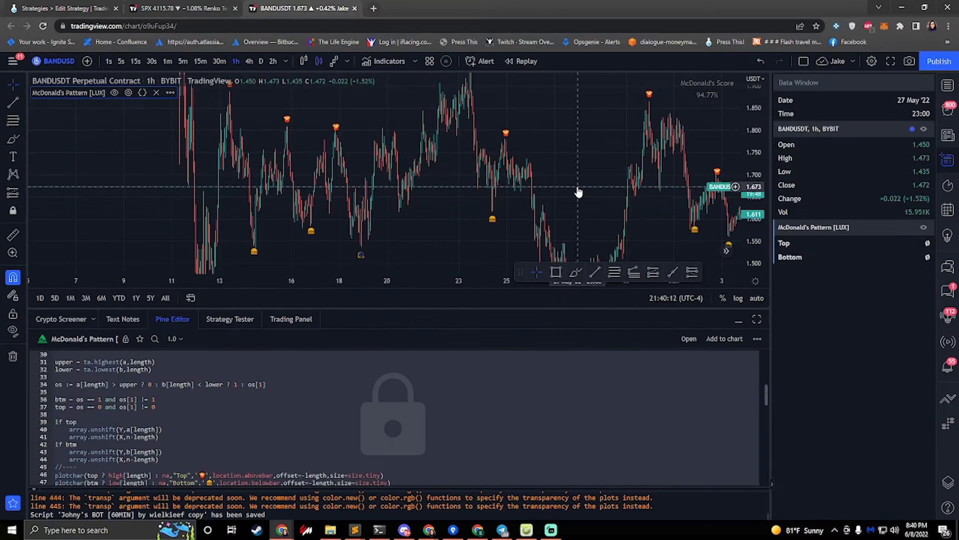
pyautogui.moveTo(382, 170)
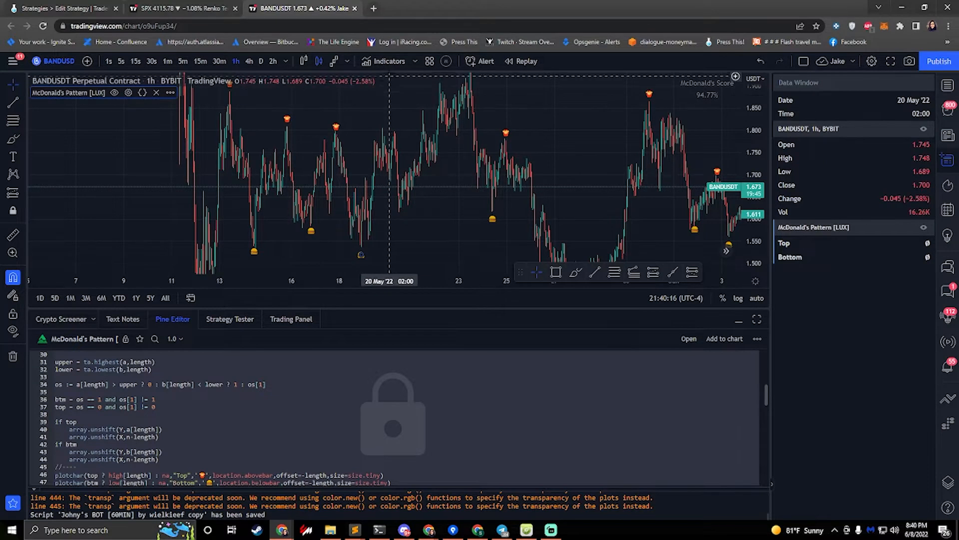
pyautogui.click(386, 61)
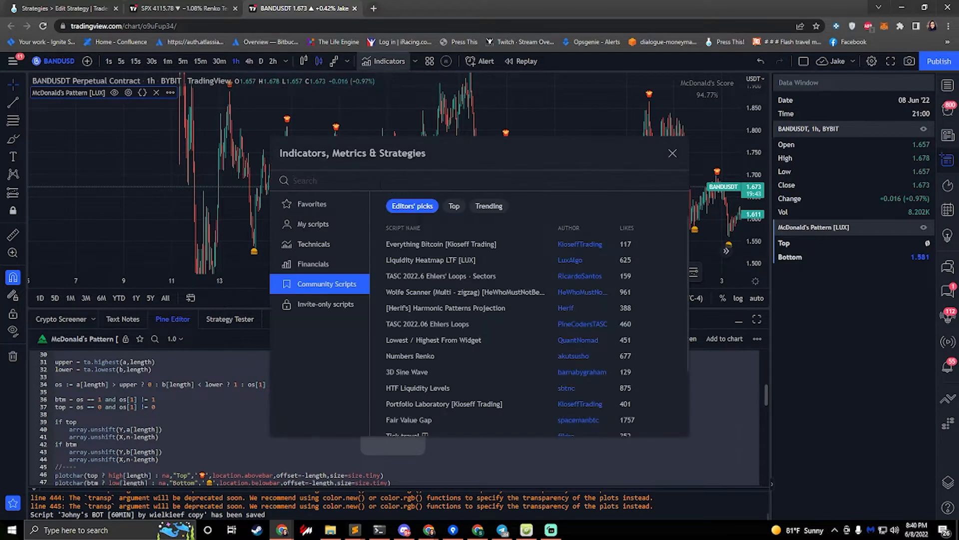
pyautogui.write('m')
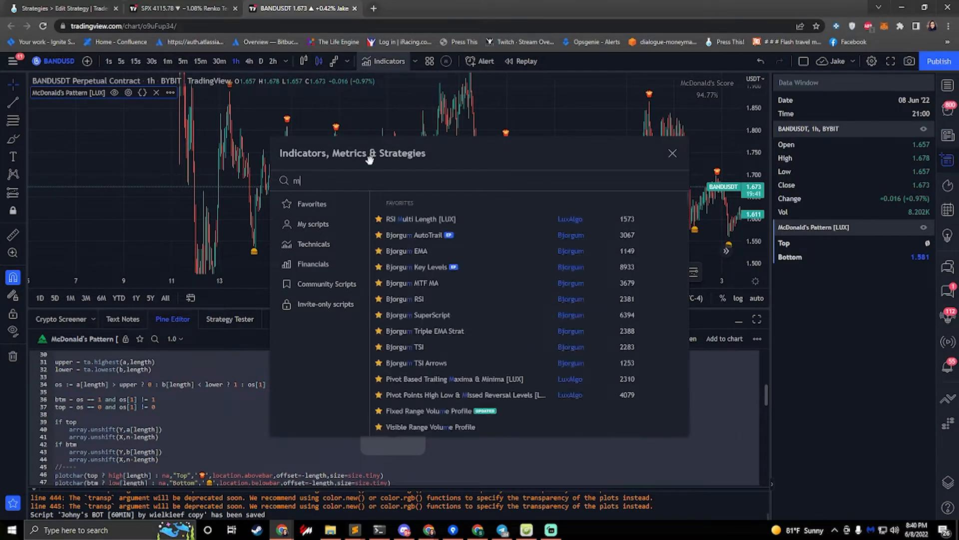
pyautogui.write('cdon')
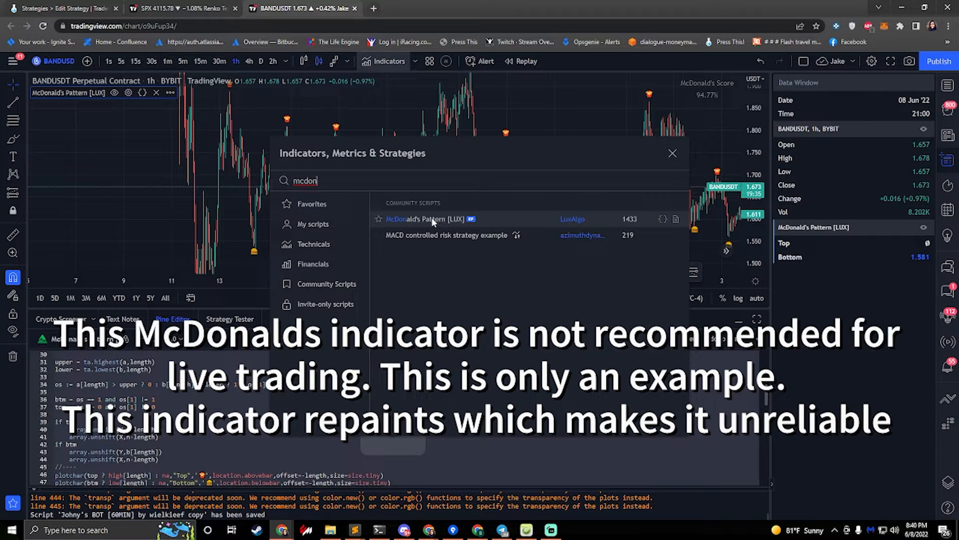
pyautogui.moveTo(473, 225)
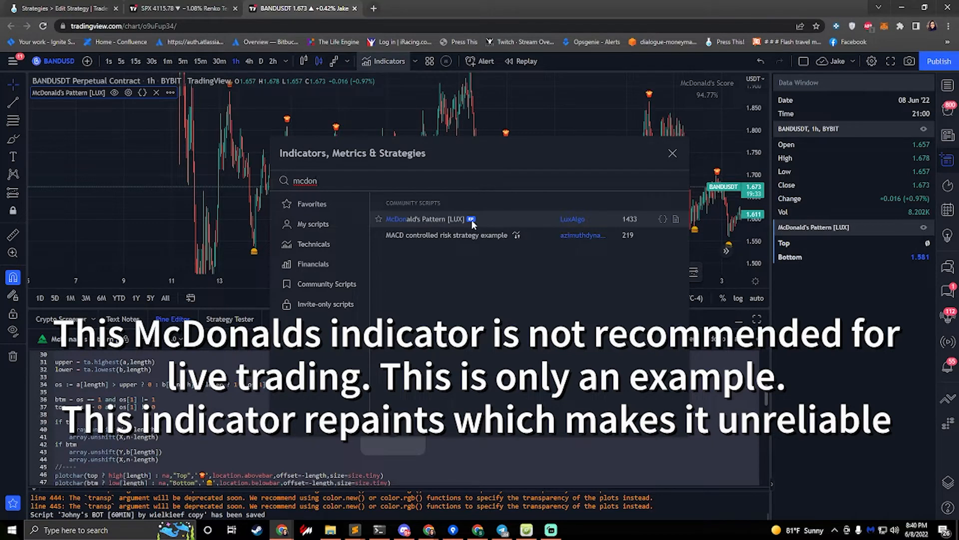
pyautogui.moveTo(438, 222)
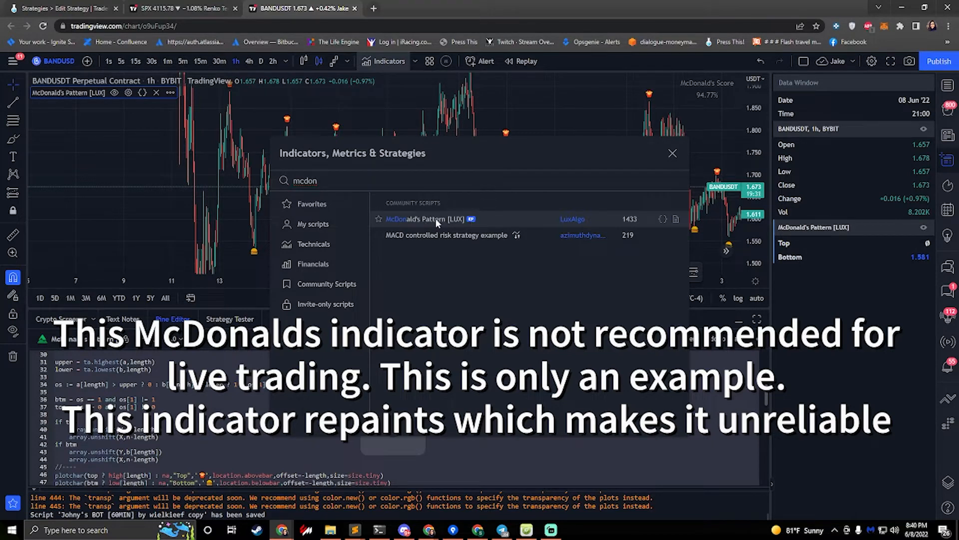
pyautogui.click(420, 219)
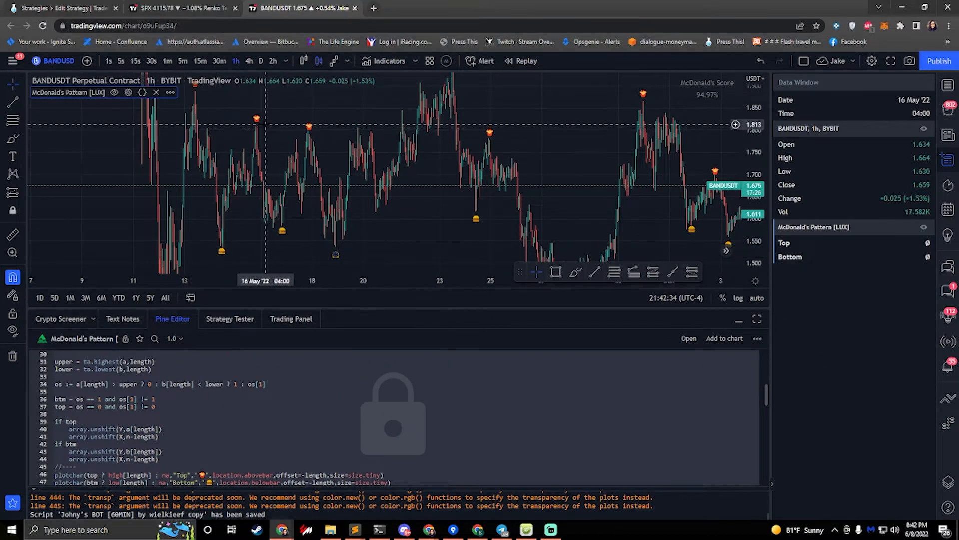
pyautogui.moveTo(266, 170)
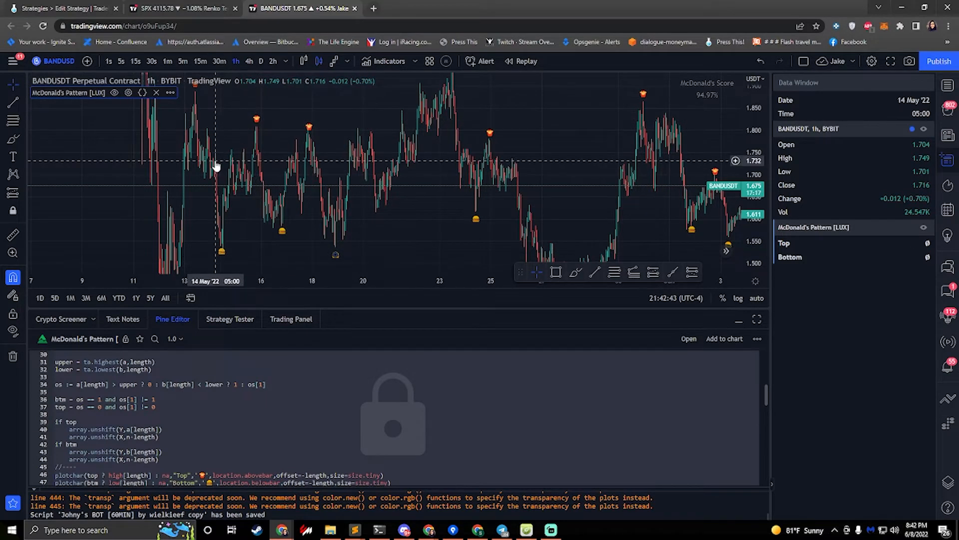
pyautogui.moveTo(208, 162)
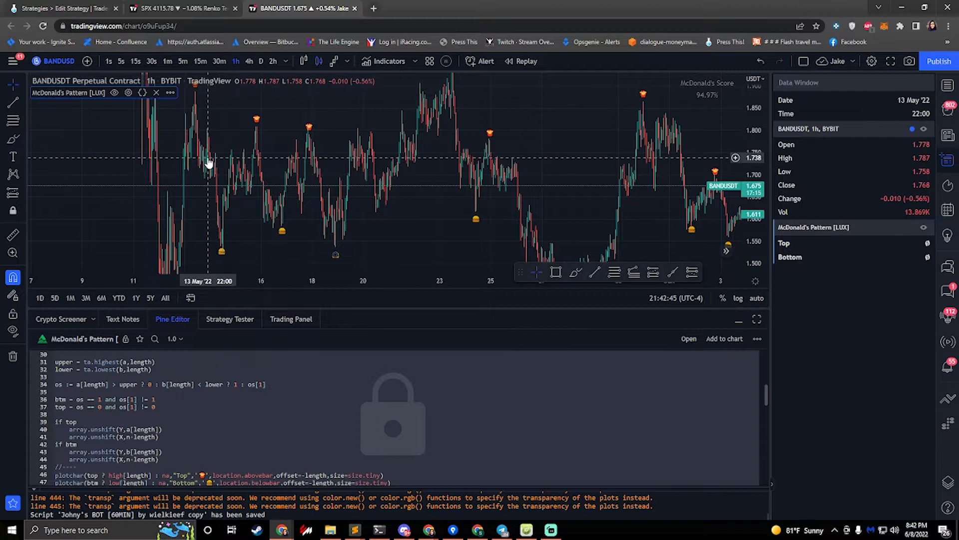
pyautogui.moveTo(630, 148)
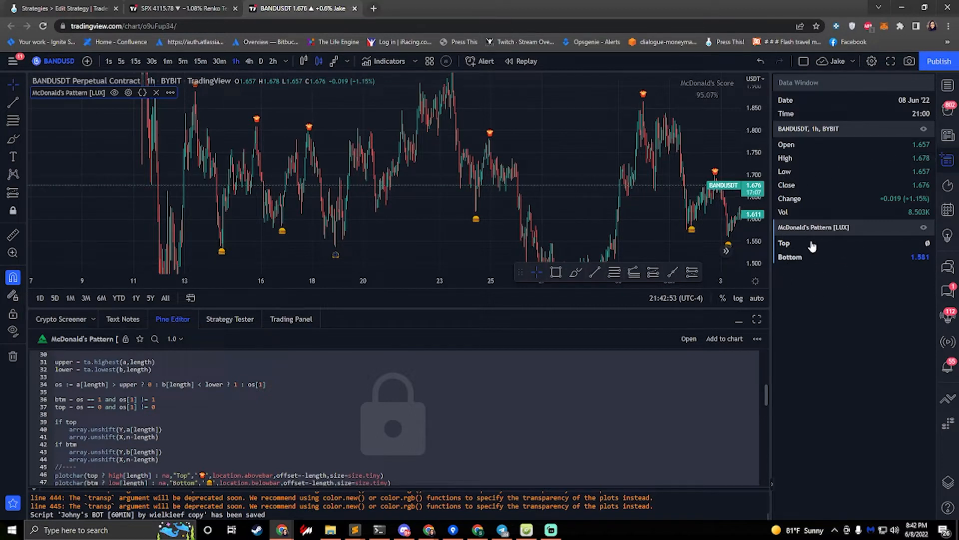
pyautogui.moveTo(836, 262)
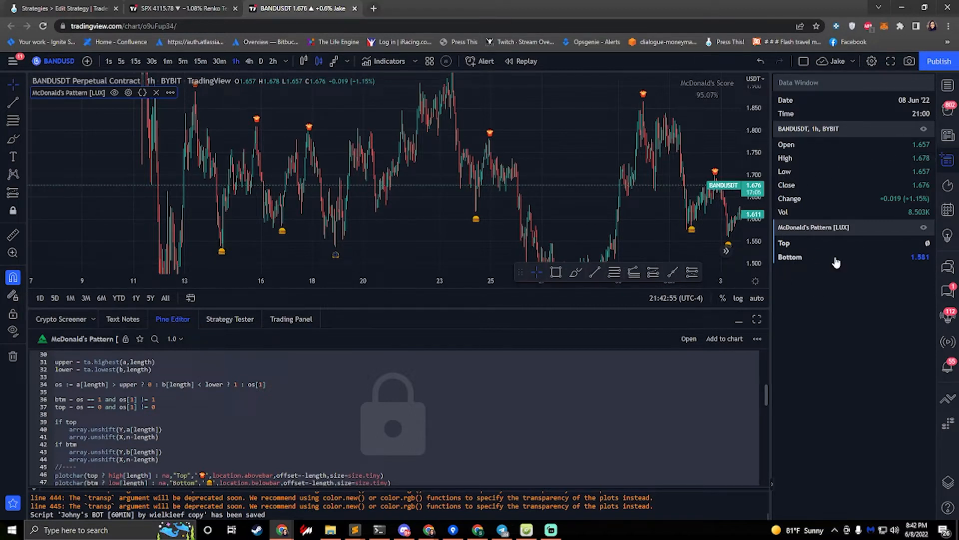
pyautogui.moveTo(947, 159)
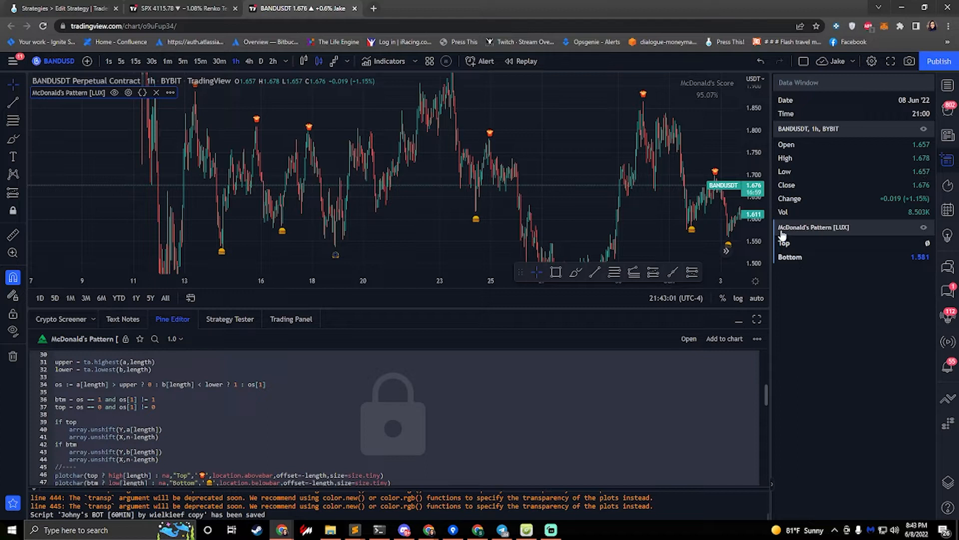
pyautogui.moveTo(826, 236)
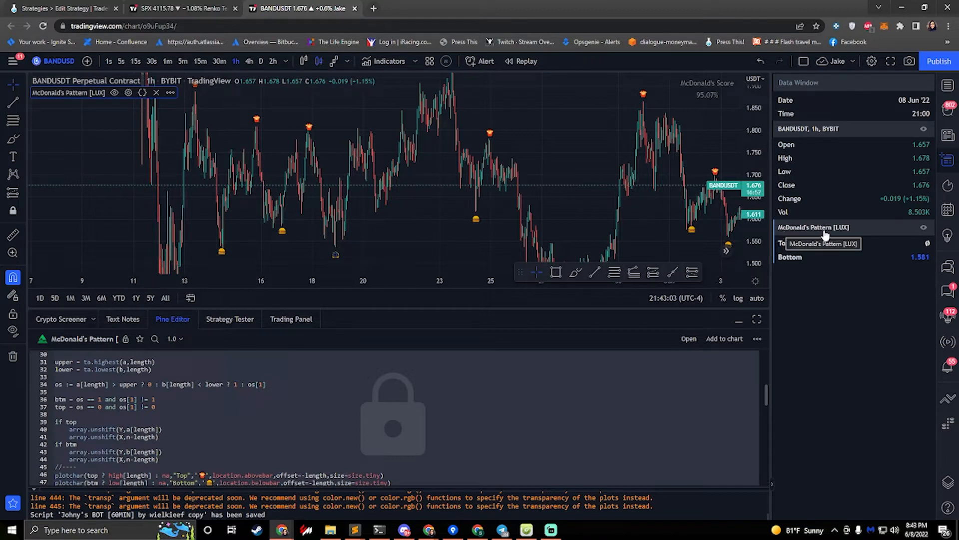
pyautogui.moveTo(782, 250)
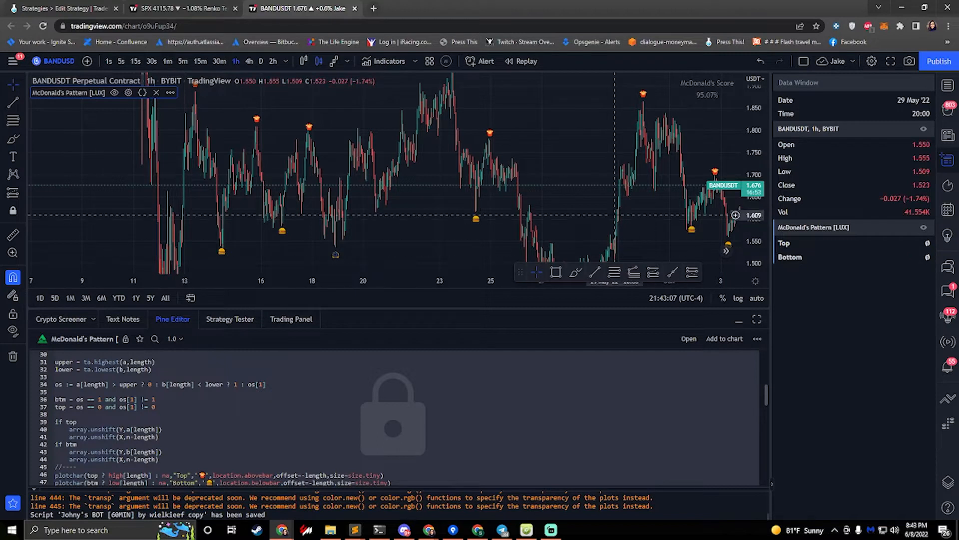
pyautogui.moveTo(621, 193)
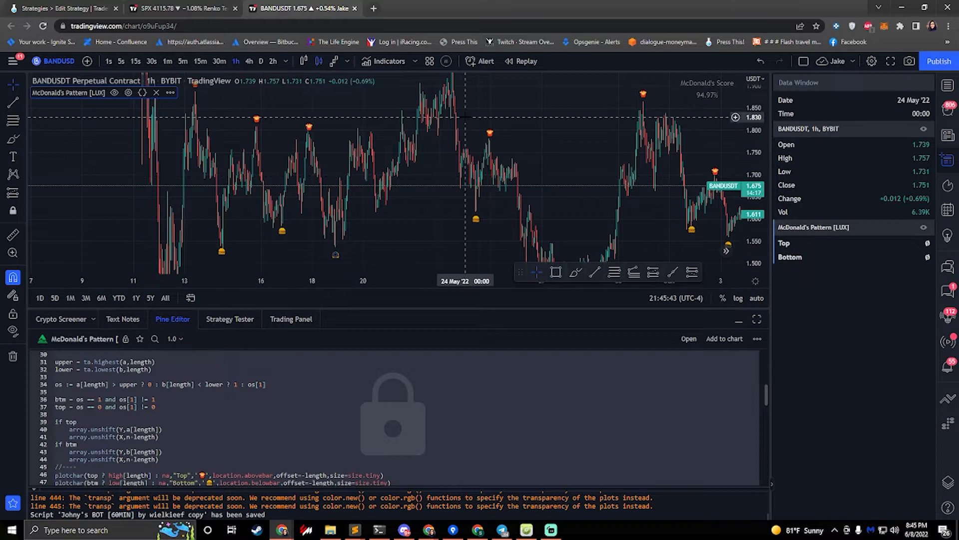
# Step: Draft an alert on McDonald's Pattern Bottom greater than 0, triggering once per bar close
pyautogui.click(485, 61)
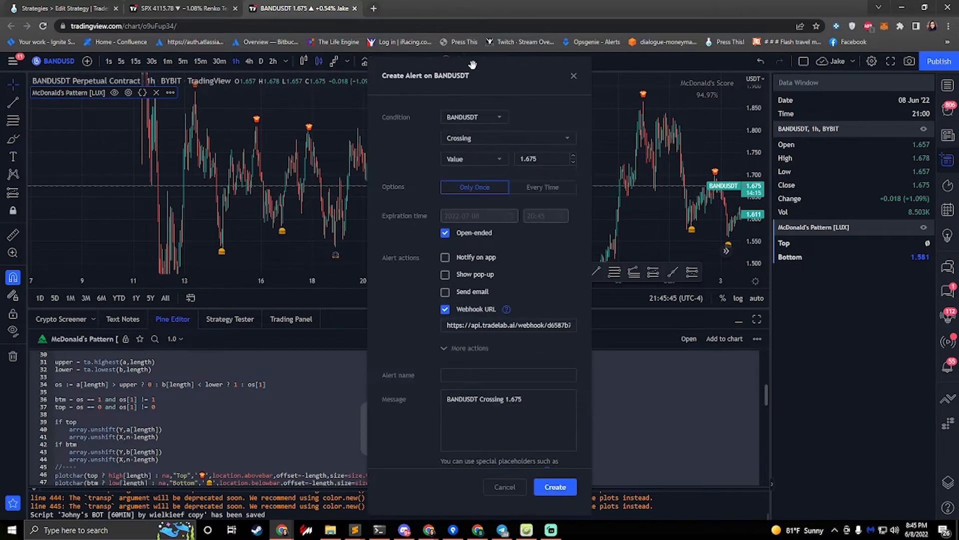
pyautogui.click(474, 117)
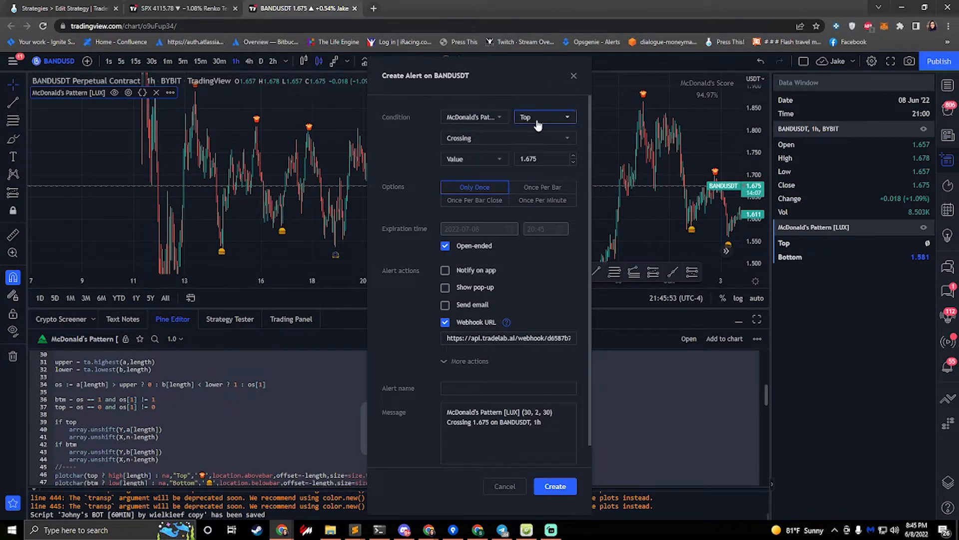
pyautogui.click(543, 117)
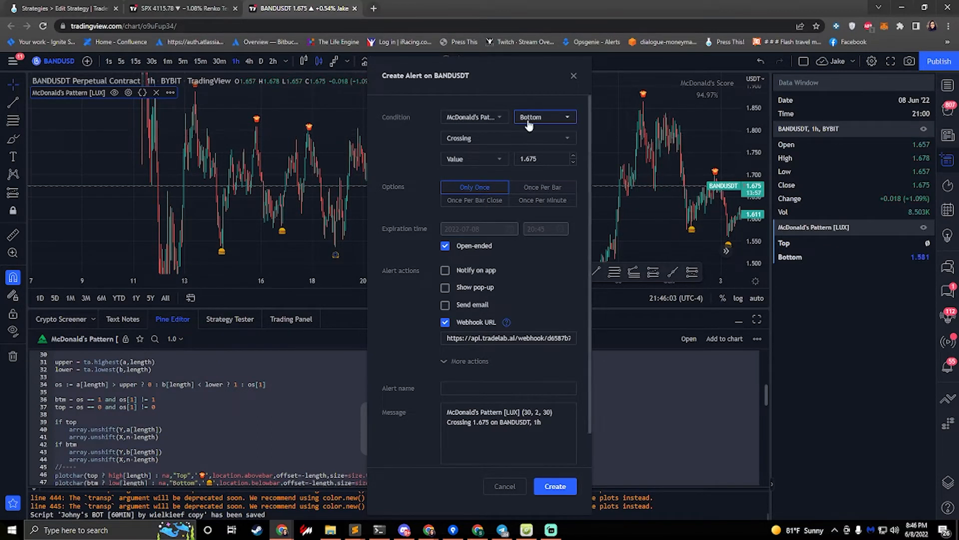
pyautogui.click(505, 138)
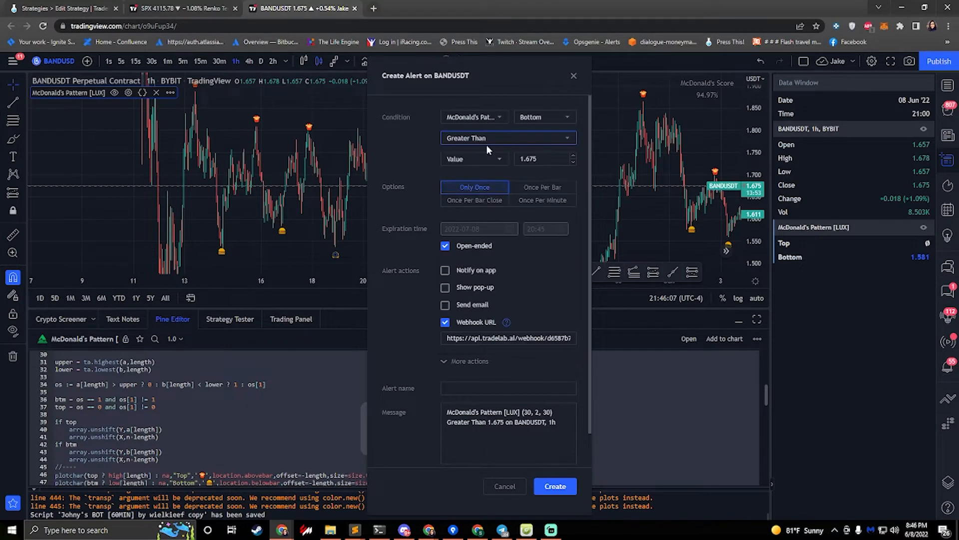
pyautogui.click(540, 159)
pyautogui.write('0.000')
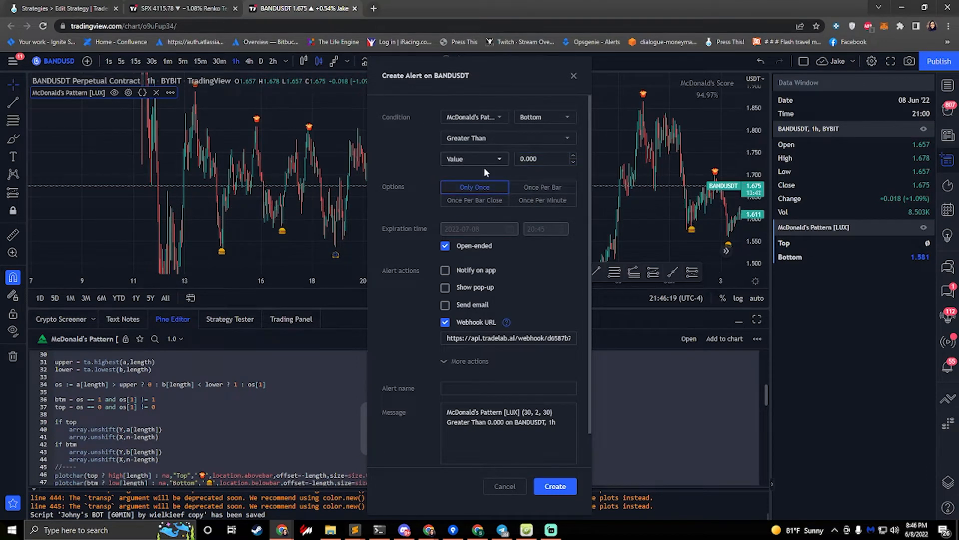
pyautogui.moveTo(473, 200)
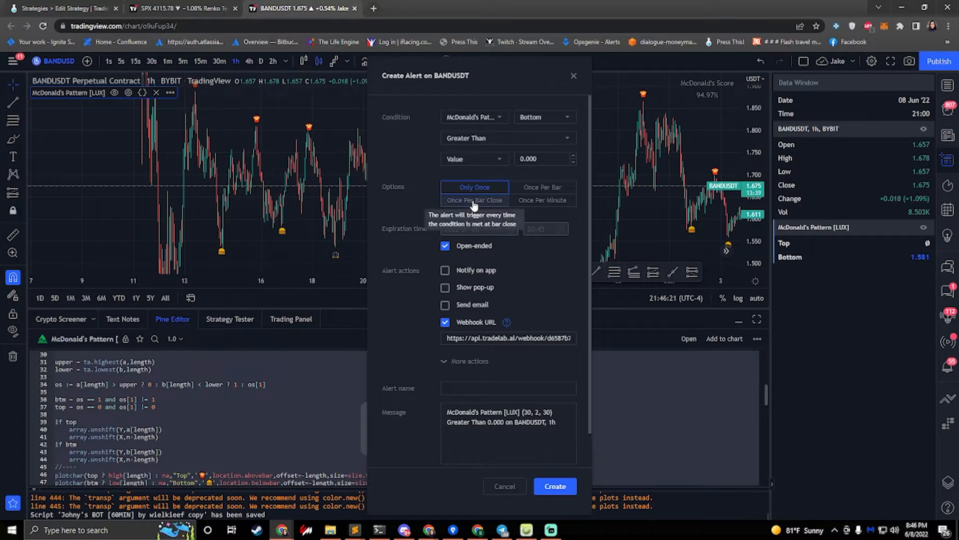
pyautogui.click(474, 200)
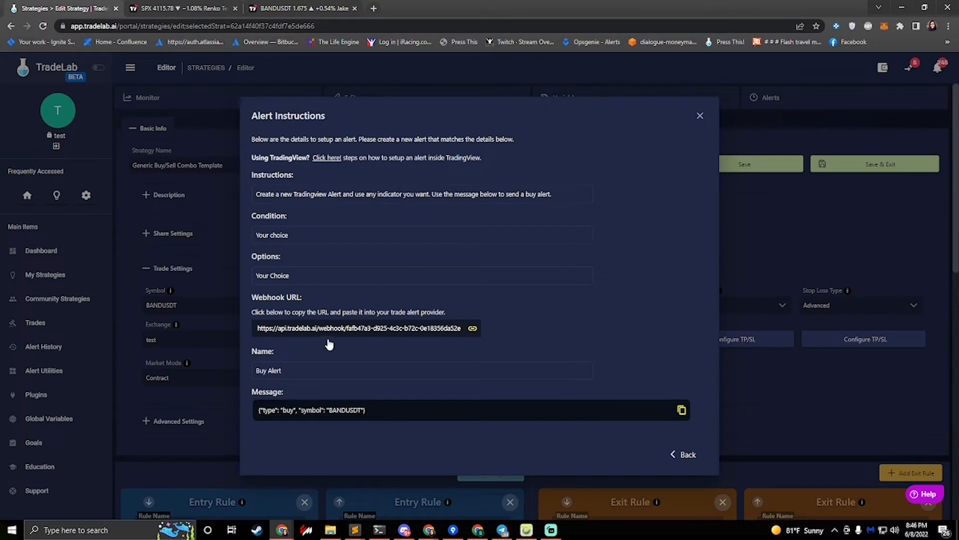
pyautogui.moveTo(308, 336)
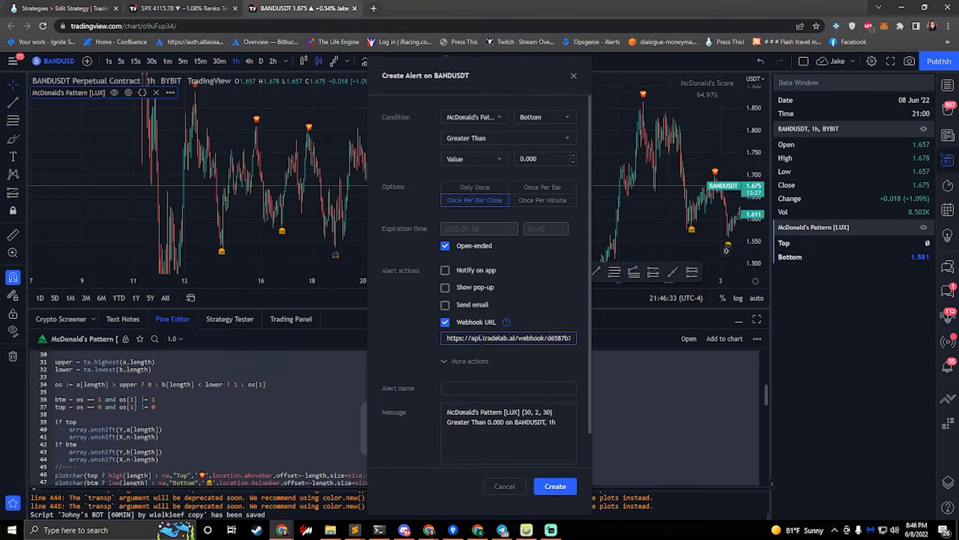
pyautogui.moveTo(737, 217)
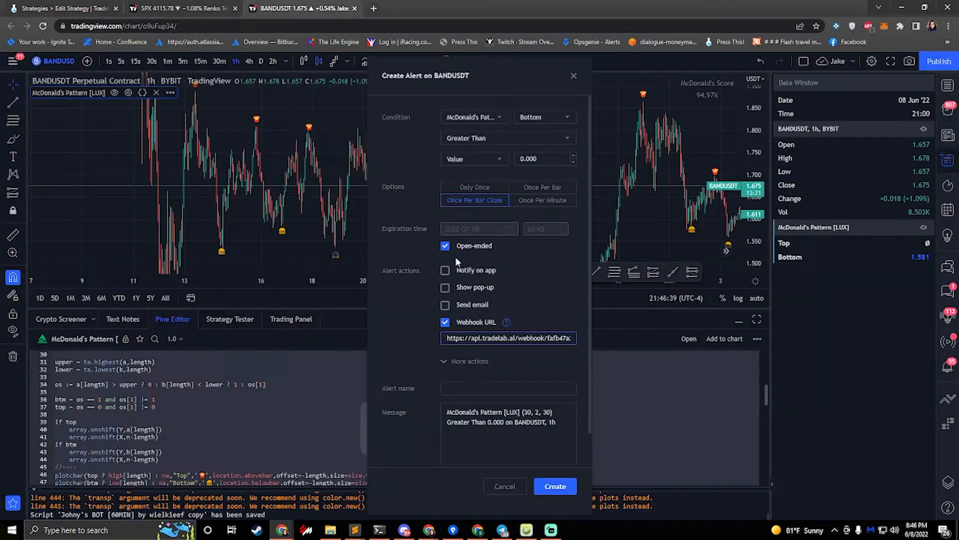
# Step: Name the alert 'Buy Alert' and create it with TradeLab's webhook and buy message
pyautogui.write('Buy Alert')
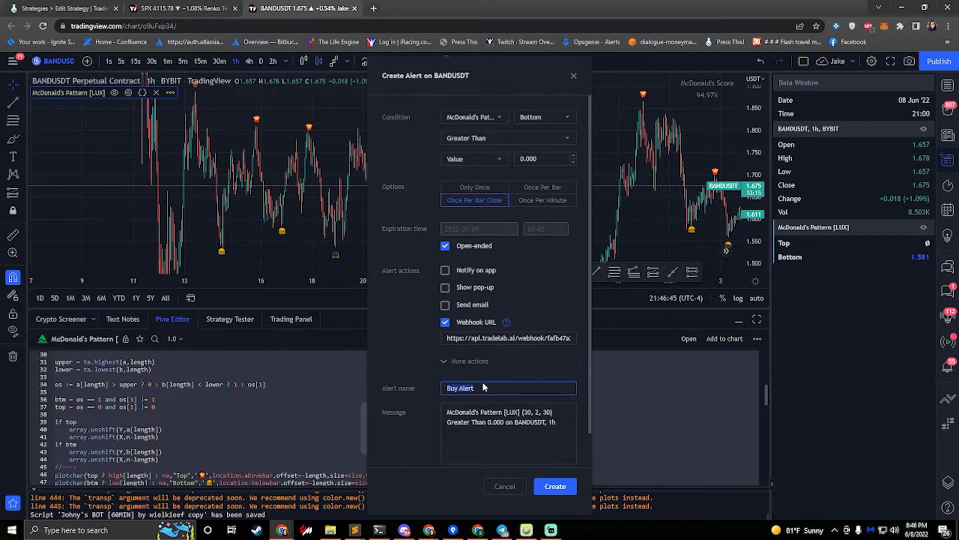
pyautogui.moveTo(256, 136)
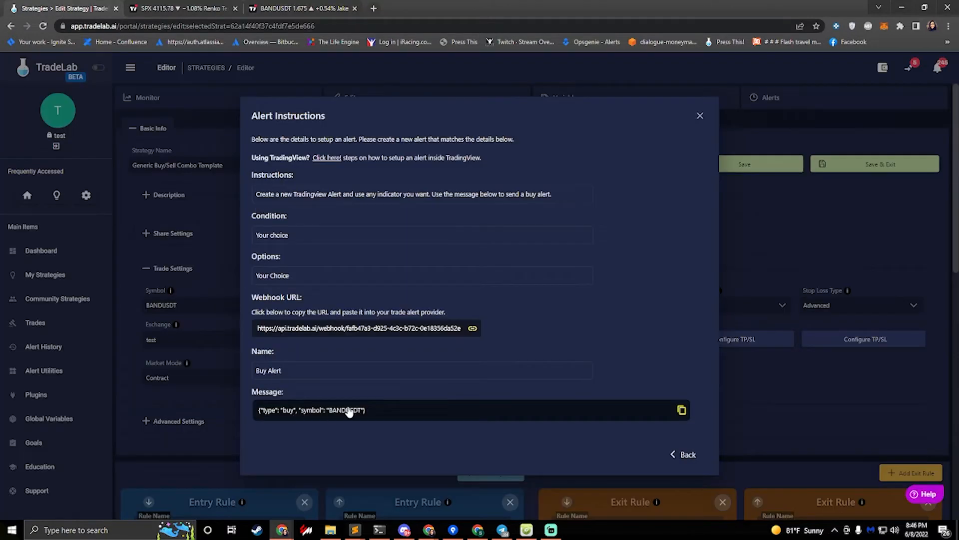
pyautogui.moveTo(297, 419)
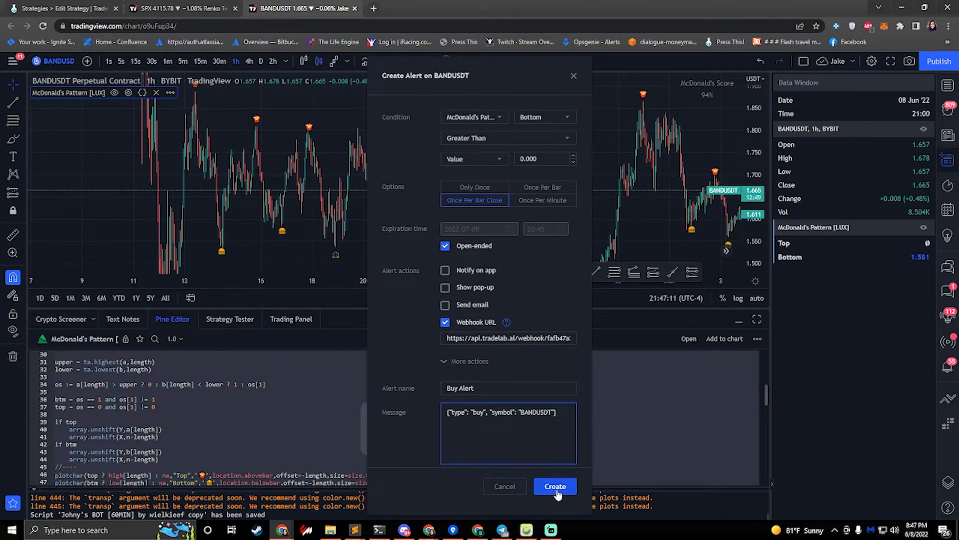
pyautogui.click(554, 485)
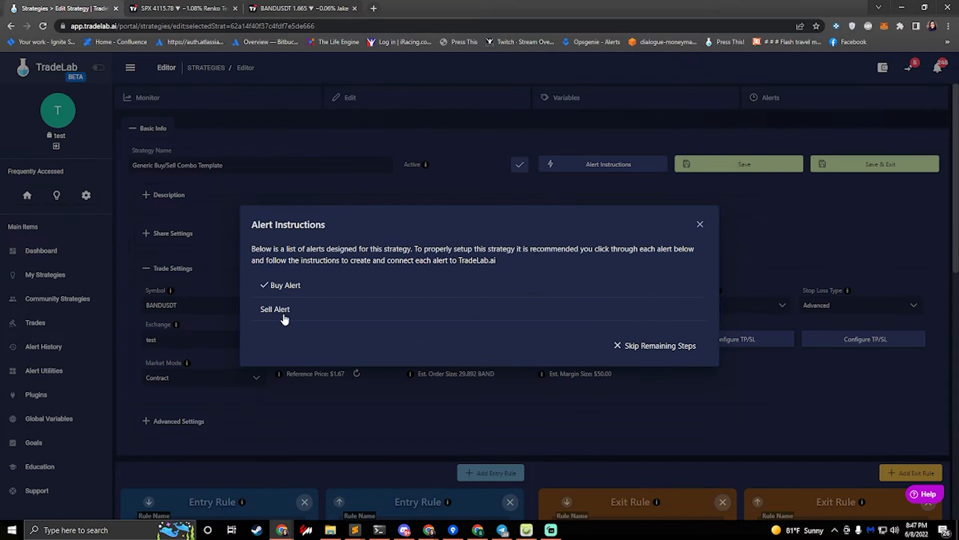
# Step: Start a sell alert on McDonald's Pattern Top with the TradeLab webhook URL
pyautogui.click(275, 308)
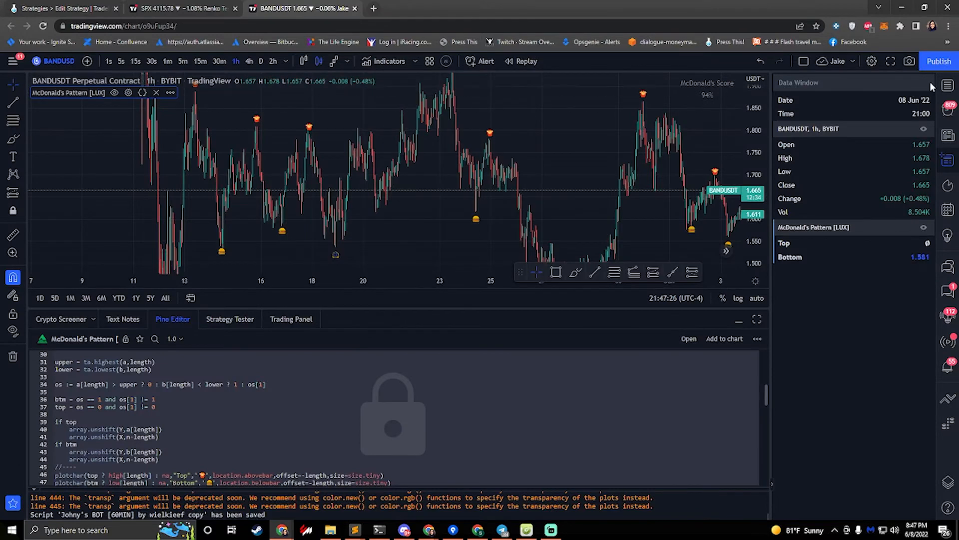
pyautogui.click(486, 61)
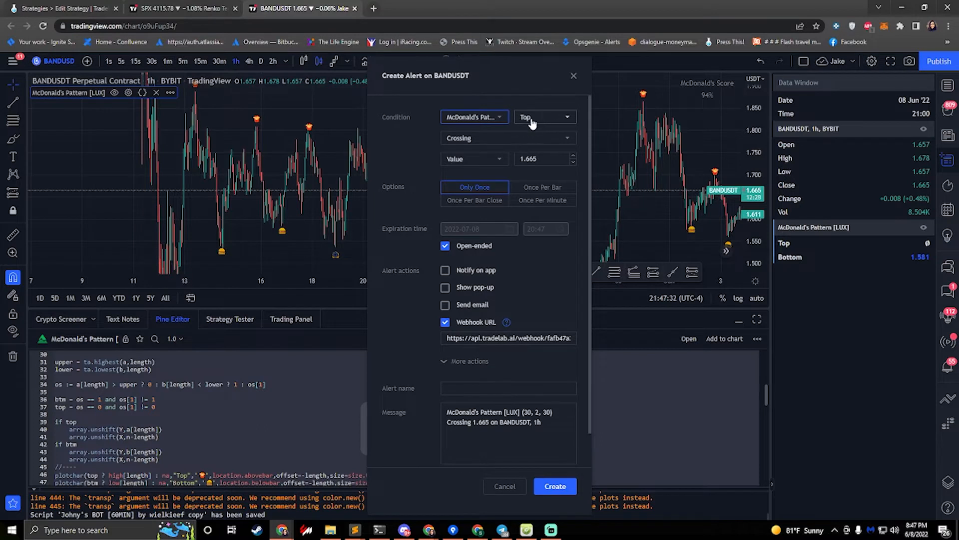
pyautogui.click(508, 138)
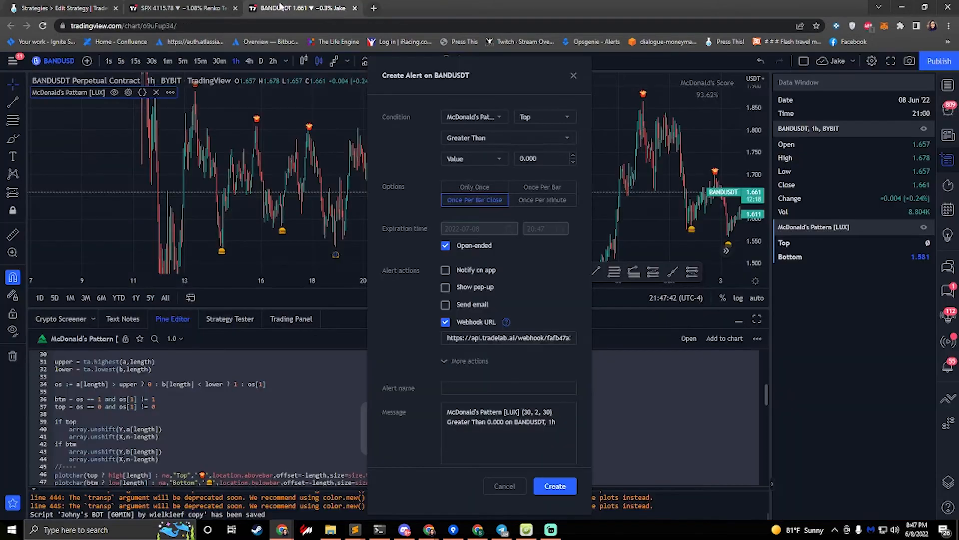
pyautogui.click(507, 338)
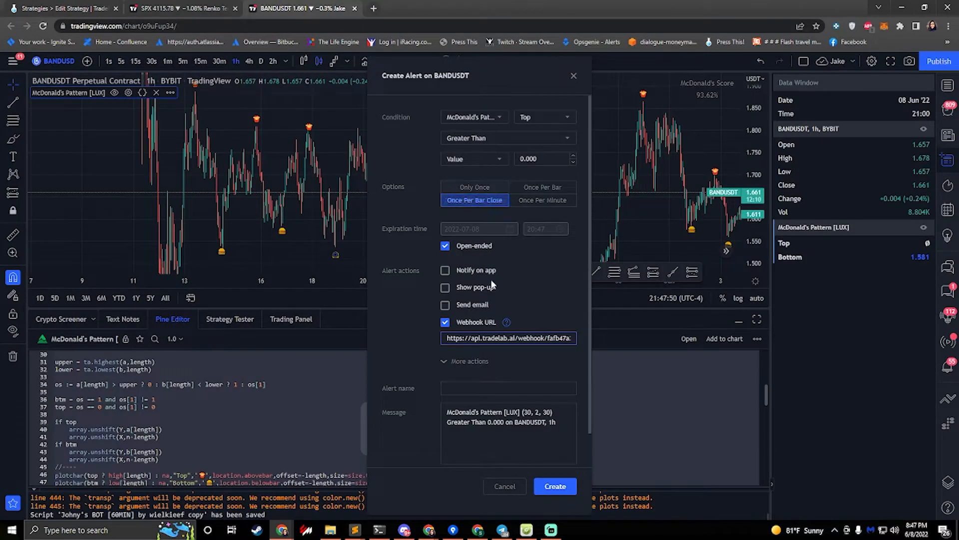
pyautogui.click(507, 388)
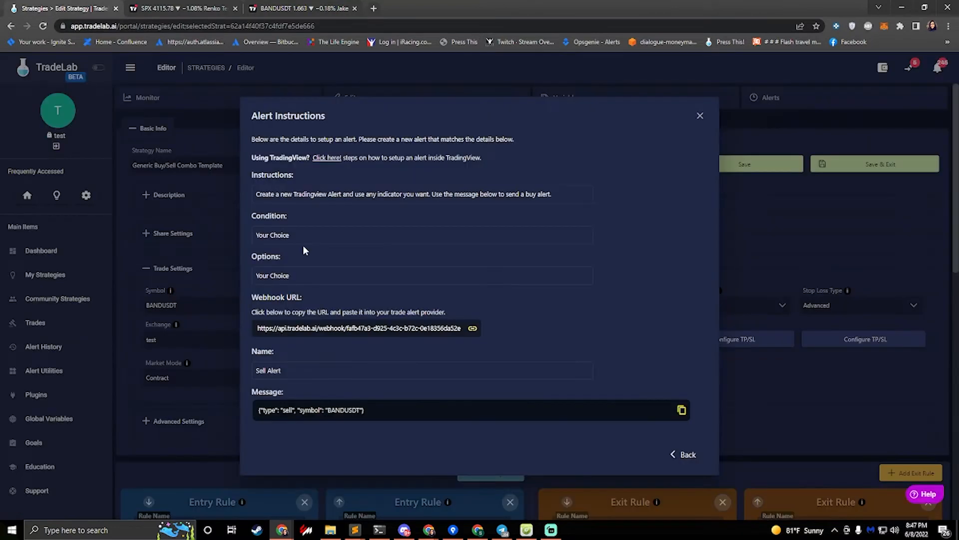
# Step: Name it Sell Alert with message {"type": "sell", "symbol": "BANDUSDT"} and create it
pyautogui.click(300, 8)
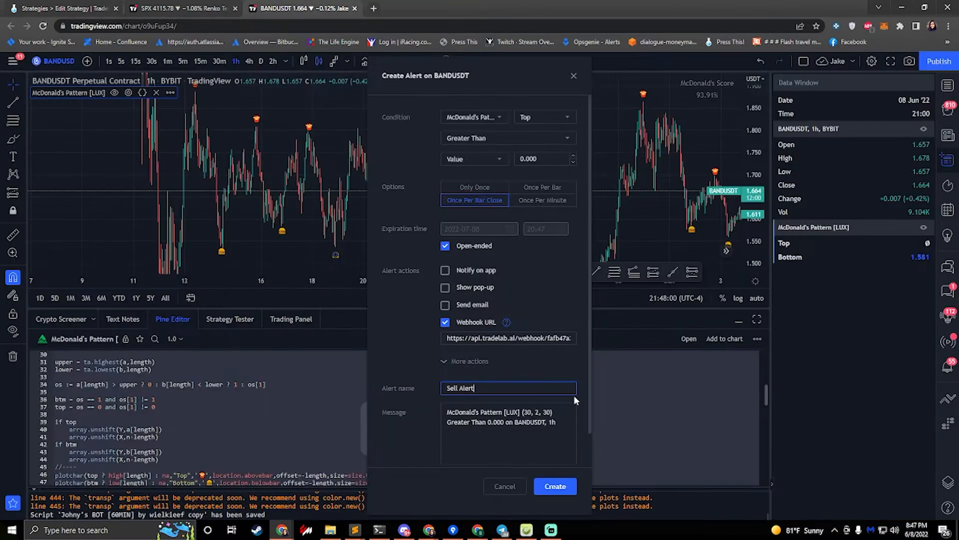
pyautogui.click(508, 429)
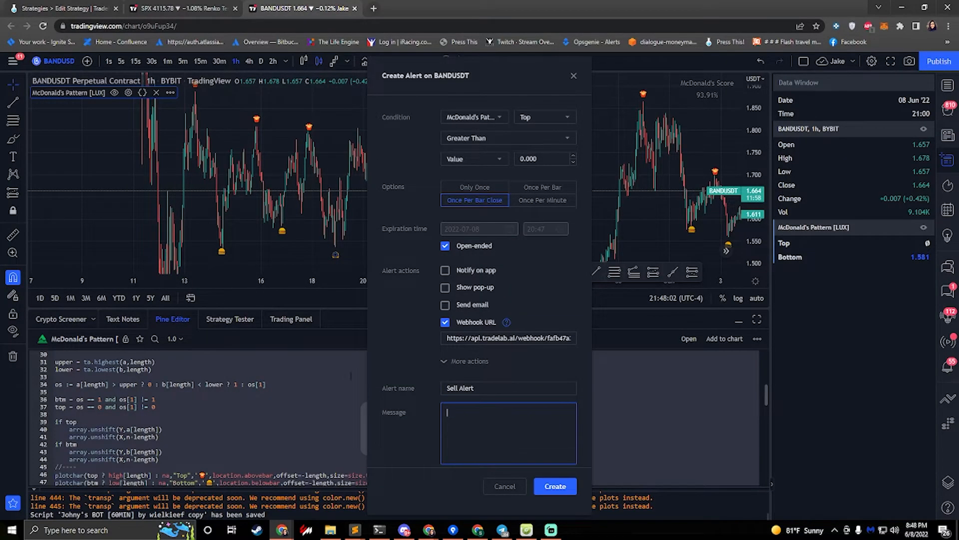
pyautogui.write('{"type": "sell", "symbol": "BANDUSDT"}')
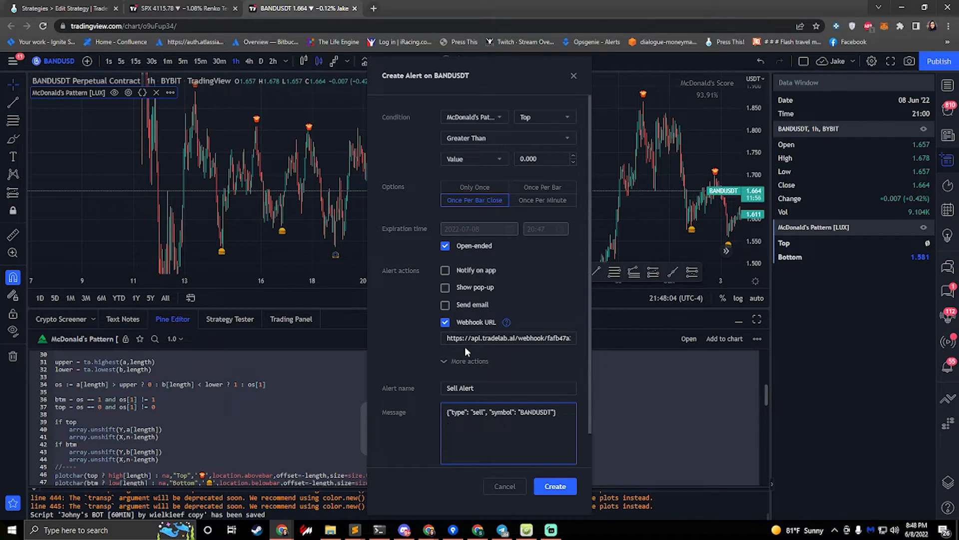
pyautogui.click(555, 486)
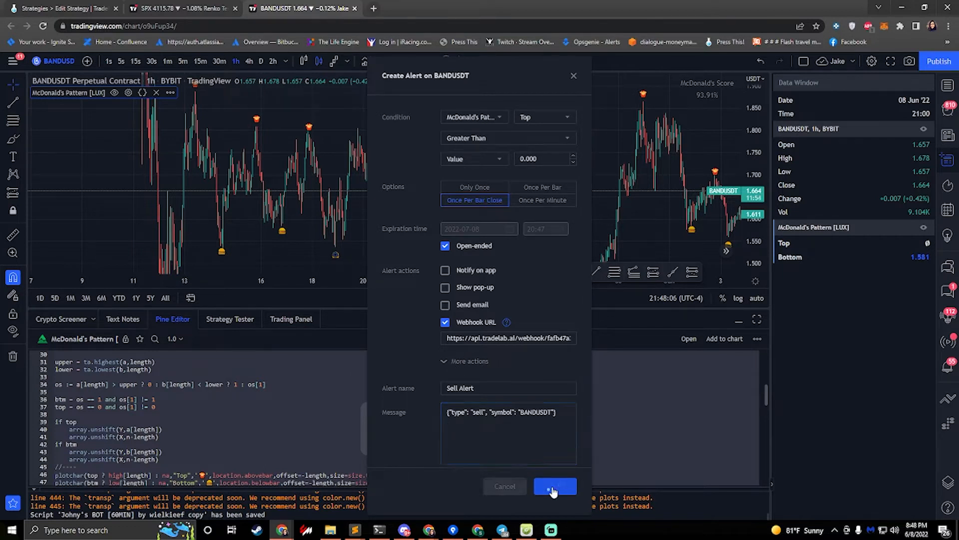
pyautogui.click(553, 486)
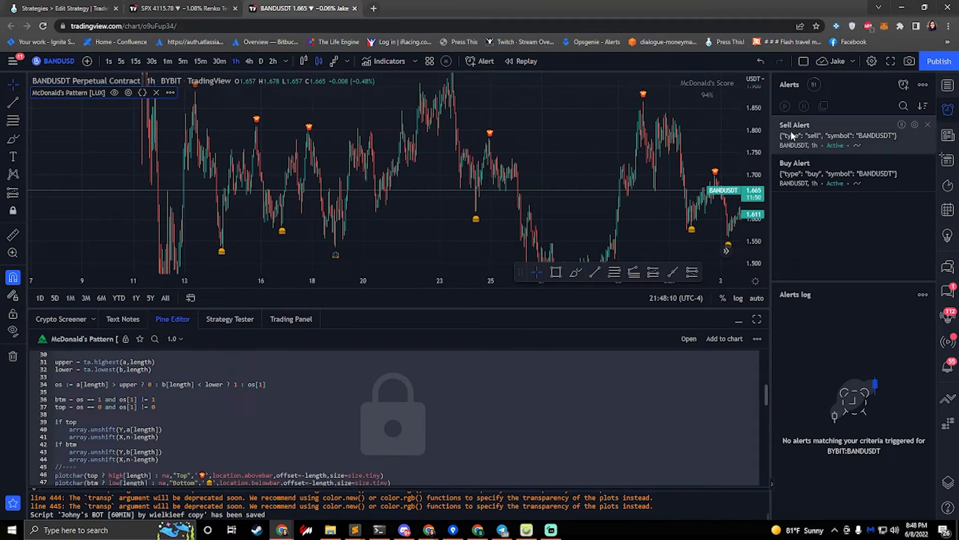
pyautogui.moveTo(795, 125)
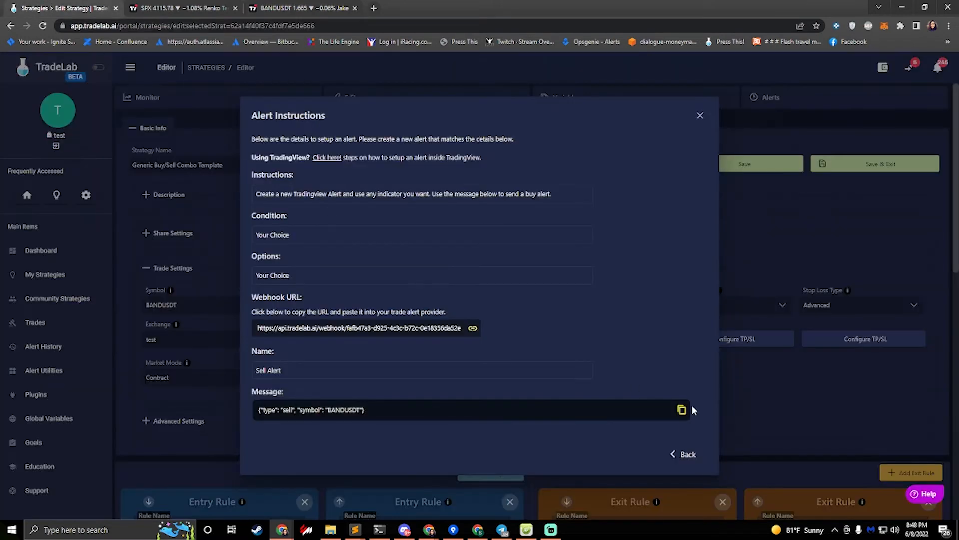
# Step: Close the sell alert instructions to return to the strategy editor
pyautogui.click(682, 454)
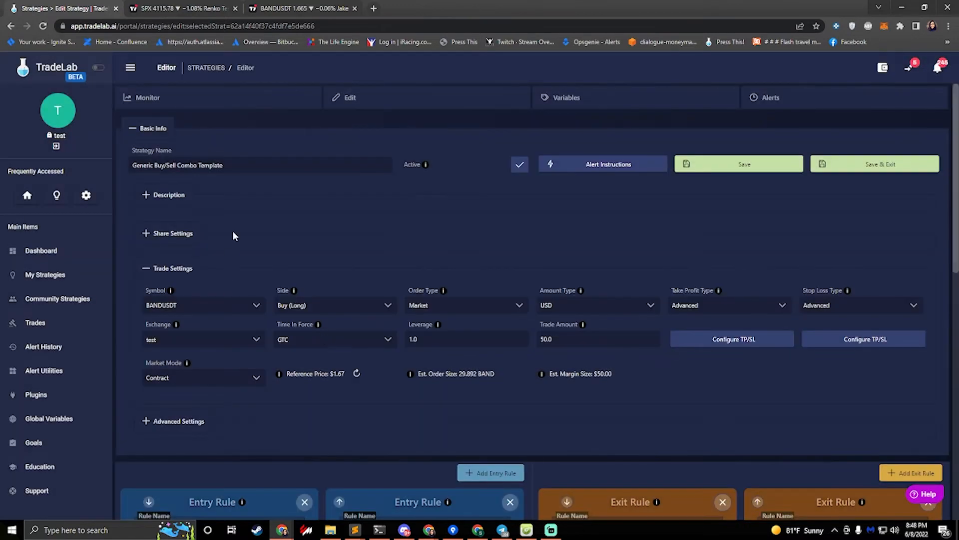
pyautogui.moveTo(299, 237)
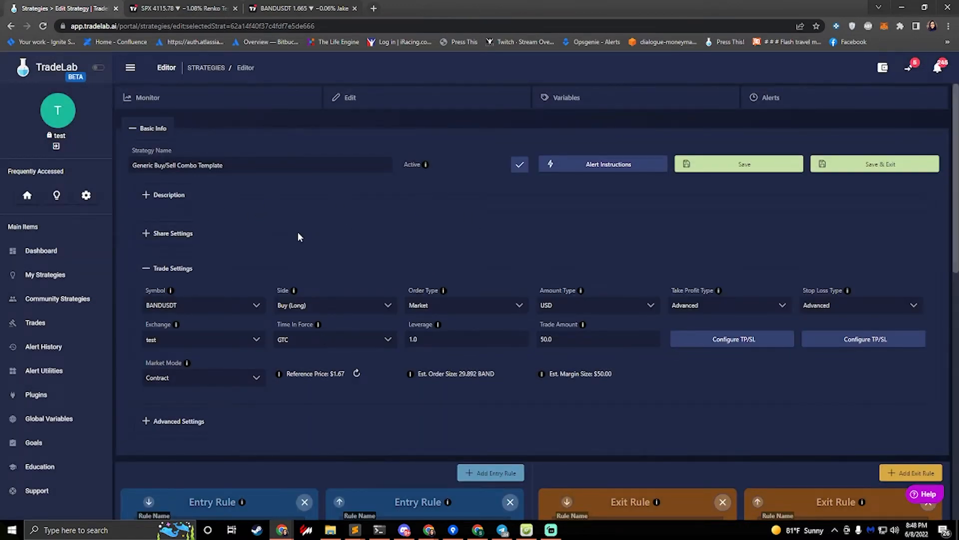
# Step: Scroll through the Entry and Exit Rule cards of the strategy
pyautogui.scroll(-3)
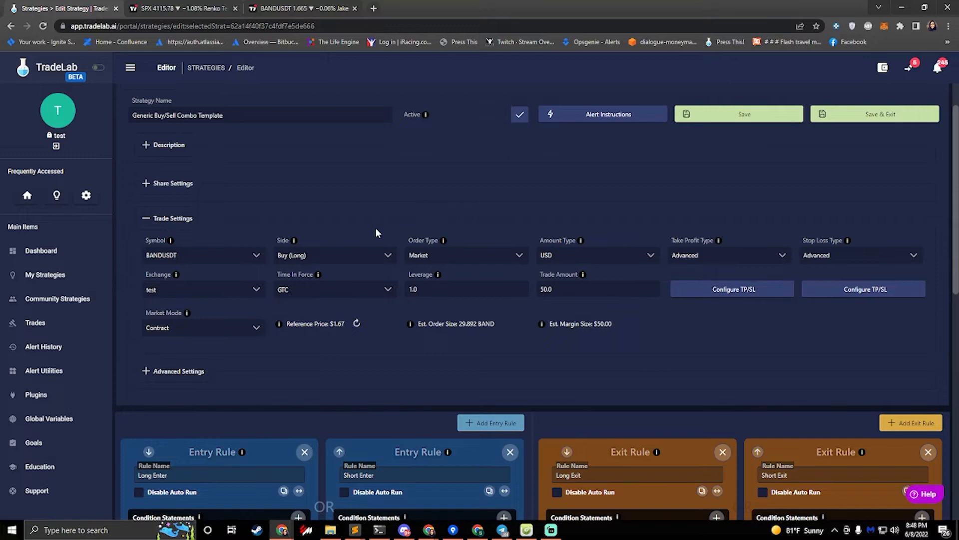
pyautogui.scroll(-3)
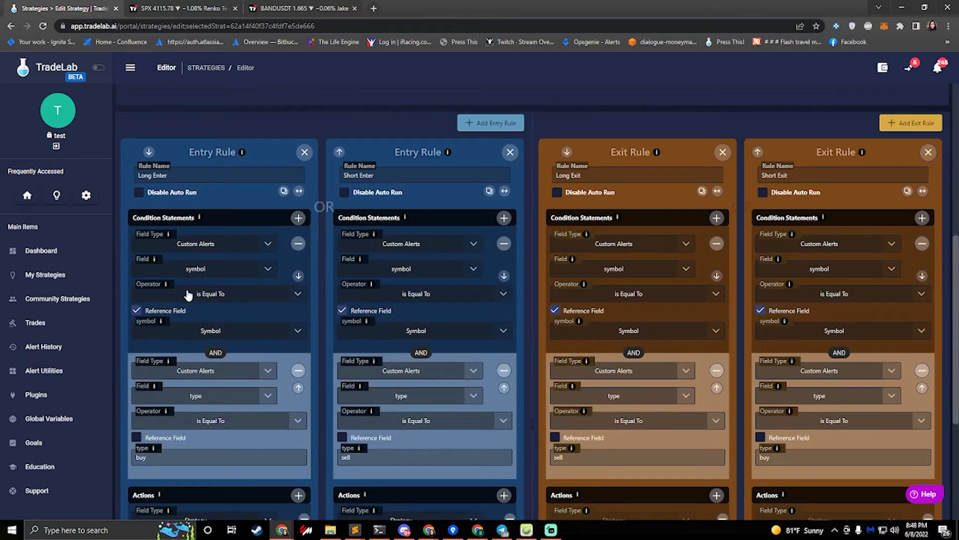
pyautogui.moveTo(401, 269)
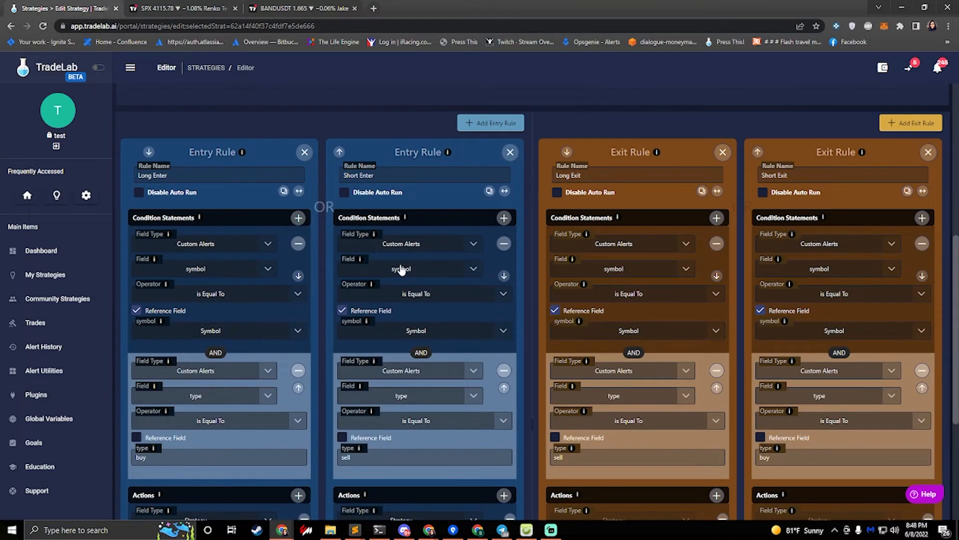
pyautogui.moveTo(443, 317)
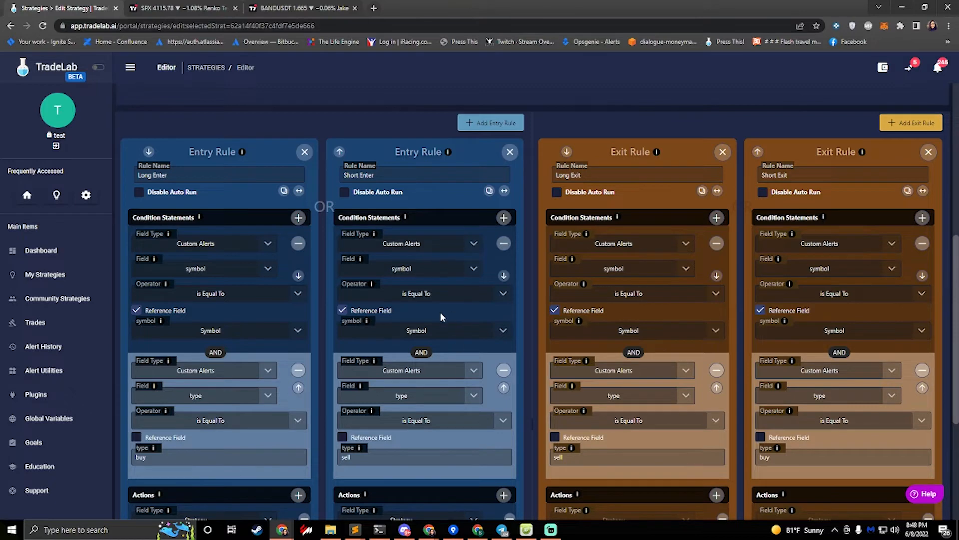
pyautogui.moveTo(212, 349)
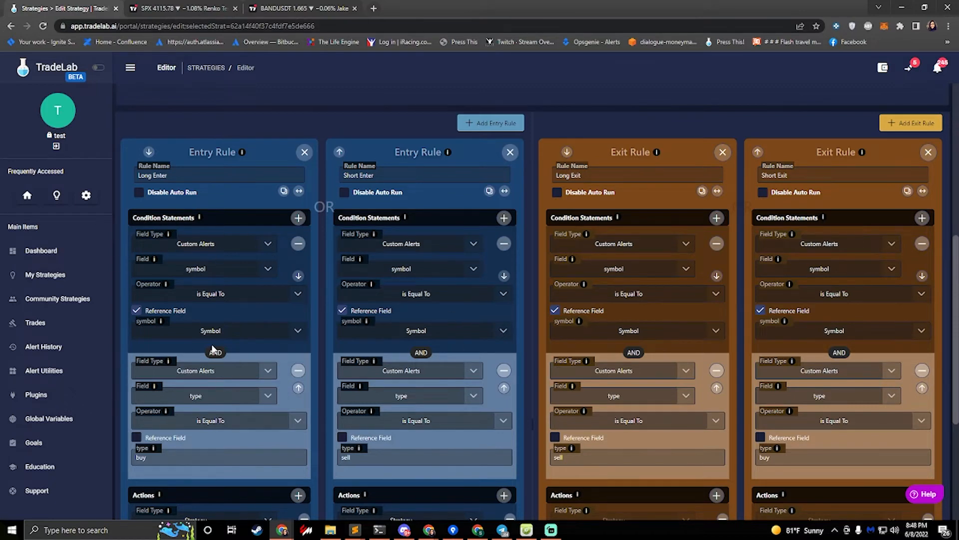
pyautogui.moveTo(672, 312)
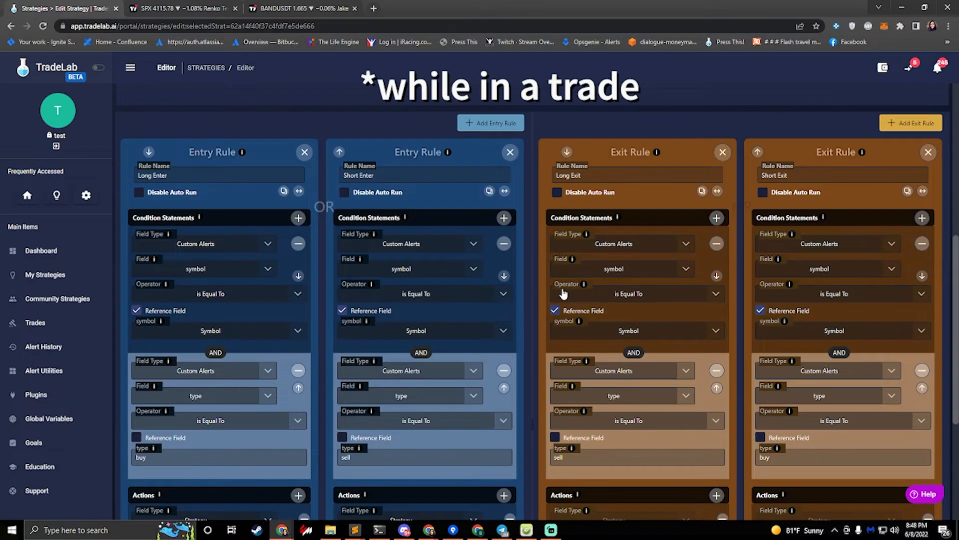
pyautogui.moveTo(580, 306)
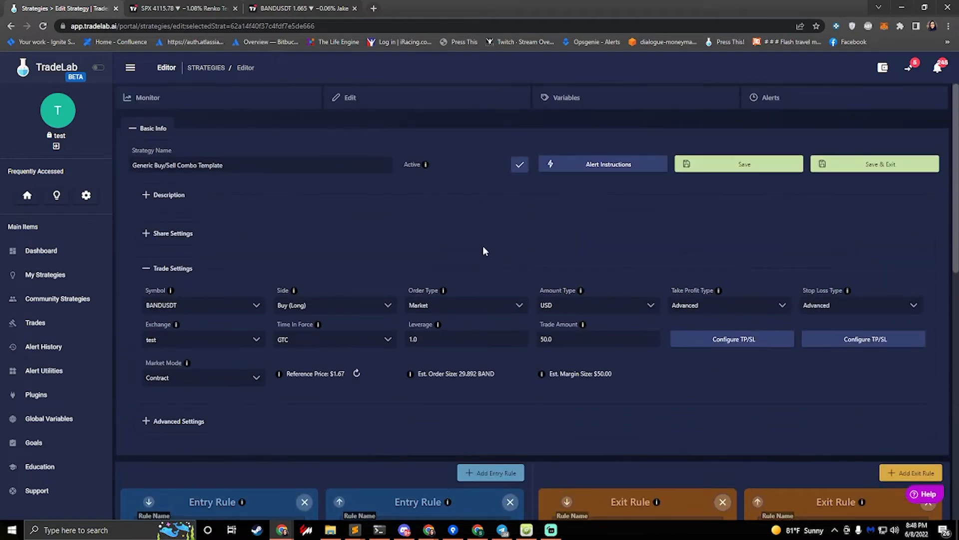
pyautogui.scroll(-3)
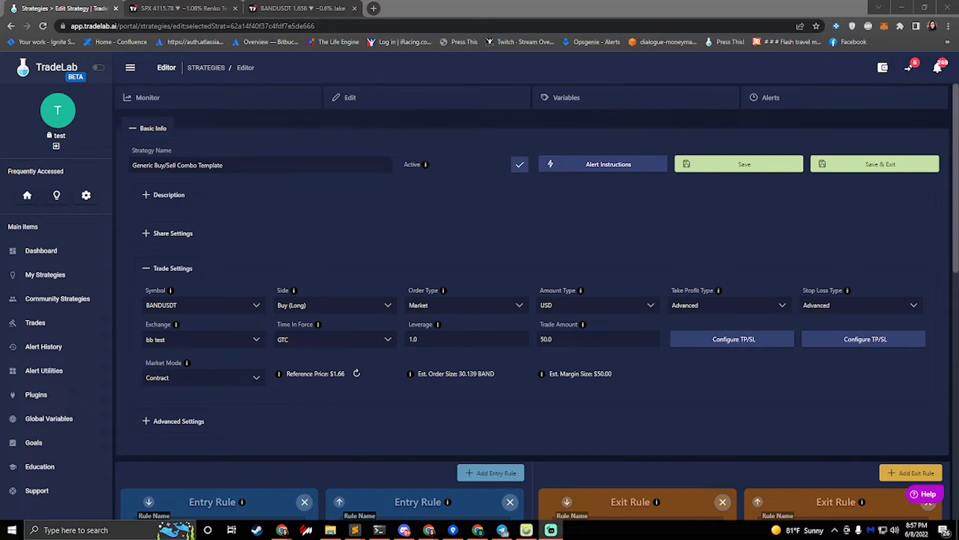
pyautogui.moveTo(695, 343)
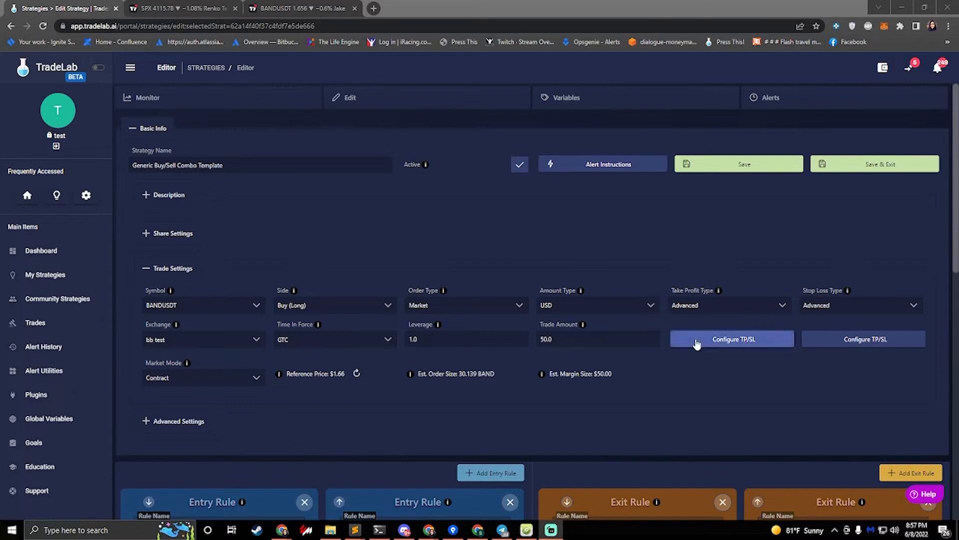
# Step: Open the TP/SL Line Builder showing the 2% stop loss and 2% take profit
pyautogui.click(731, 339)
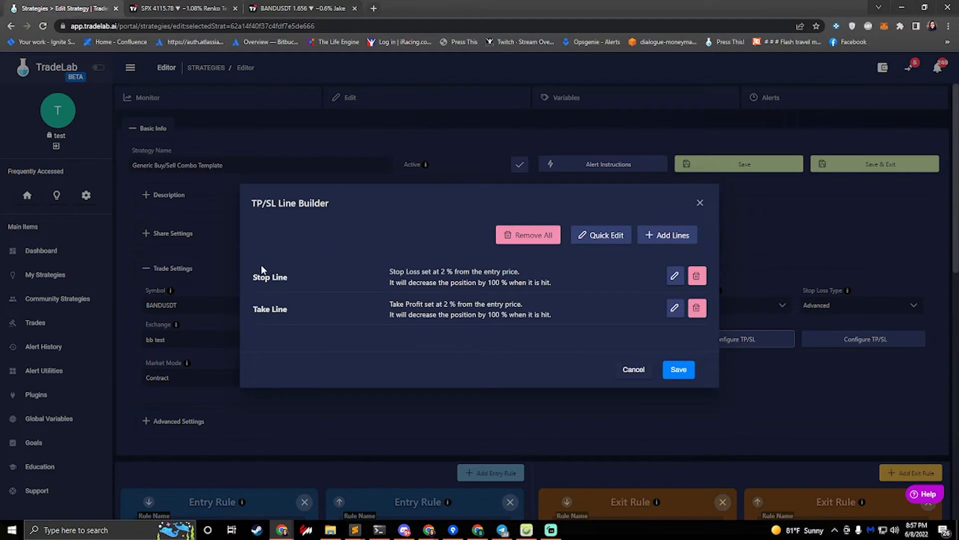
pyautogui.moveTo(292, 282)
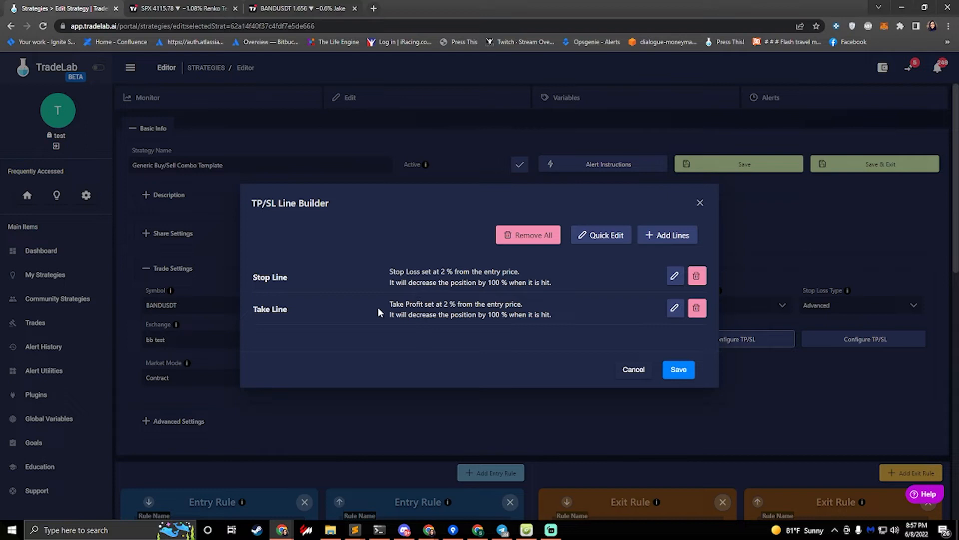
pyautogui.moveTo(323, 284)
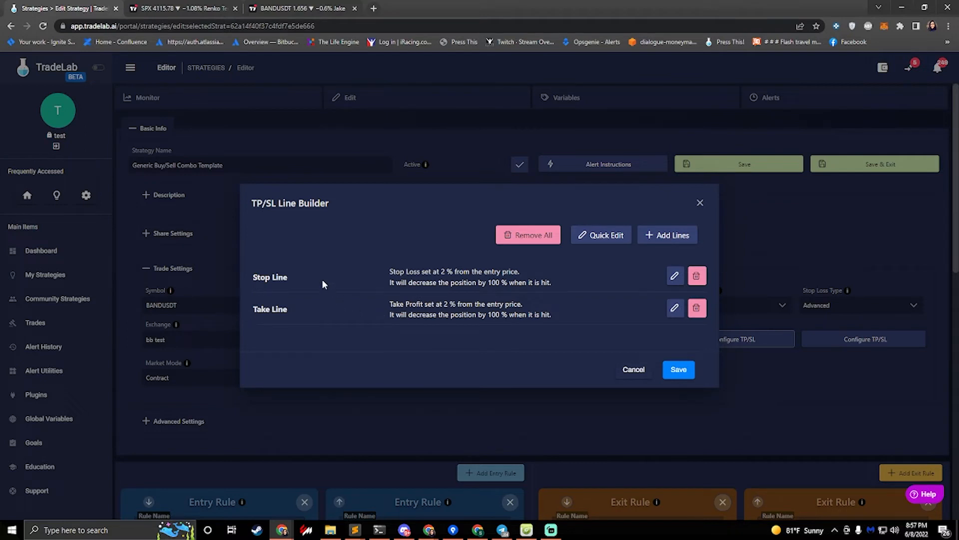
pyautogui.moveTo(314, 288)
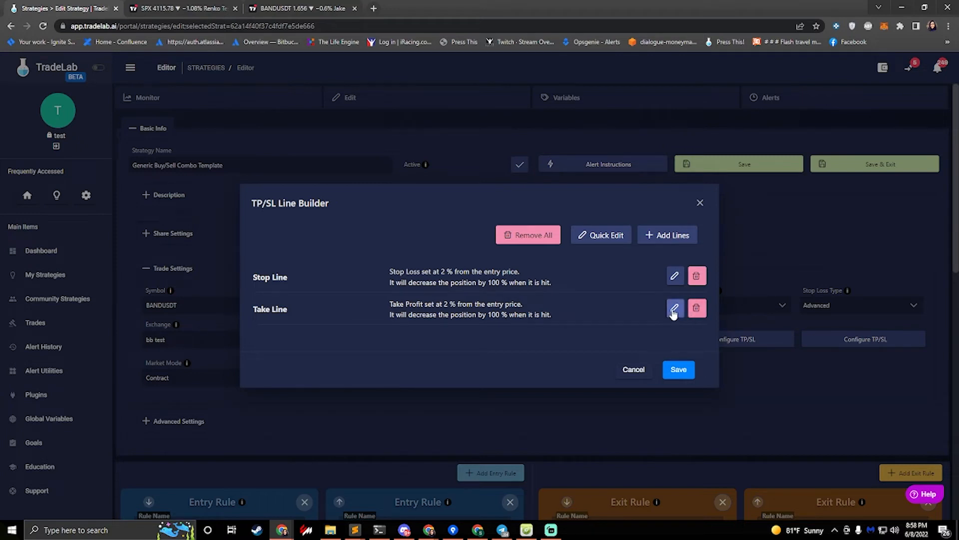
# Step: Edit the take-profit line to a 4.0% level, taking profit when hit
pyautogui.click(675, 307)
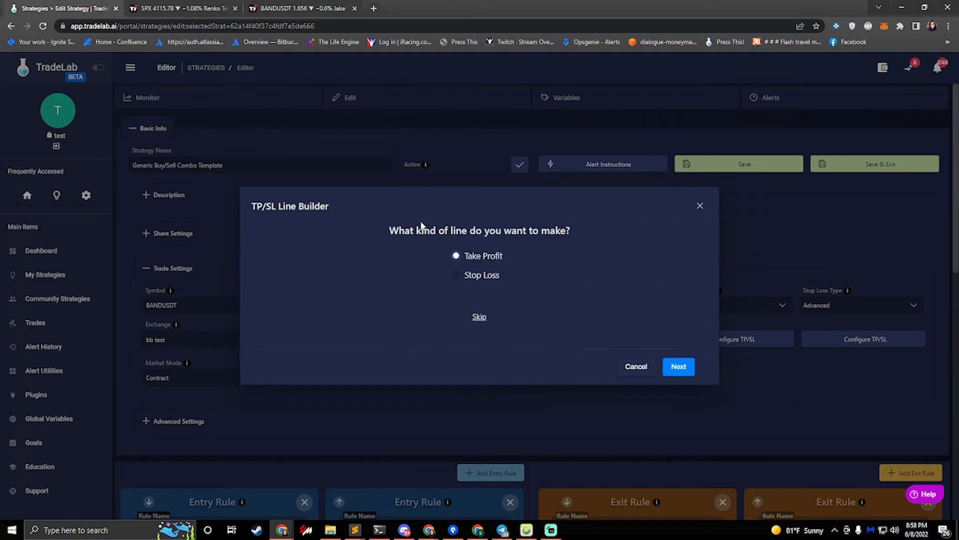
pyautogui.moveTo(564, 321)
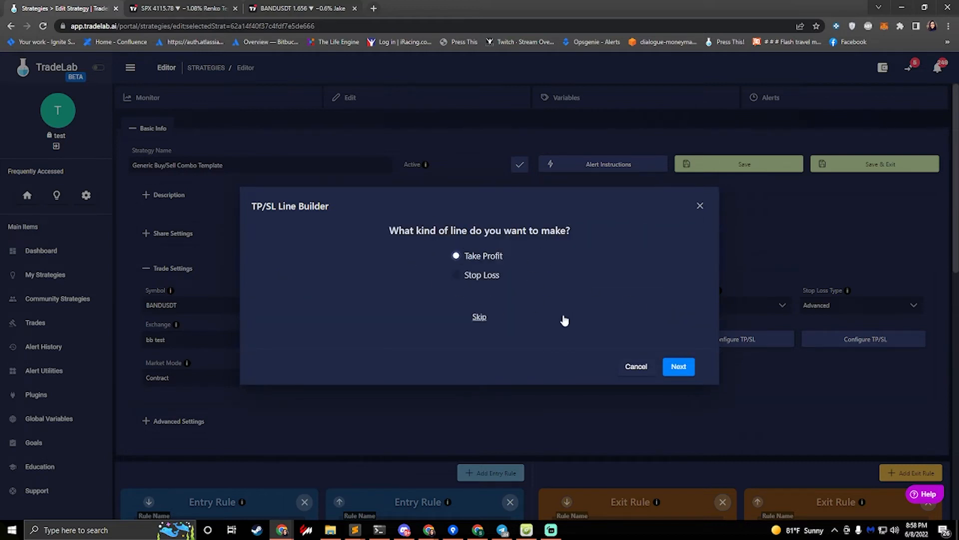
pyautogui.click(678, 366)
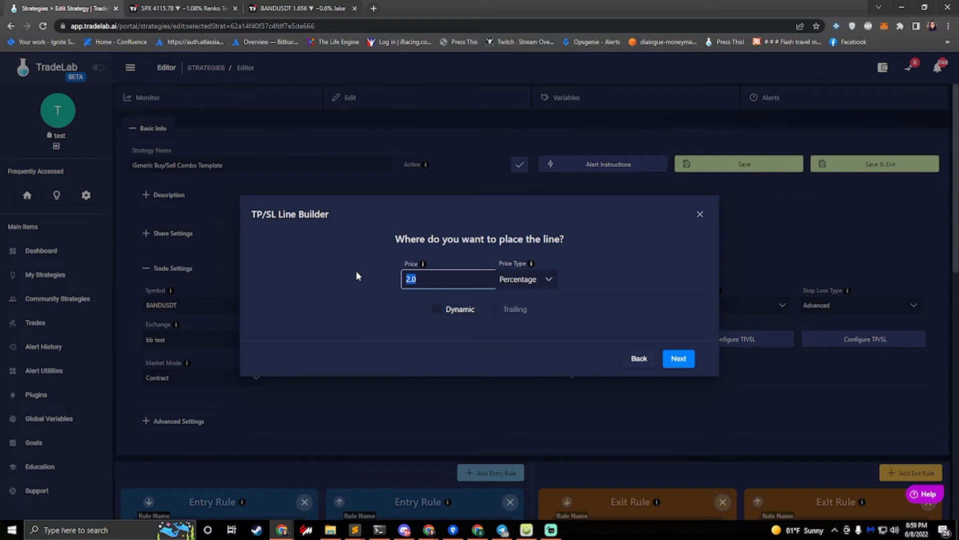
pyautogui.moveTo(541, 290)
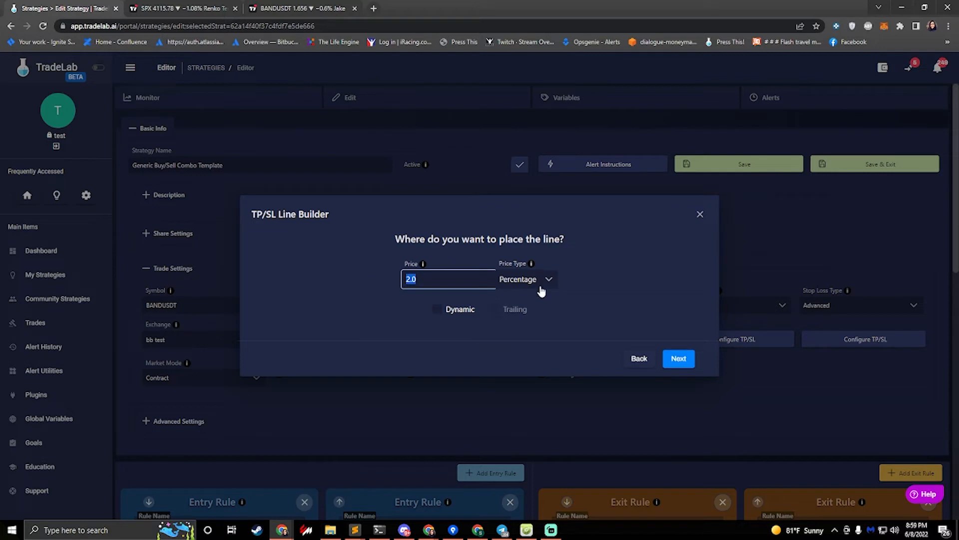
pyautogui.write('4.0')
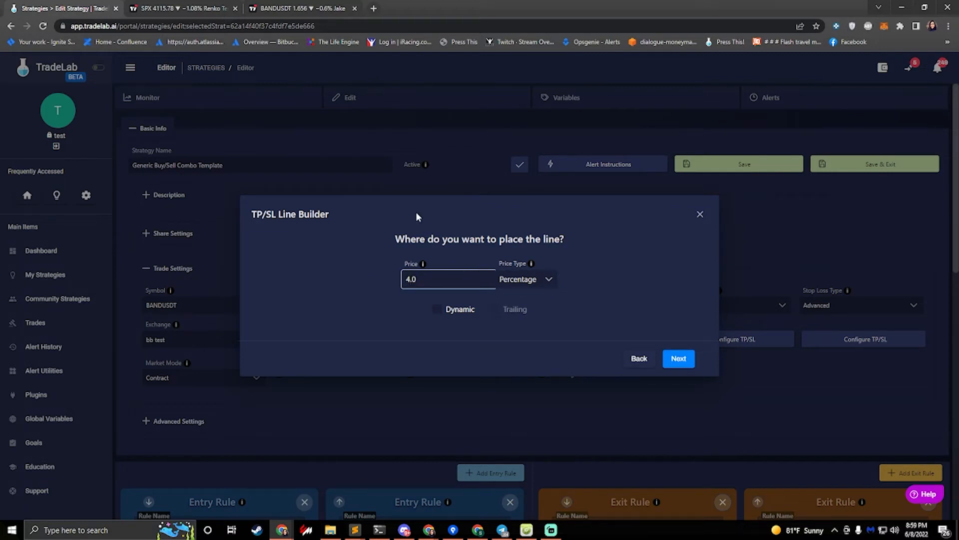
pyautogui.click(677, 358)
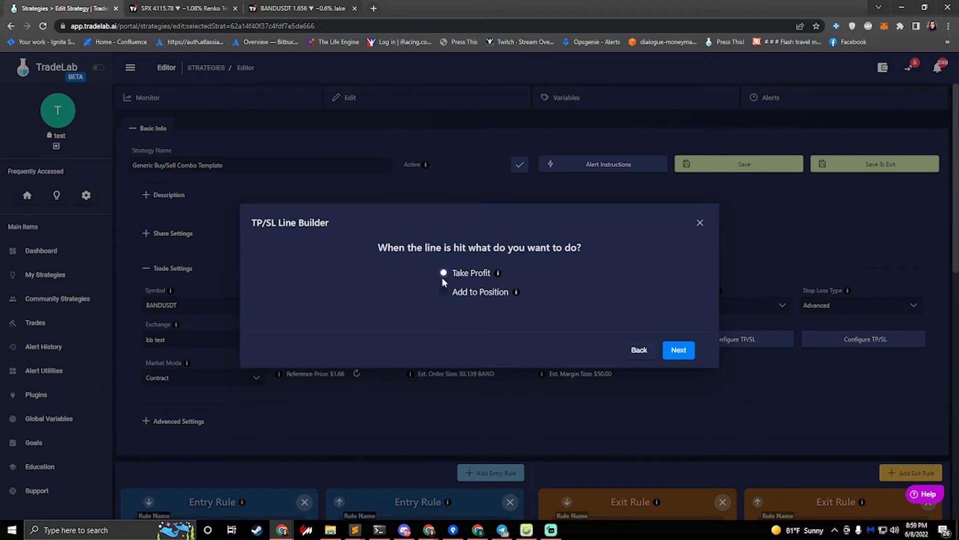
pyautogui.click(678, 350)
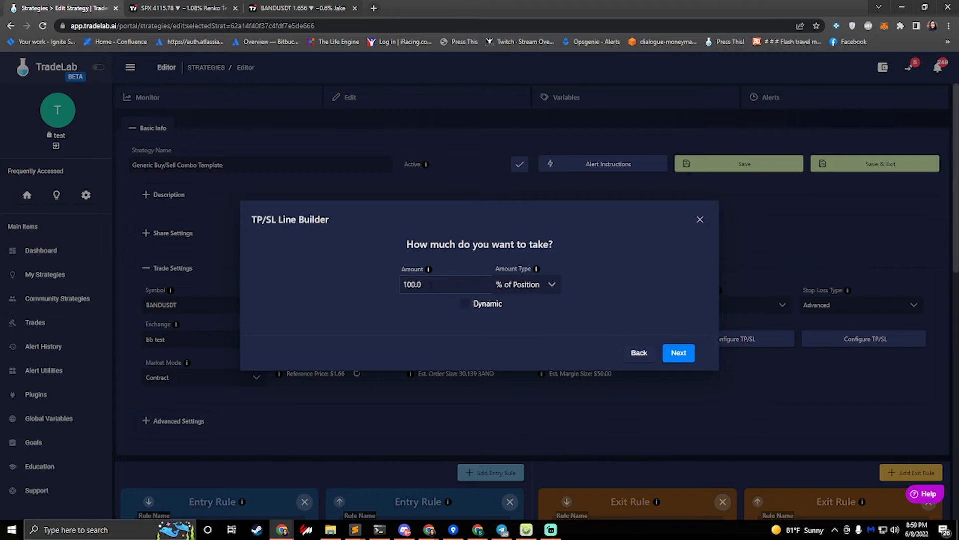
# Step: Set its amount to 50.0% of position and continue to the order type step
pyautogui.write('3.0')
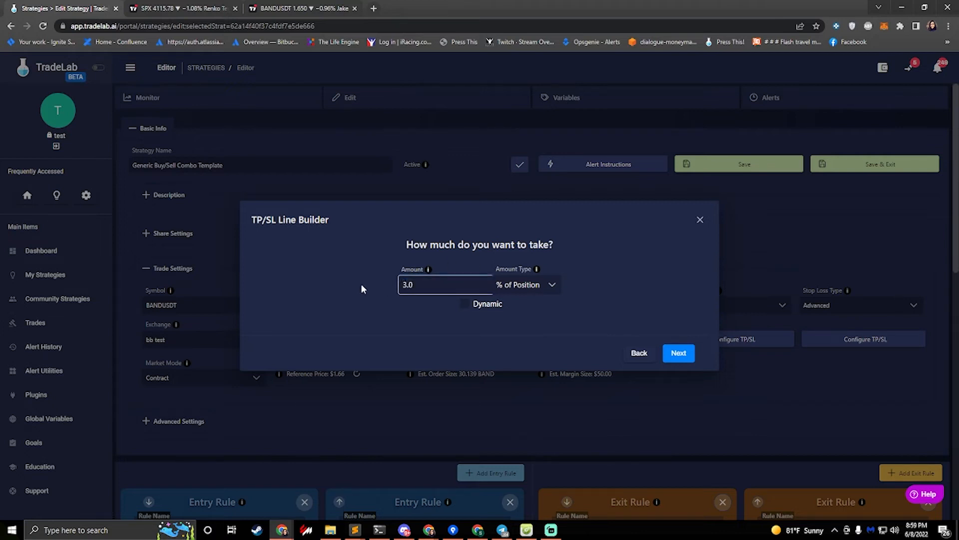
pyautogui.write('50.0')
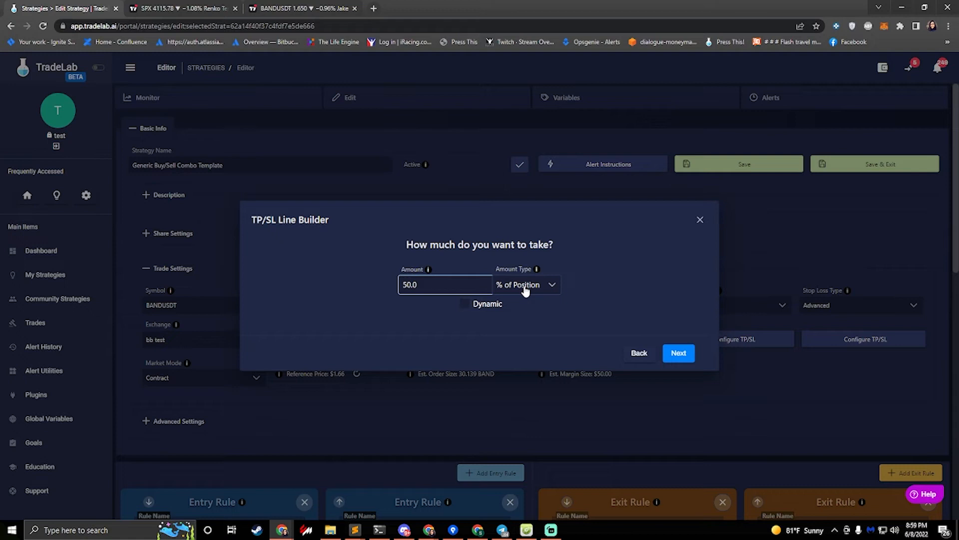
pyautogui.click(525, 285)
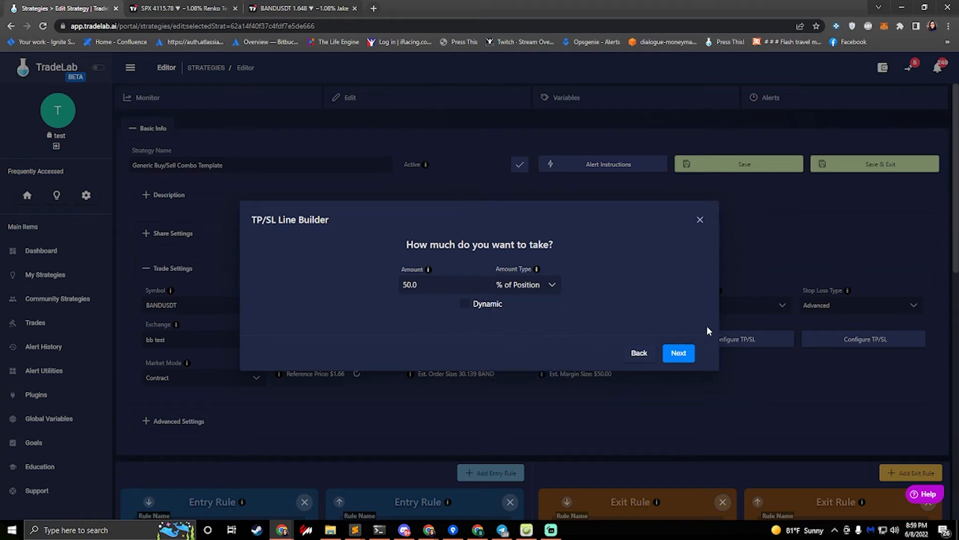
pyautogui.click(677, 353)
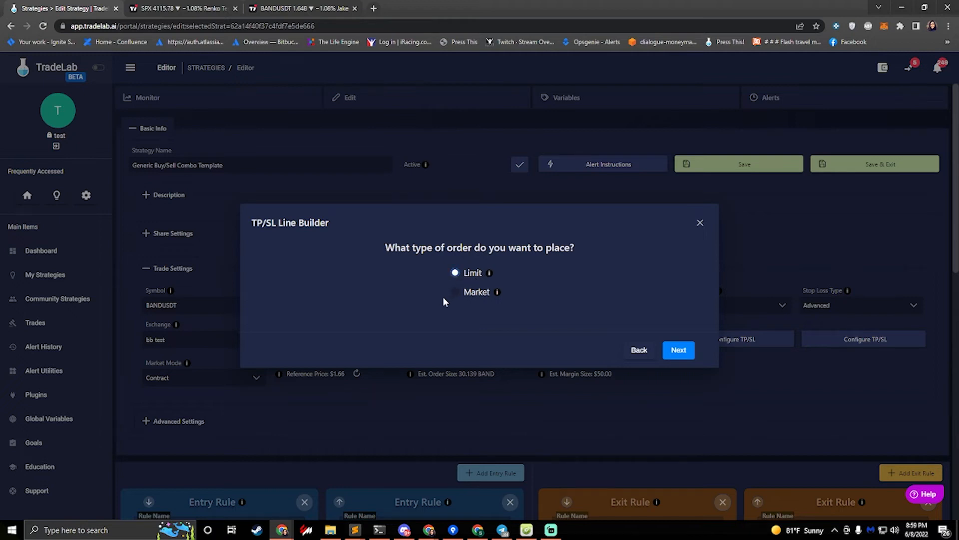
# Step: Keep the name Take Line and finish it, adding the 4%-from-entry, 50% take-profit line to the list
pyautogui.click(677, 350)
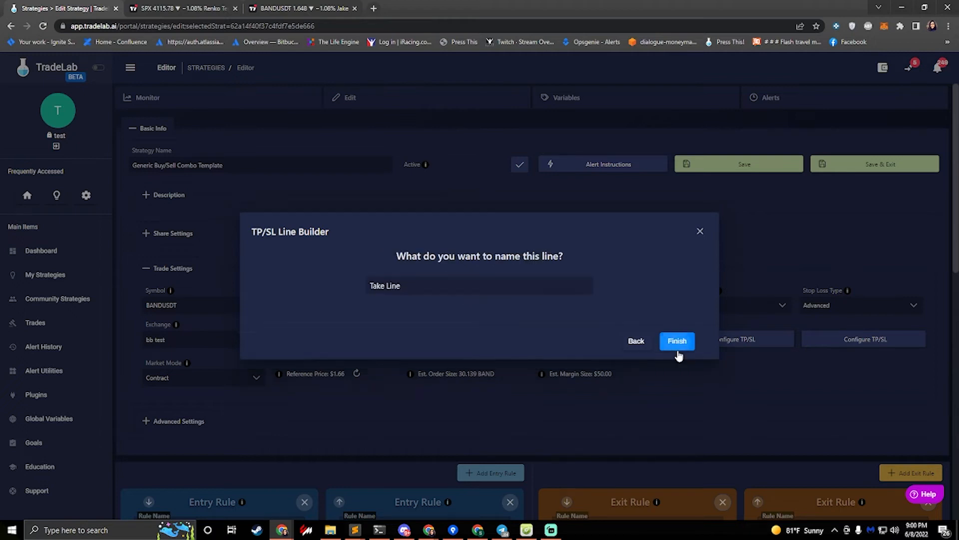
pyautogui.moveTo(677, 340)
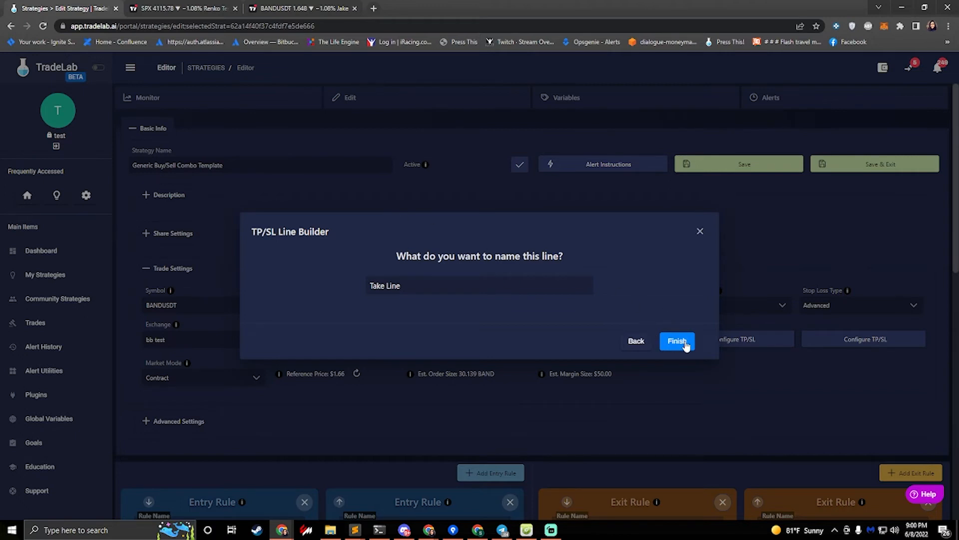
pyautogui.click(676, 341)
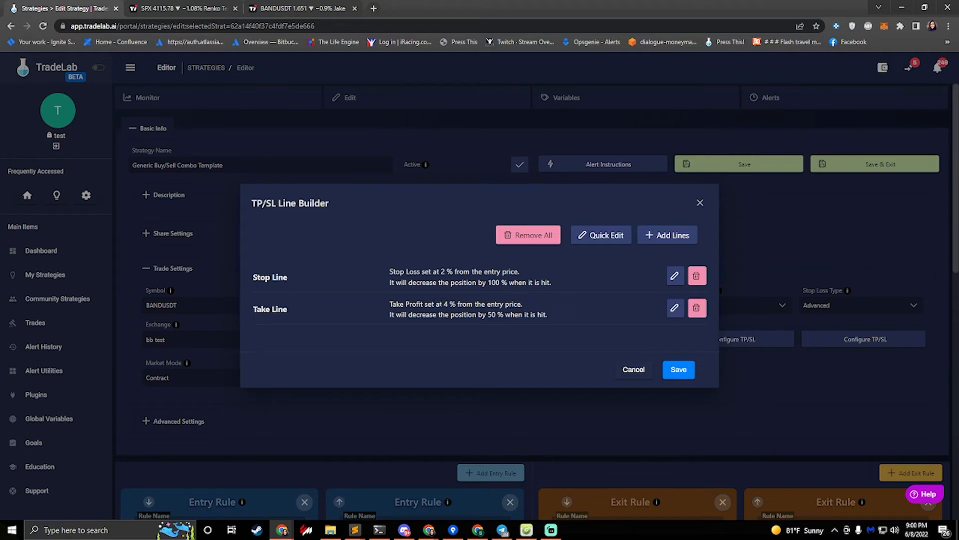
pyautogui.doubleClick(446, 304)
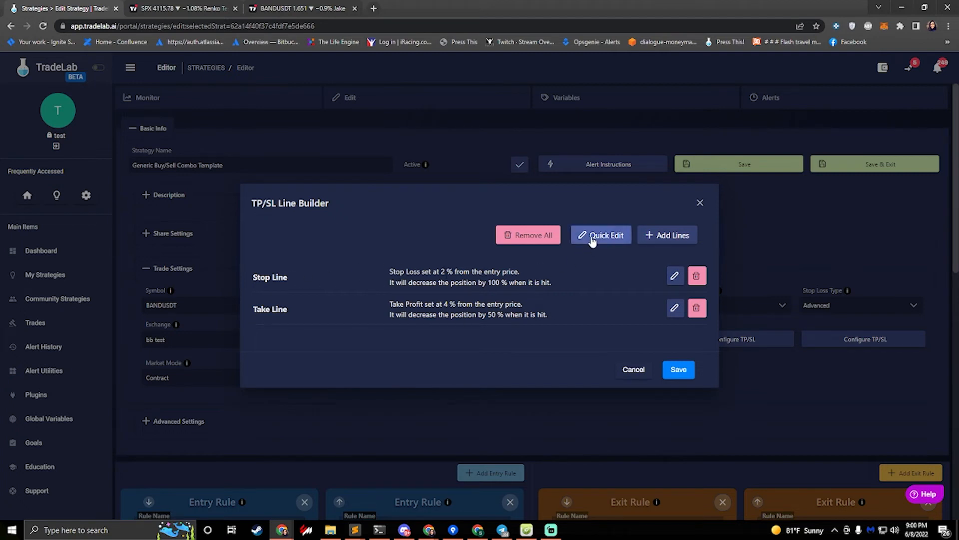
# Step: Close the line builder, Save & Exit the Generic Buy/Sell Combo Template, then reopen it from My Strategies
pyautogui.click(601, 234)
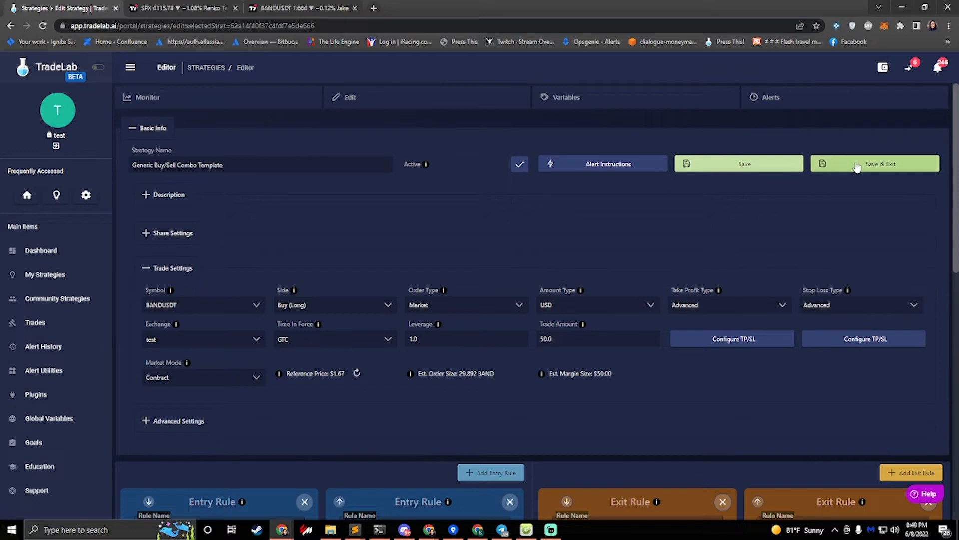
pyautogui.click(873, 163)
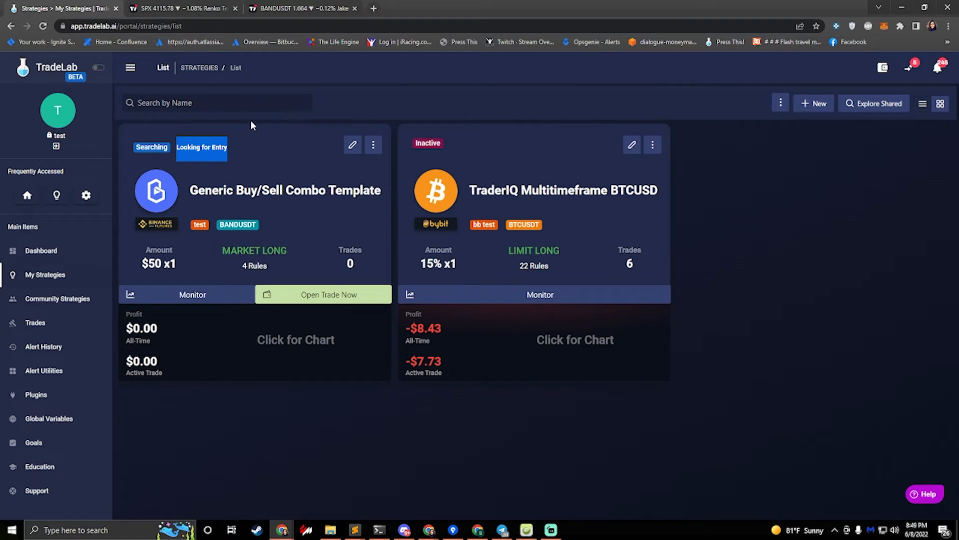
pyautogui.moveTo(288, 9)
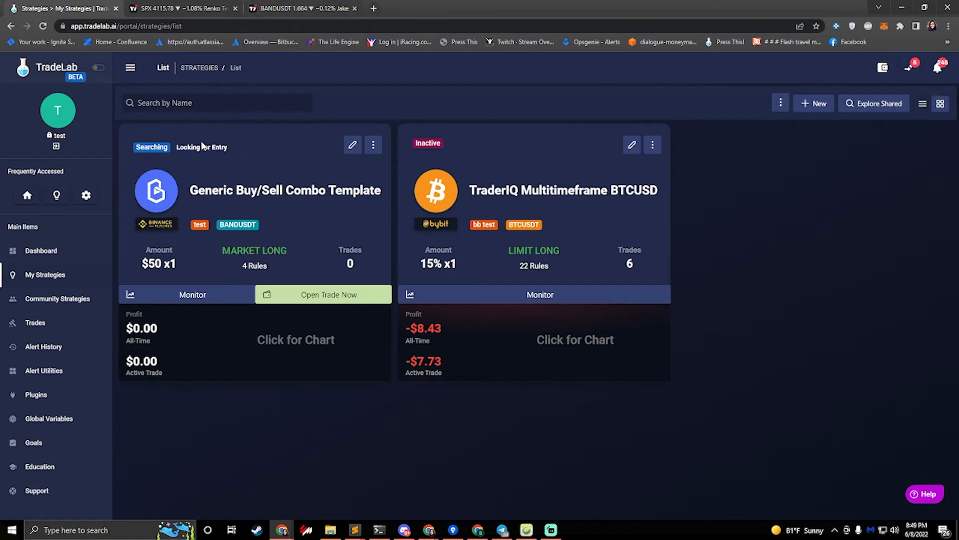
pyautogui.moveTo(239, 151)
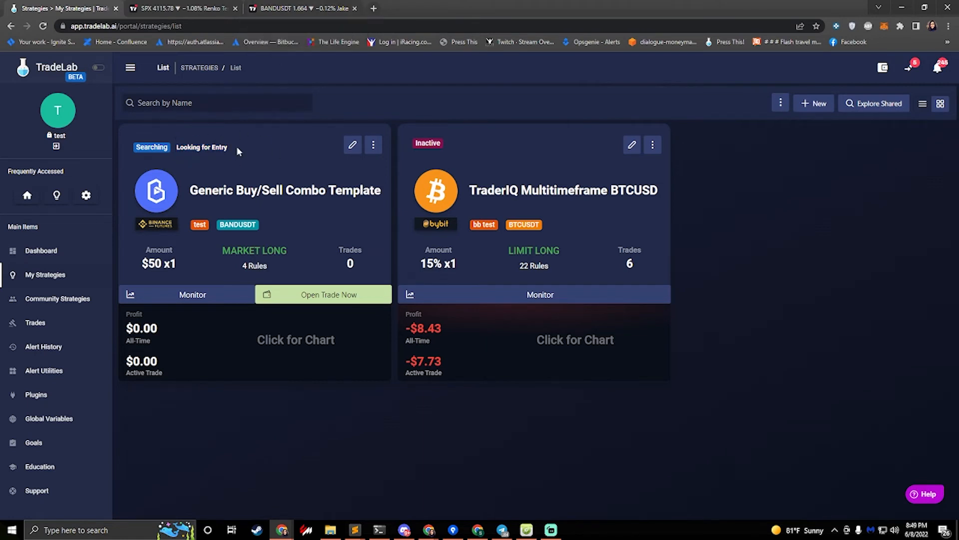
pyautogui.moveTo(353, 144)
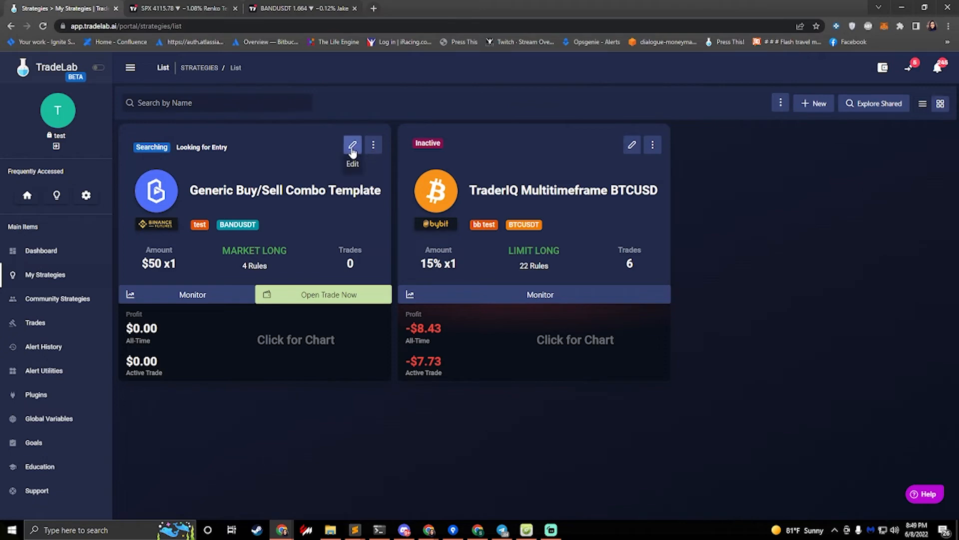
pyautogui.click(352, 146)
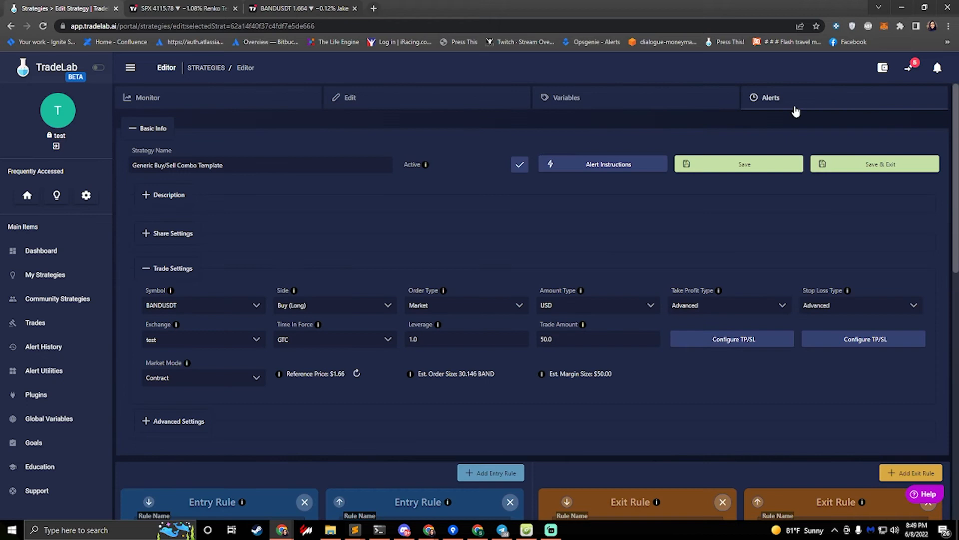
# Step: From the Alerts tab, start a test send of the Buy Alert with the BANDUSDT buy message
pyautogui.click(770, 97)
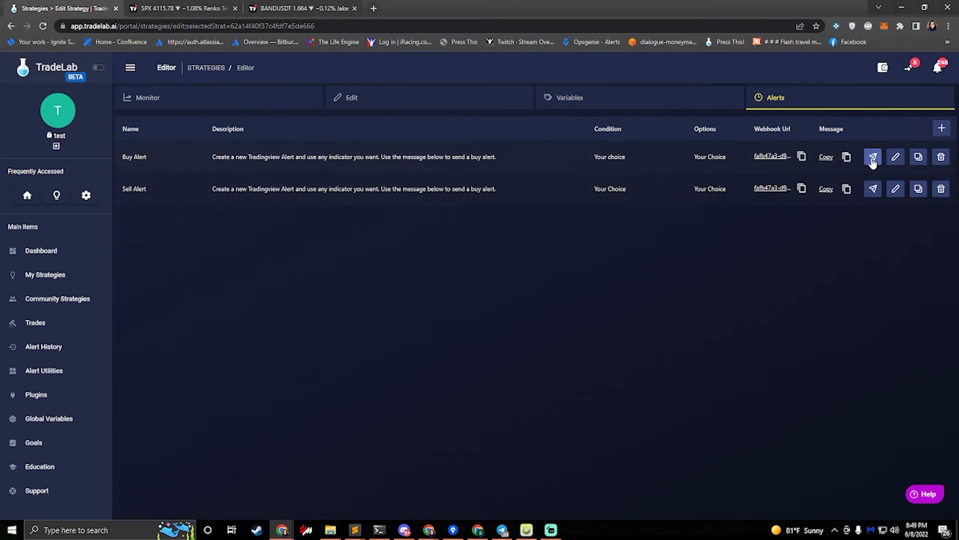
pyautogui.click(873, 157)
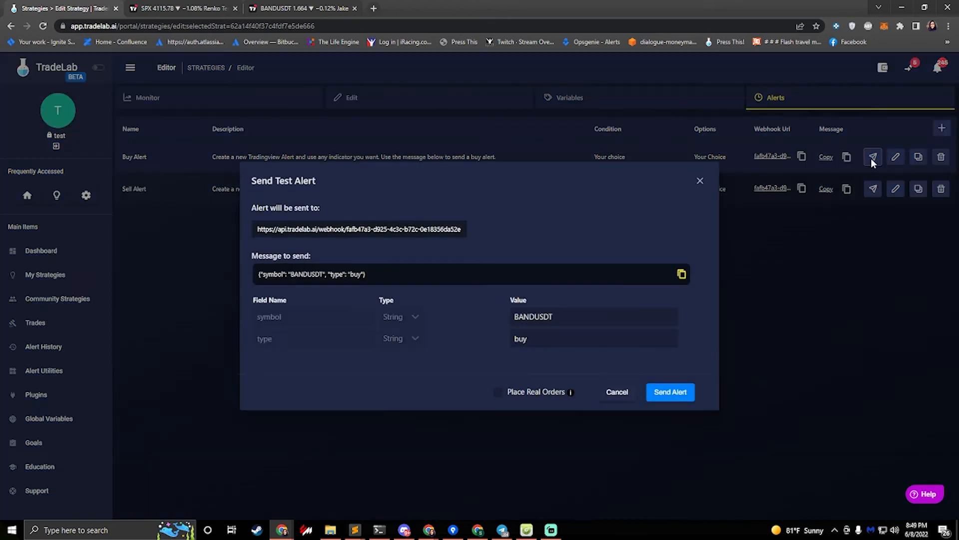
pyautogui.moveTo(316, 186)
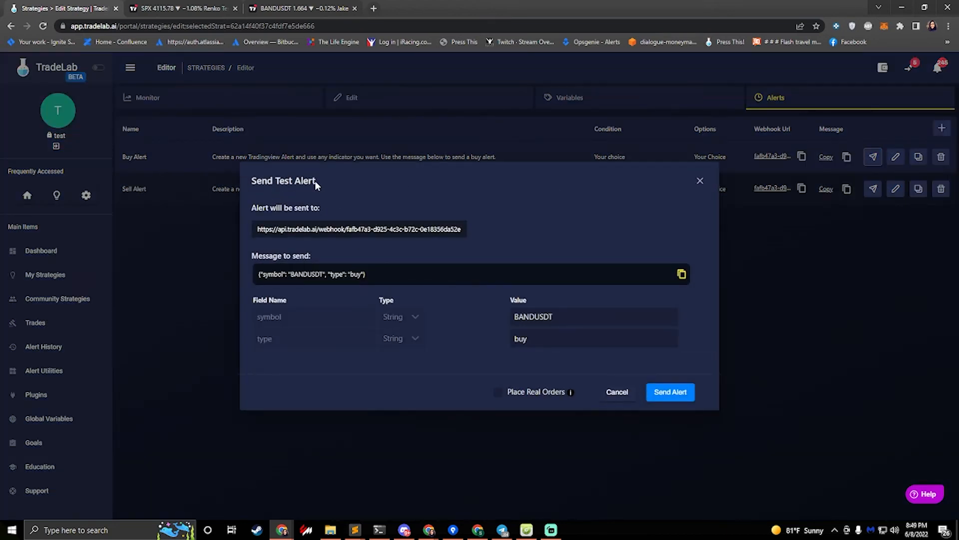
# Step: Enable Place Real Orders and send the BANDUSDT buy test alert
pyautogui.click(593, 339)
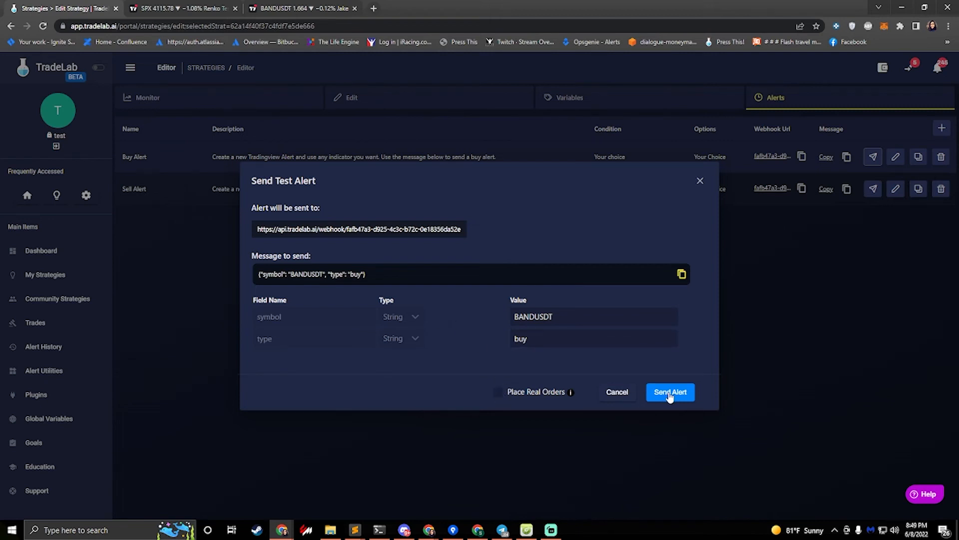
pyautogui.moveTo(499, 392)
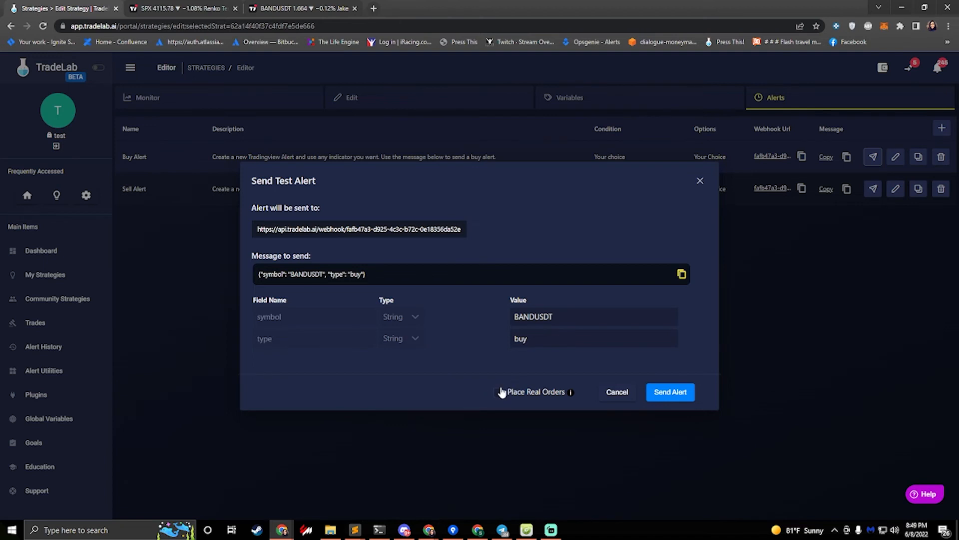
pyautogui.click(496, 392)
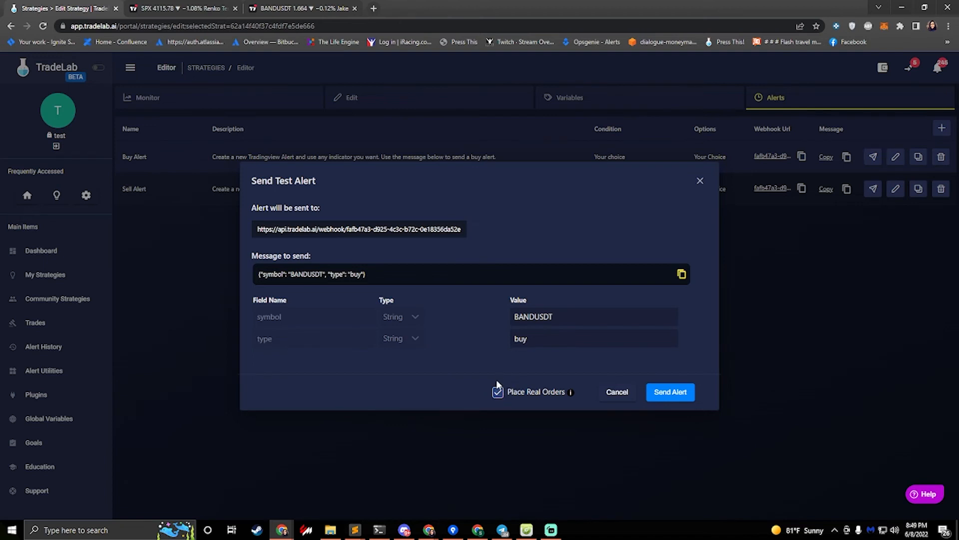
pyautogui.click(497, 391)
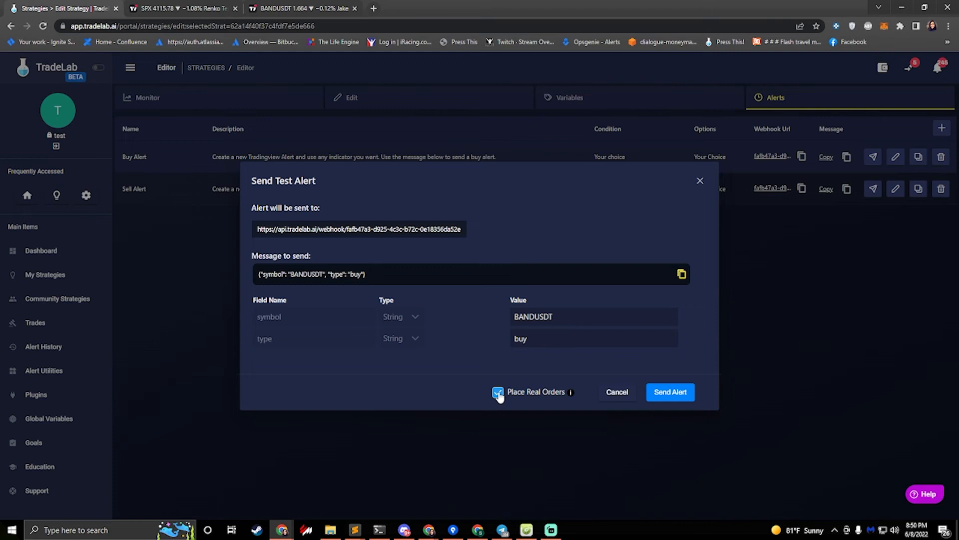
pyautogui.click(498, 392)
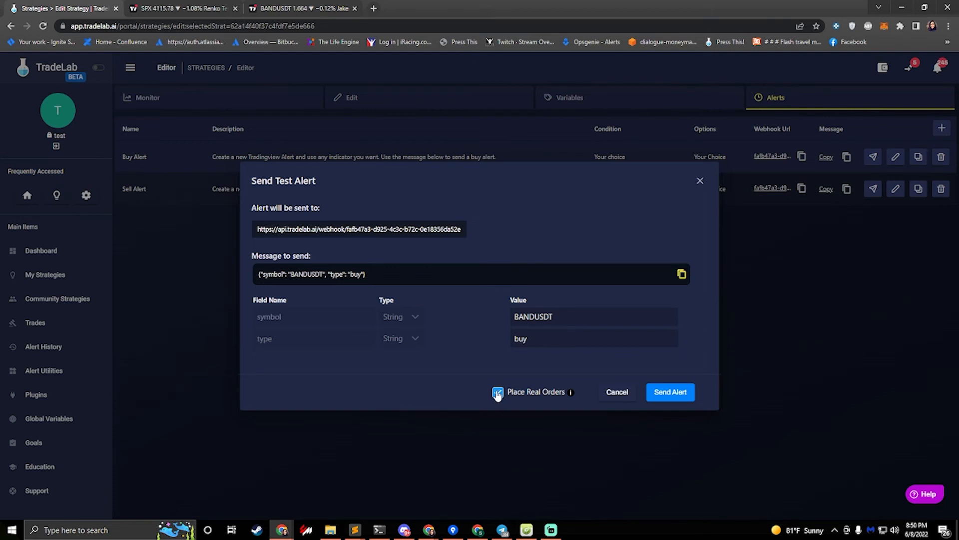
pyautogui.click(497, 392)
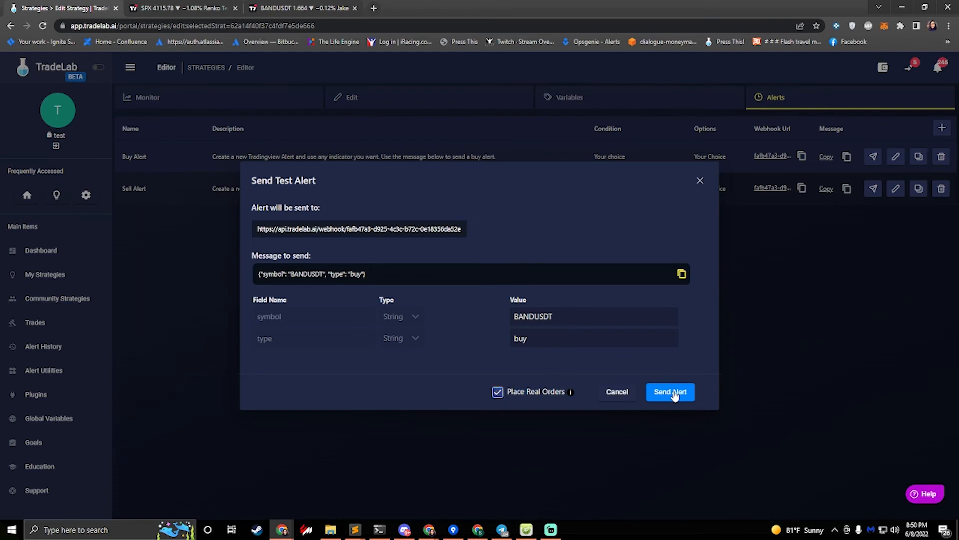
pyautogui.click(669, 392)
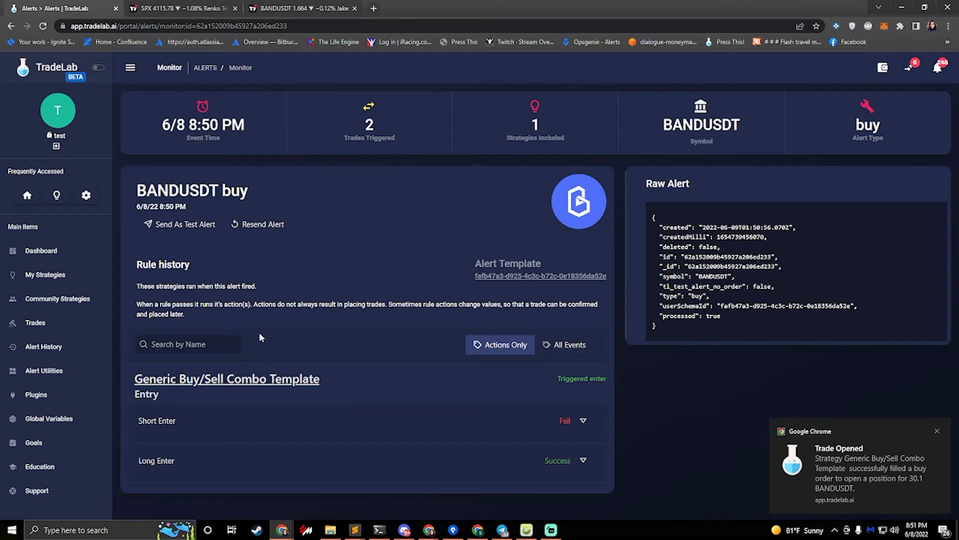
pyautogui.moveTo(184, 434)
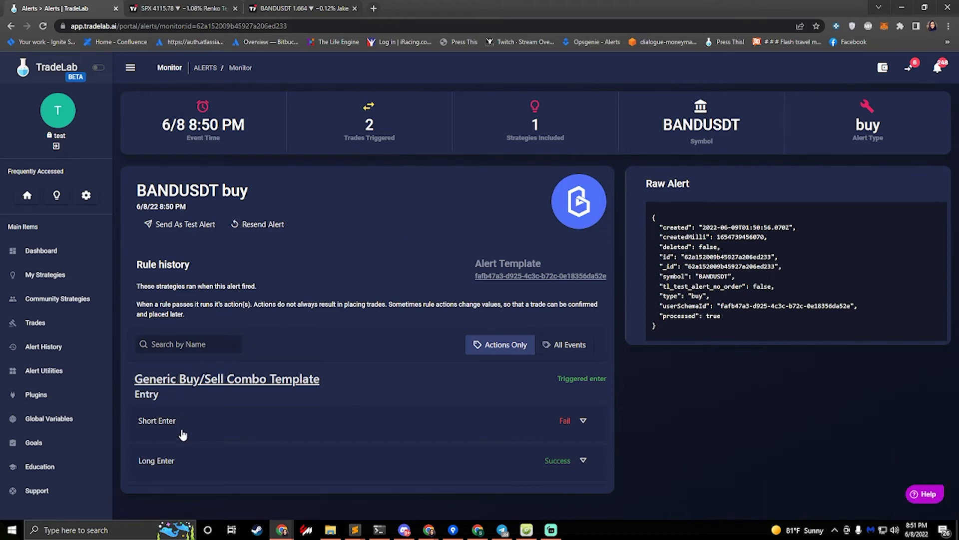
pyautogui.moveTo(317, 473)
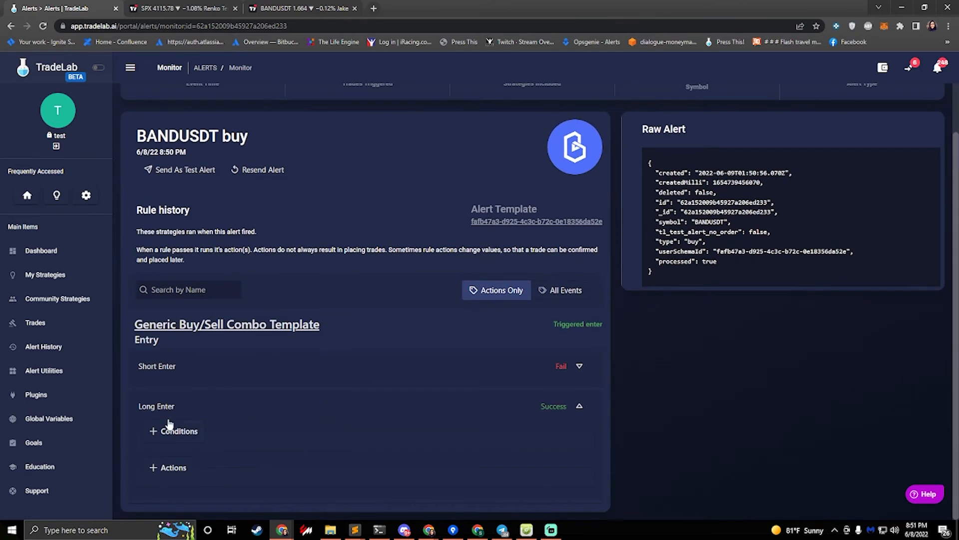
# Step: Expand the Long Enter rule's conditions and actions for the buy alert, then go to My Strategies
pyautogui.click(178, 431)
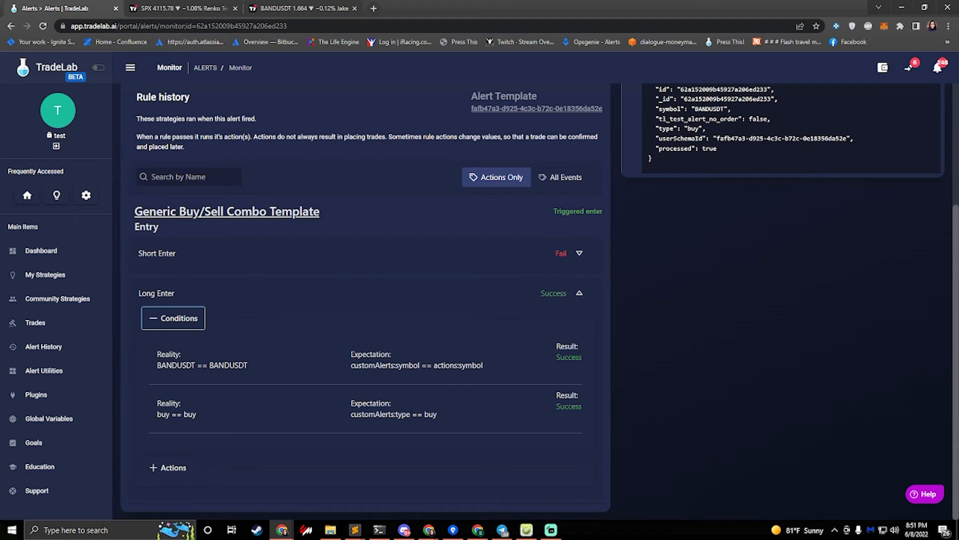
pyautogui.moveTo(172, 412)
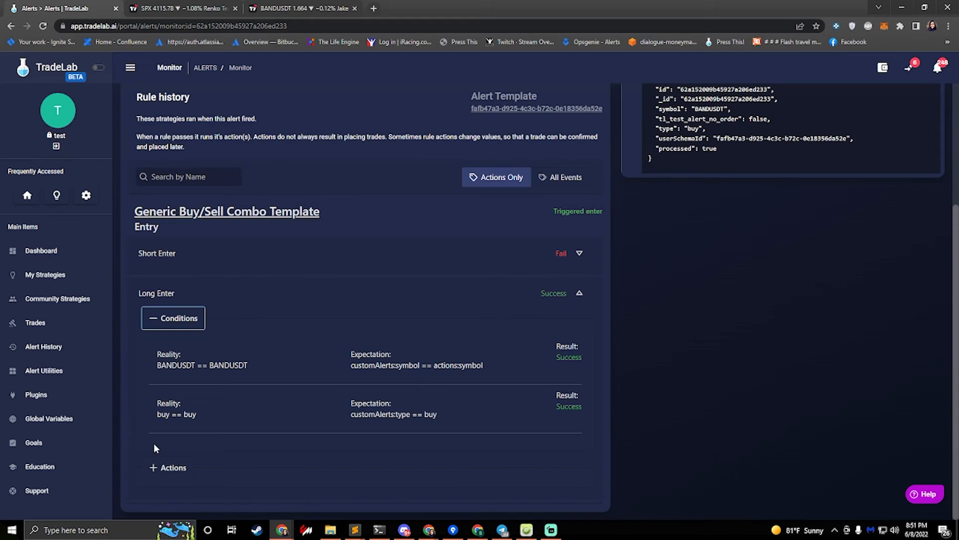
pyautogui.click(168, 468)
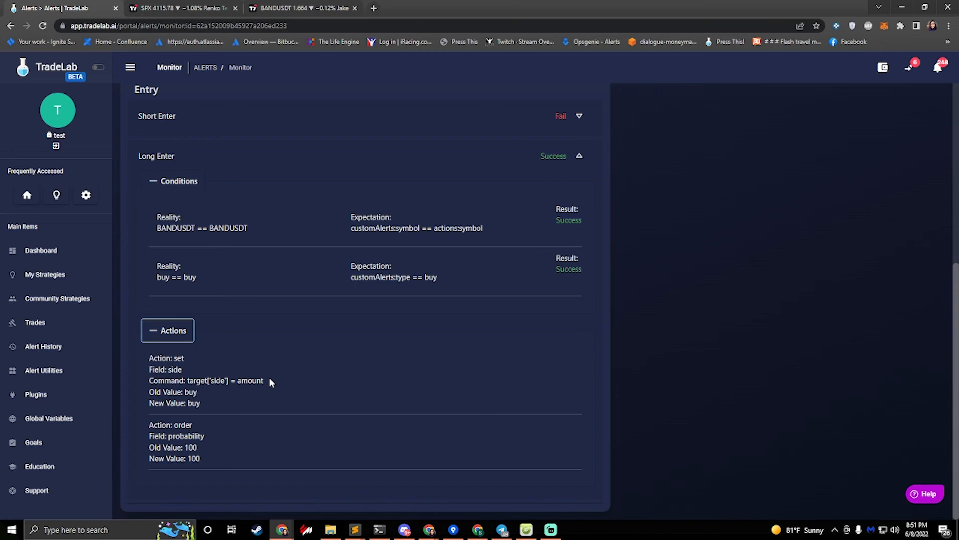
pyautogui.moveTo(271, 383)
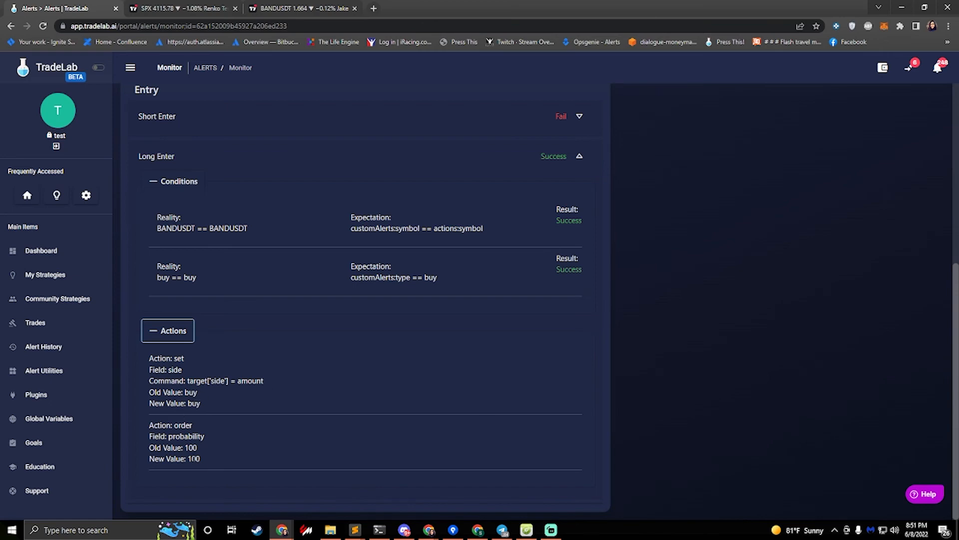
pyautogui.moveTo(205, 452)
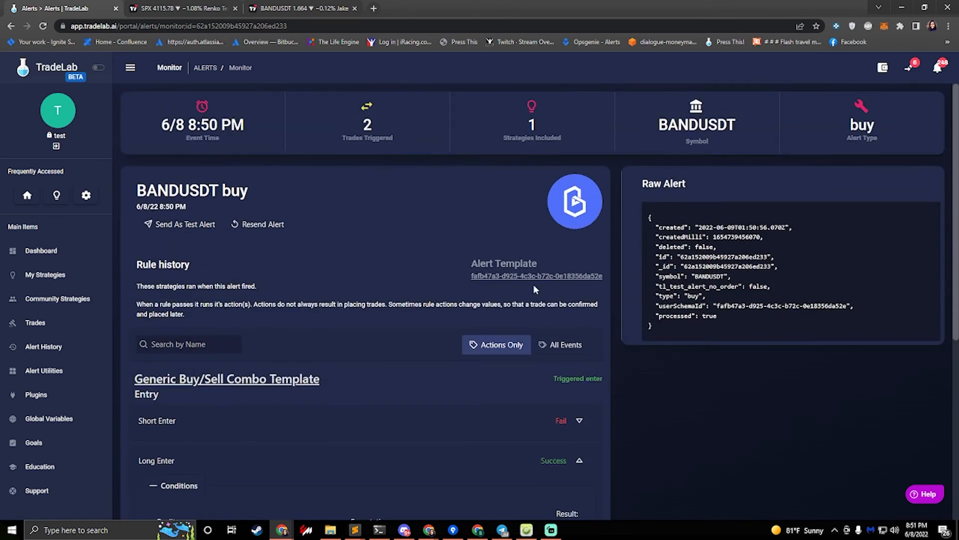
pyautogui.moveTo(242, 267)
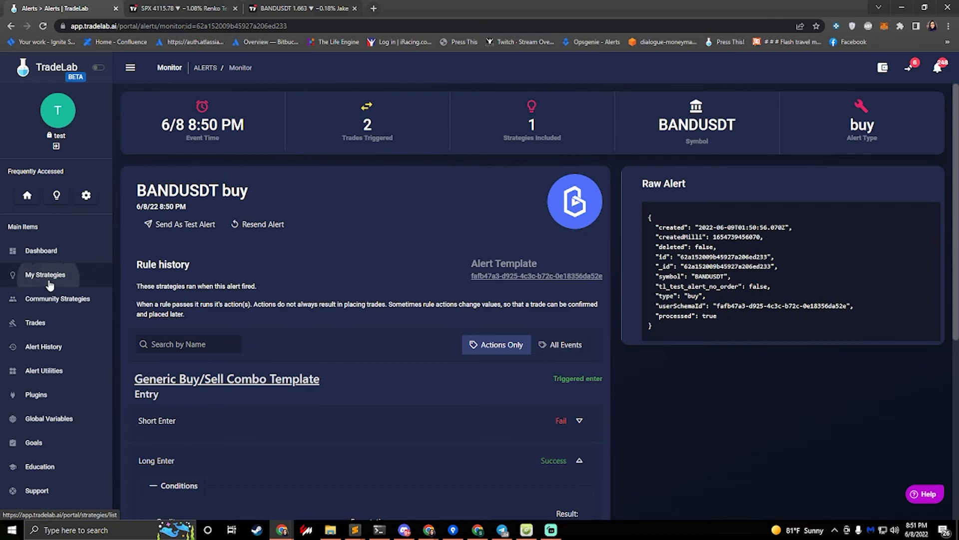
pyautogui.click(45, 274)
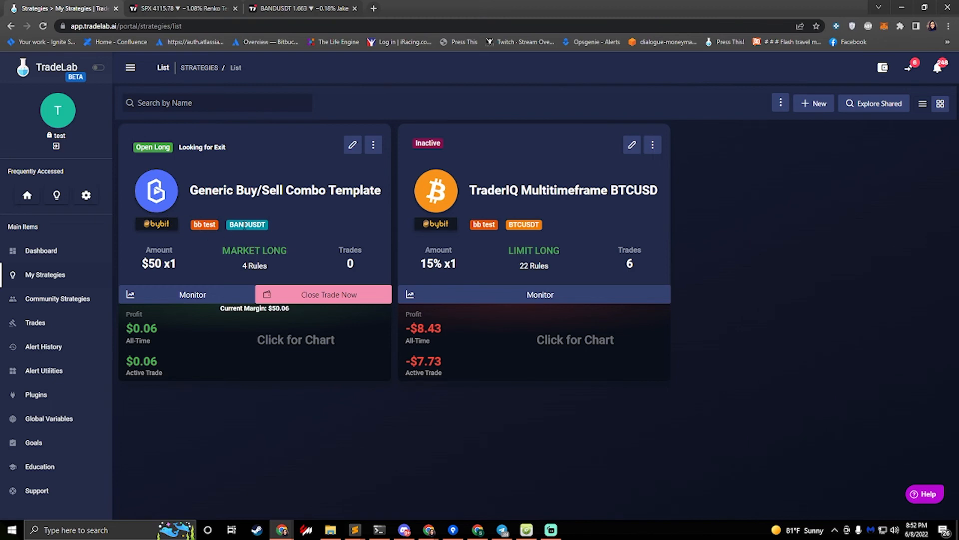
pyautogui.moveTo(204, 210)
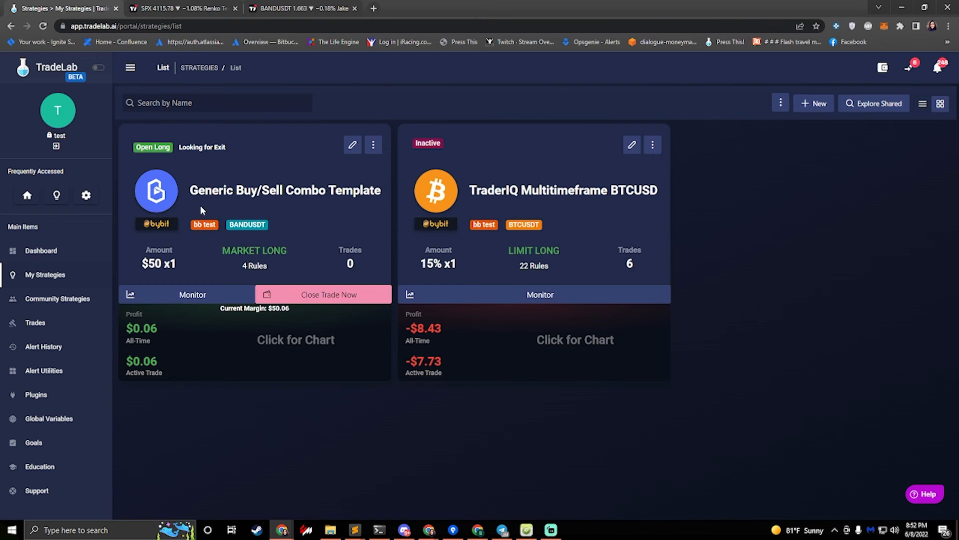
pyautogui.moveTo(242, 207)
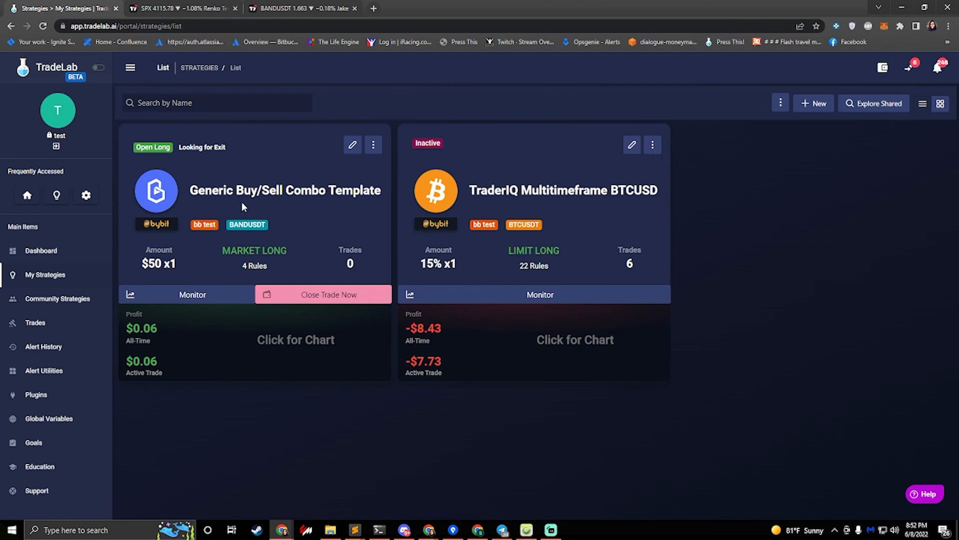
pyautogui.moveTo(352, 145)
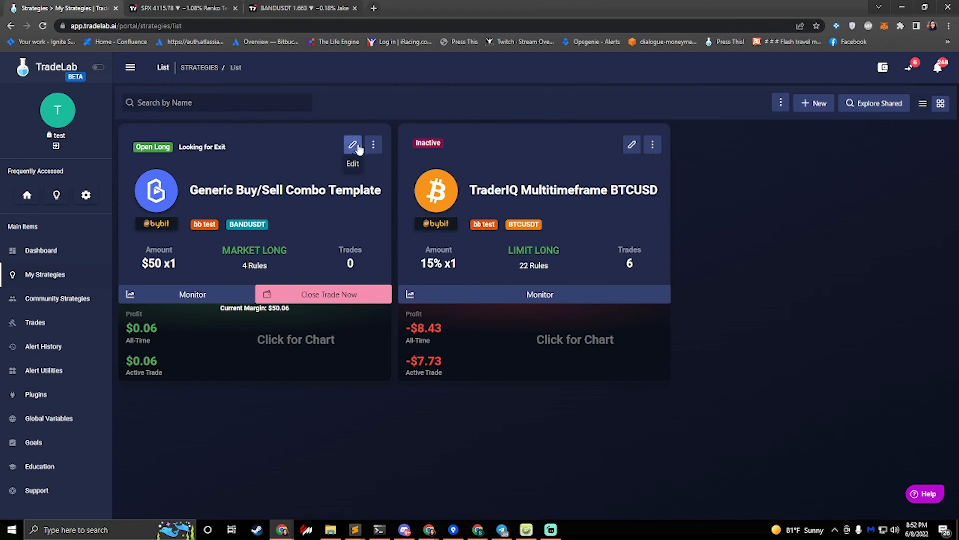
# Step: Reopen the Generic Buy/Sell Combo Template for editing while its long position is open
pyautogui.click(353, 145)
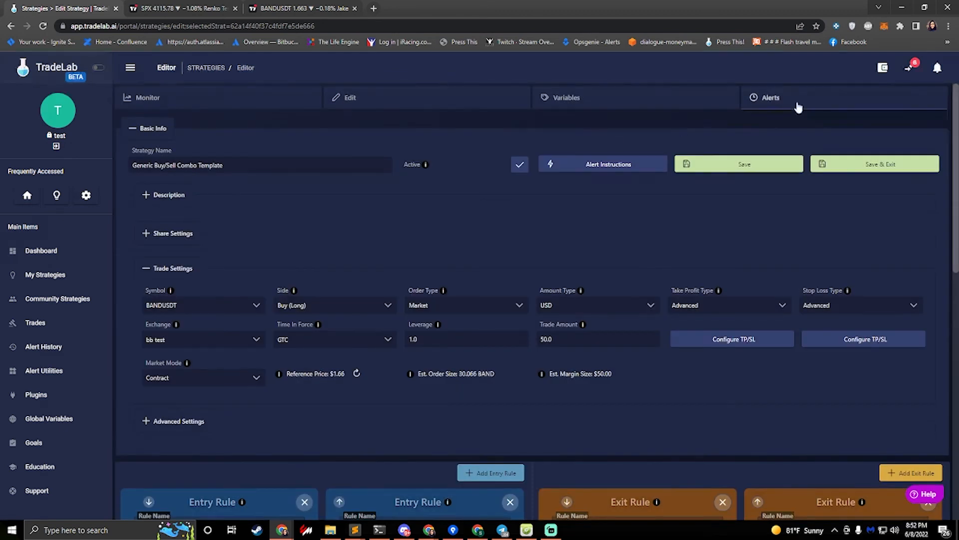
# Step: From the Alerts tab, send the Sell Alert test for BANDUSDT with Place Real Orders enabled
pyautogui.click(770, 97)
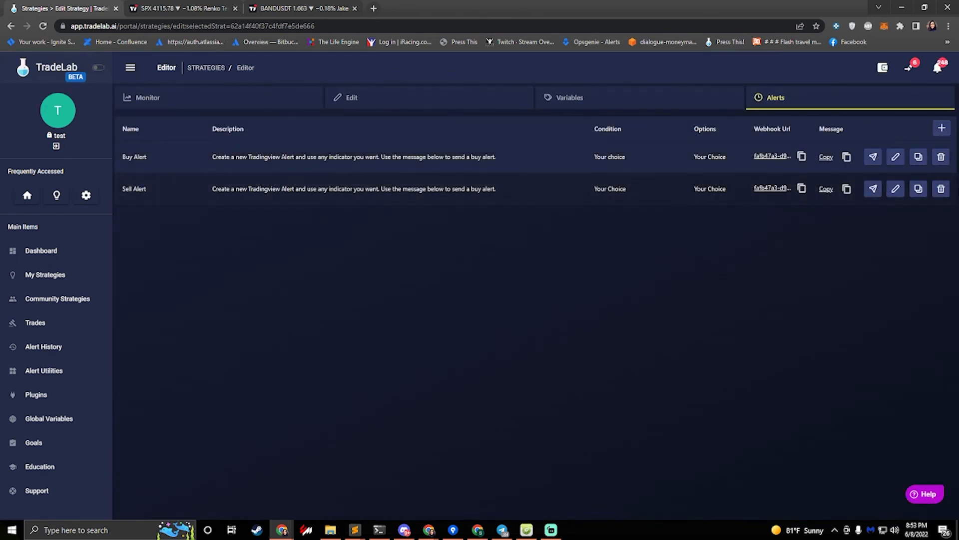
pyautogui.click(873, 189)
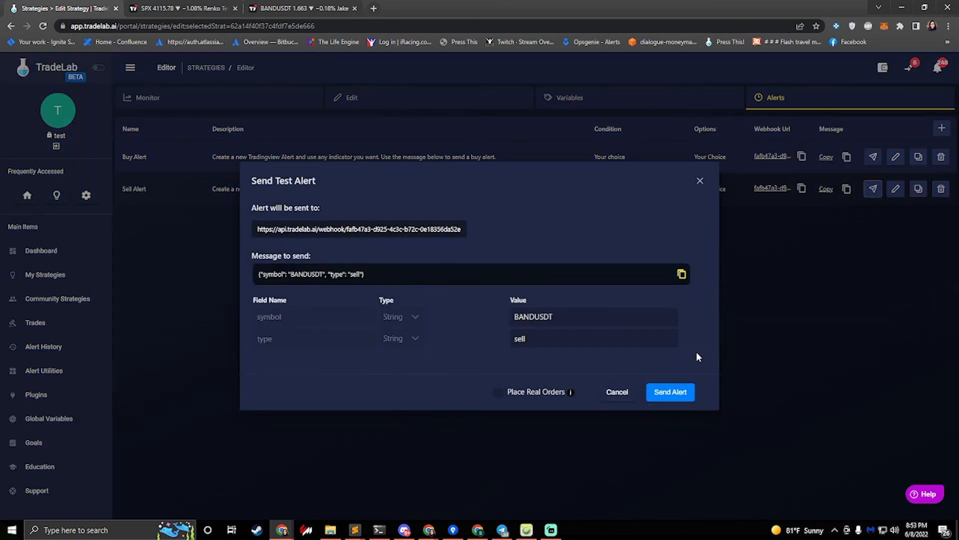
pyautogui.click(498, 392)
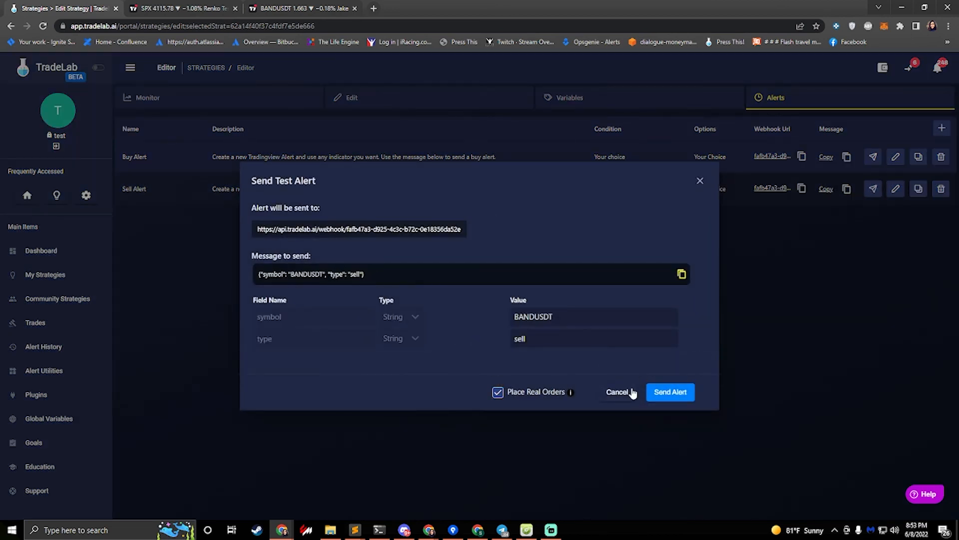
pyautogui.click(669, 392)
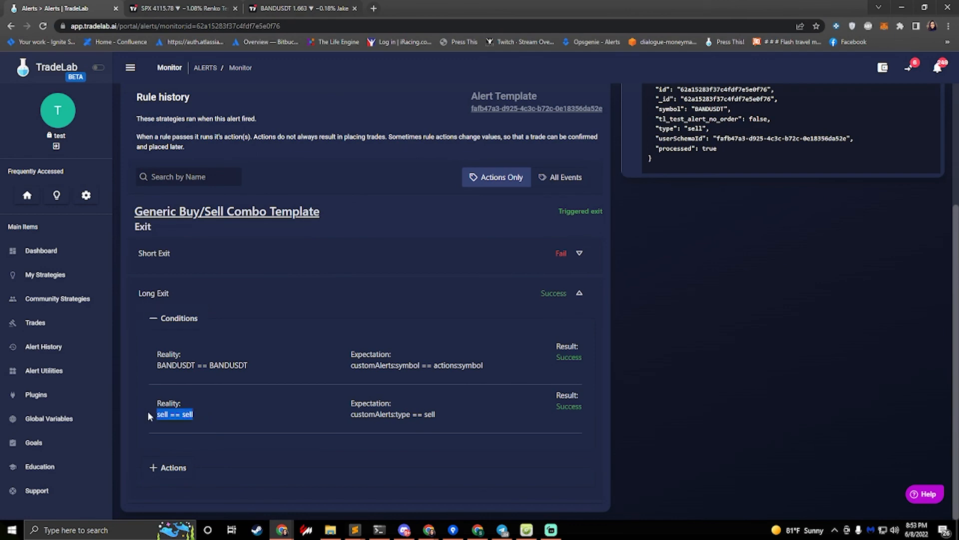
# Step: Review the Long Exit rule history for the sell alert, then return to My Strategies
pyautogui.click(168, 468)
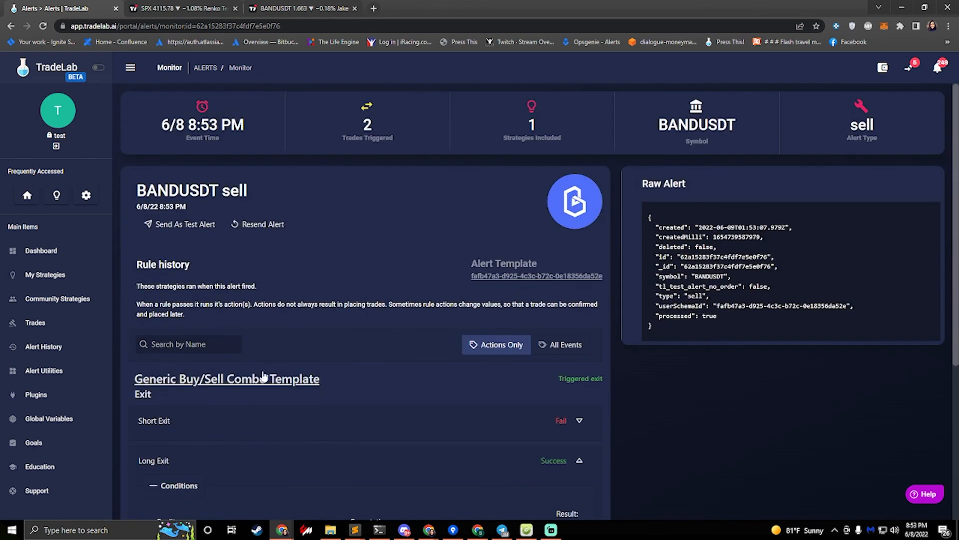
pyautogui.click(45, 273)
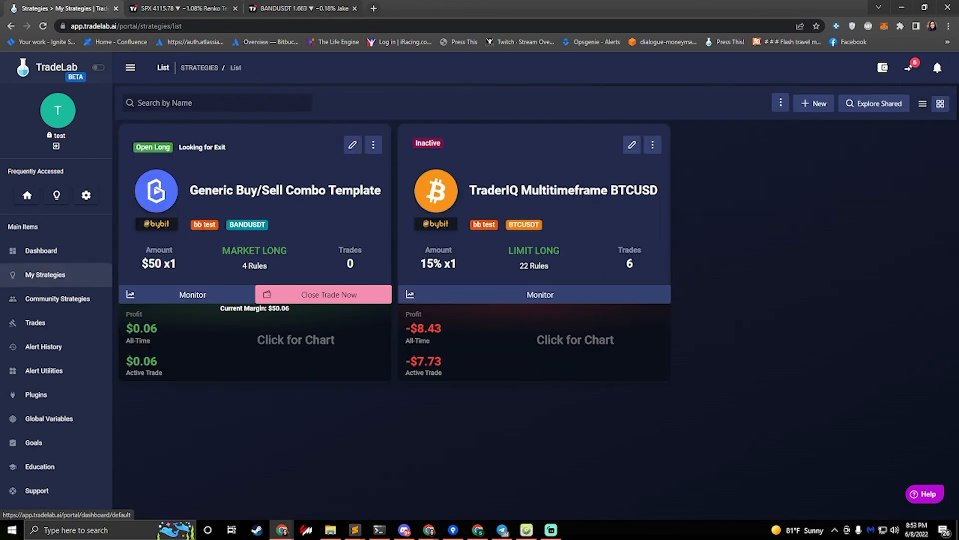
# Step: Refresh My Strategies to see the template Searching for entry with one trade completed
pyautogui.click(323, 294)
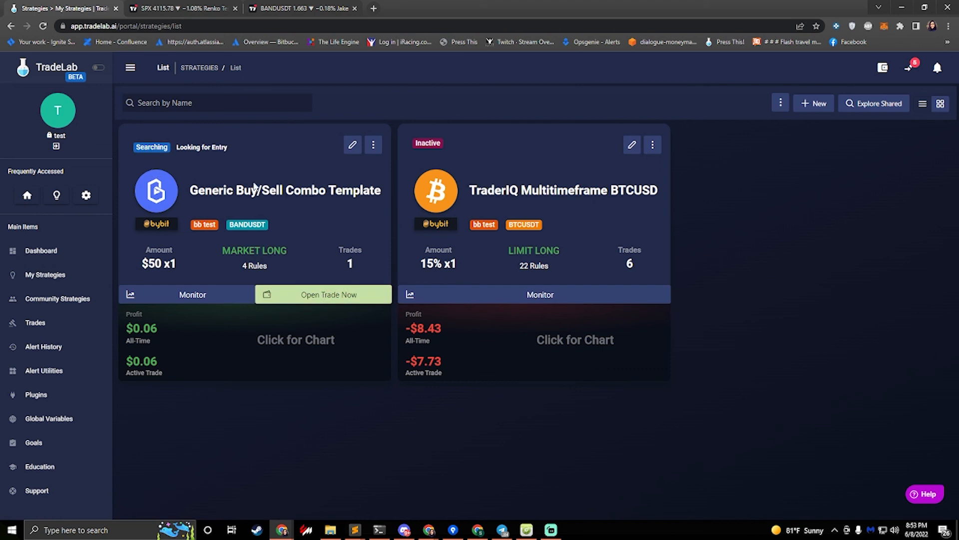
pyautogui.moveTo(238, 150)
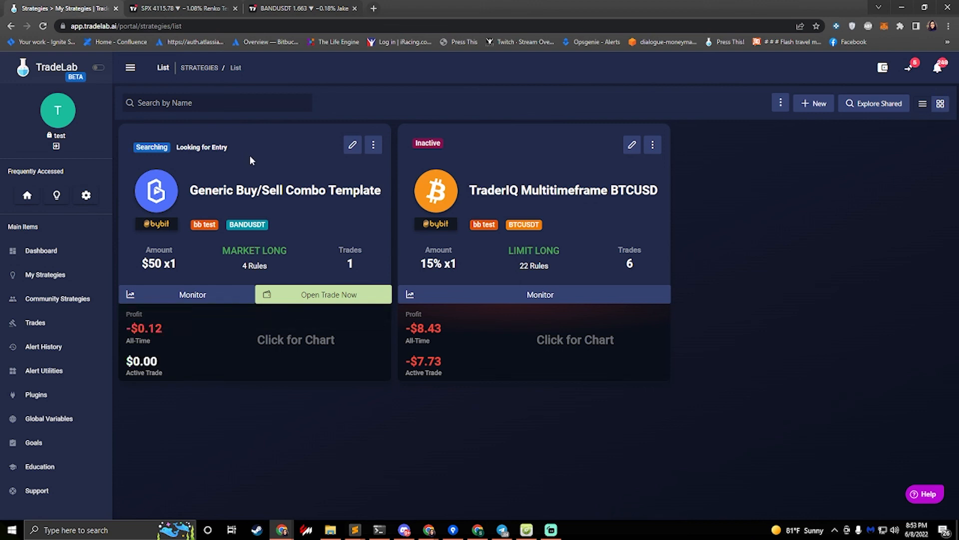
pyautogui.moveTo(385, 219)
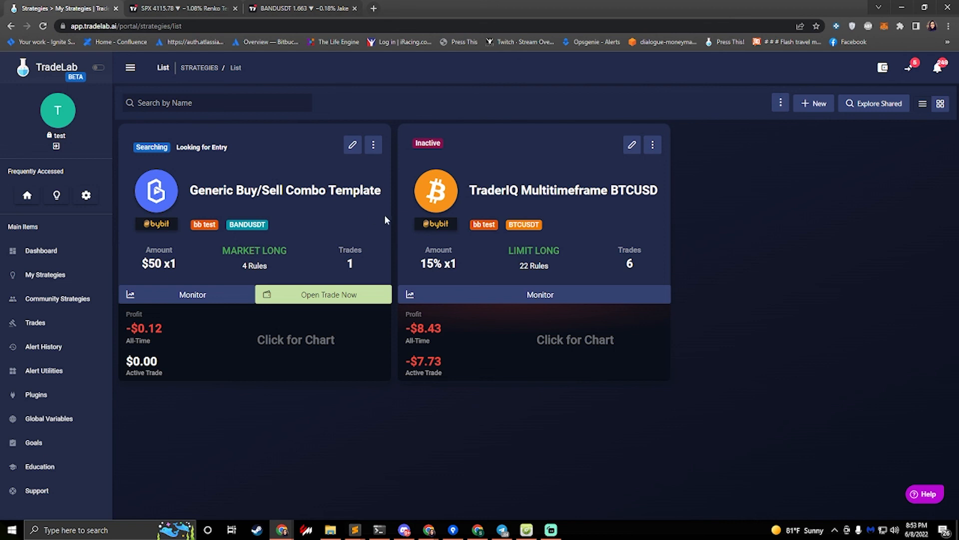
pyautogui.moveTo(927, 494)
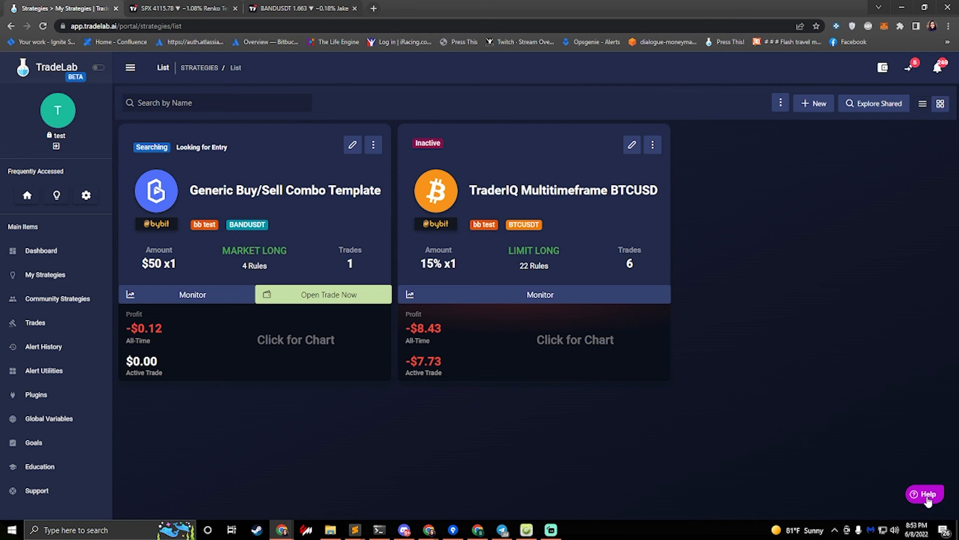
pyautogui.click(924, 494)
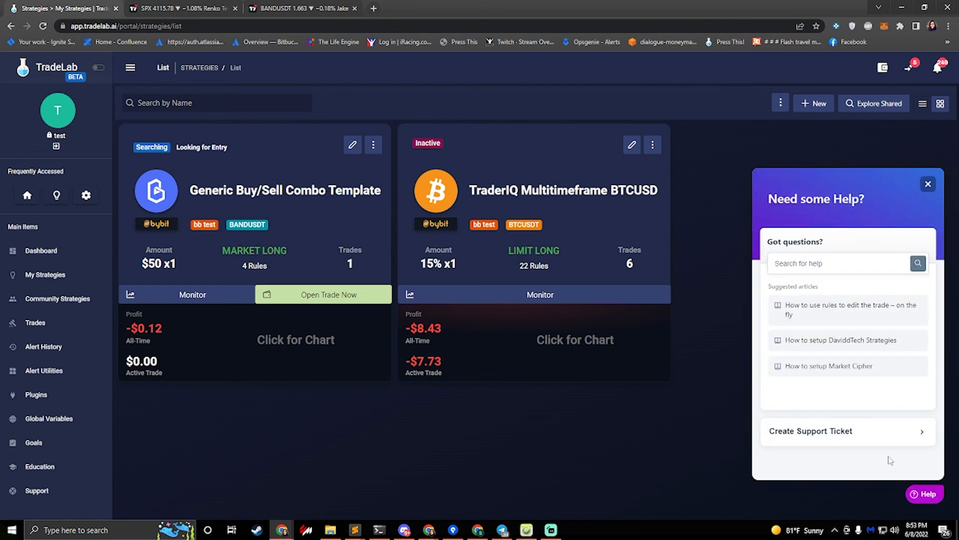
pyautogui.write('di')
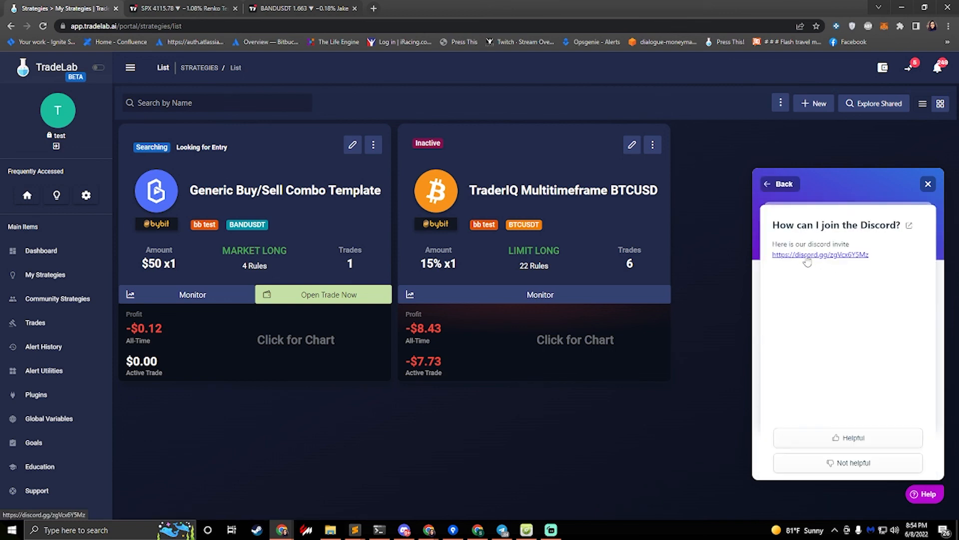
pyautogui.click(781, 184)
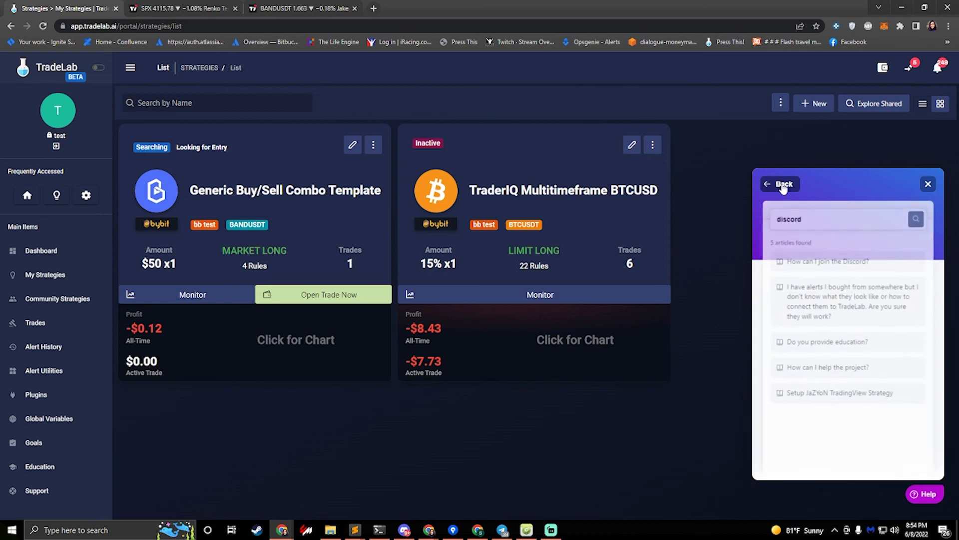
pyautogui.click(783, 184)
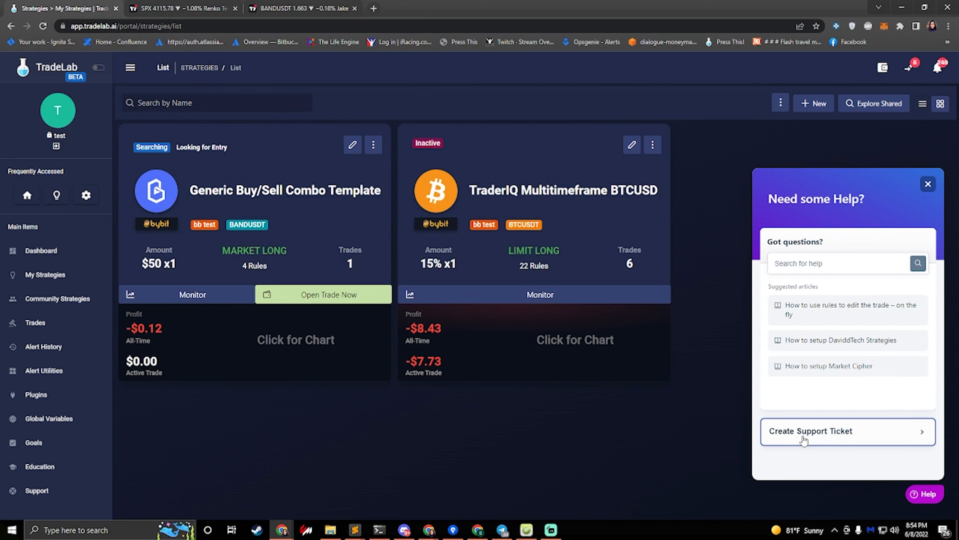
pyautogui.moveTo(802, 440)
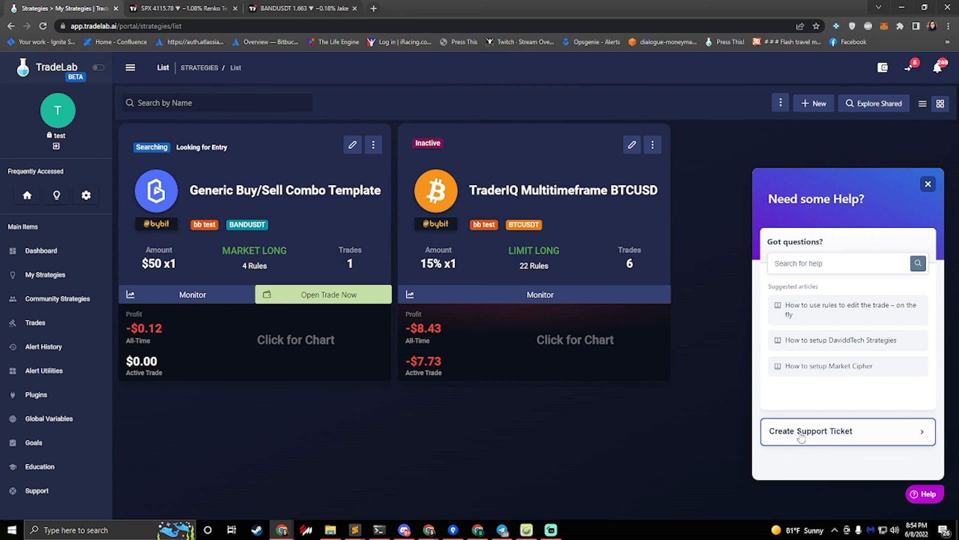
pyautogui.click(927, 184)
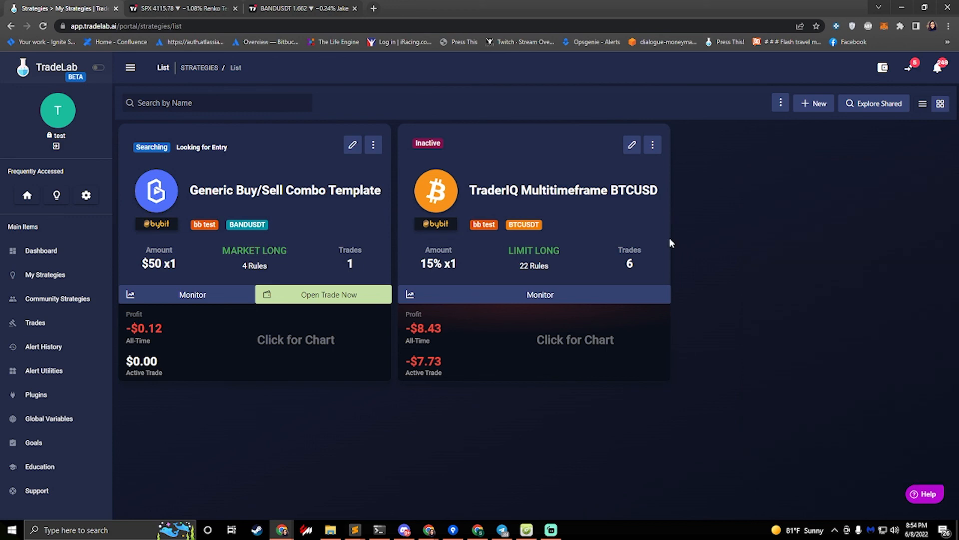